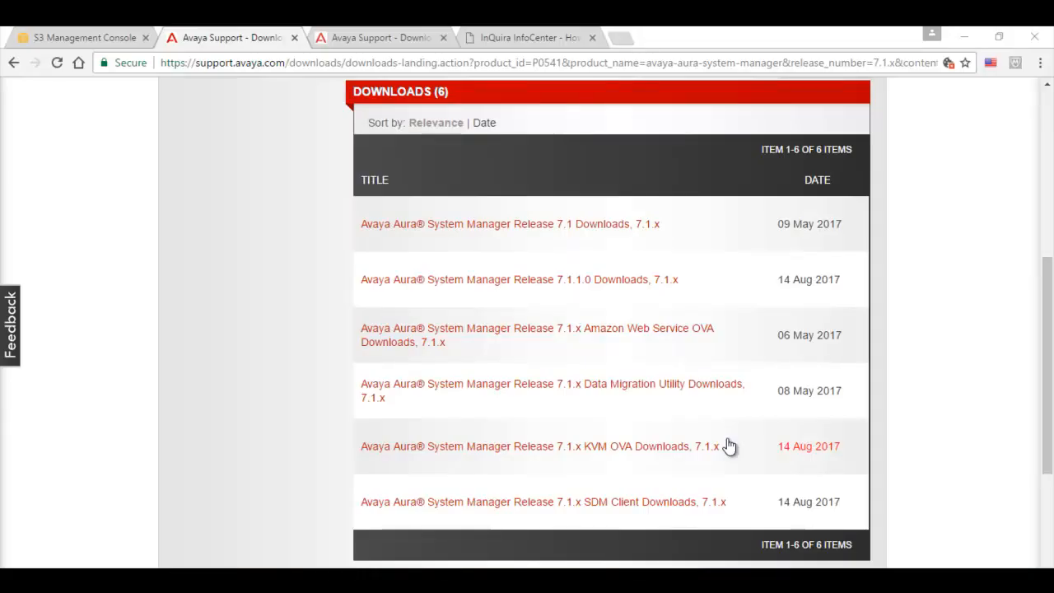
mouse_move(673, 406)
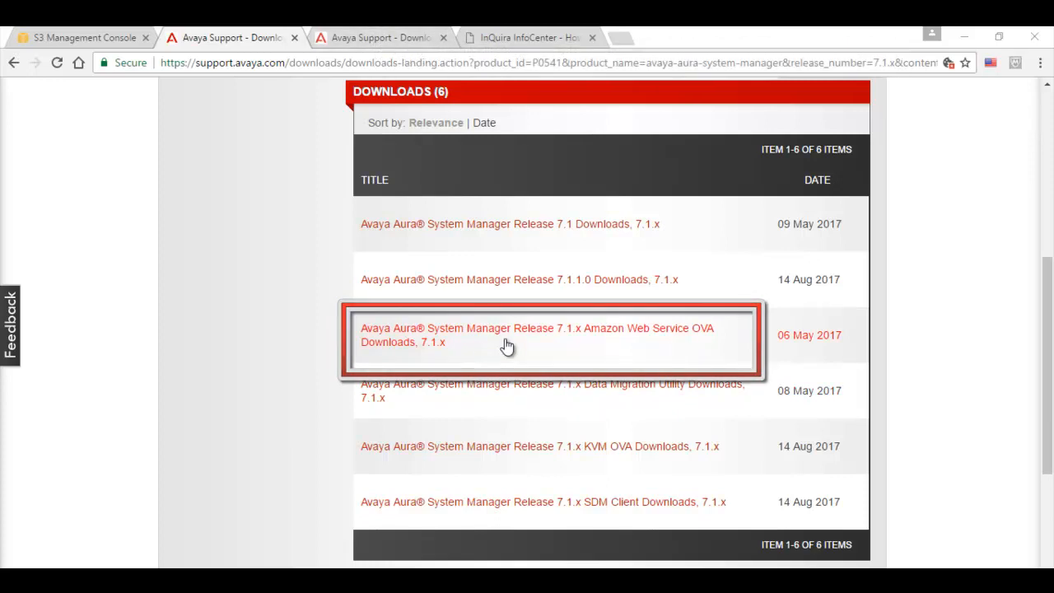
Open the System Manager 7.1.x Amazon Web Service OVA downloads page listing file names and MD5 sums.
left_click(504, 335)
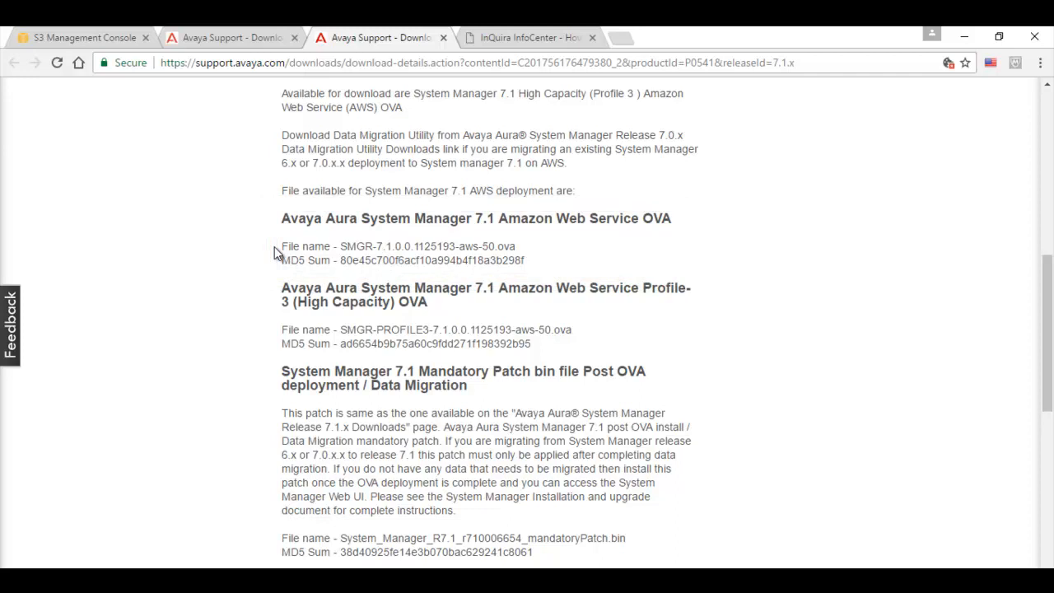
mouse_move(690, 360)
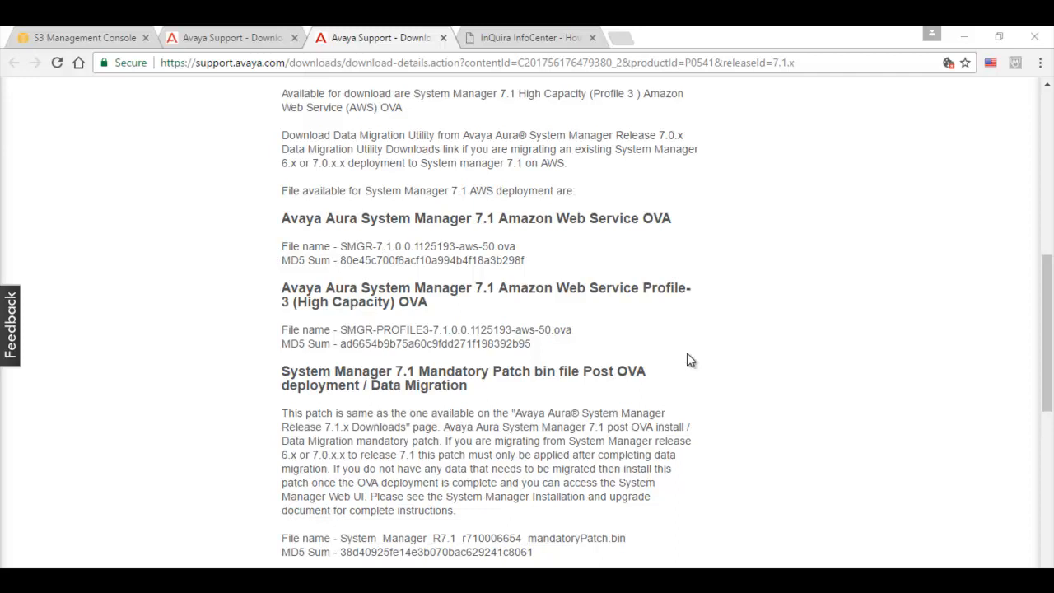
mouse_move(860, 327)
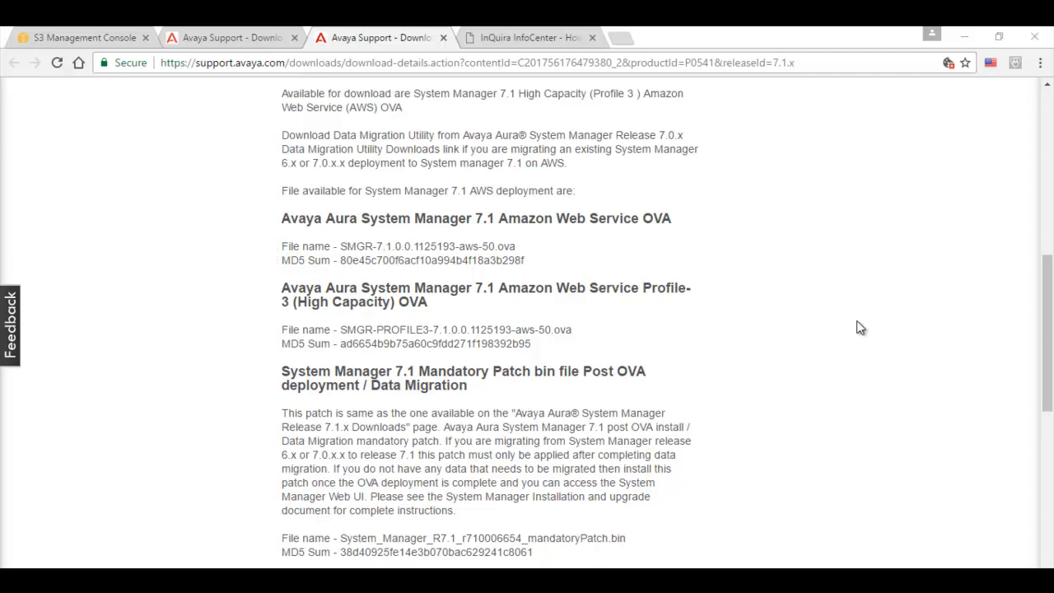
mouse_move(749, 279)
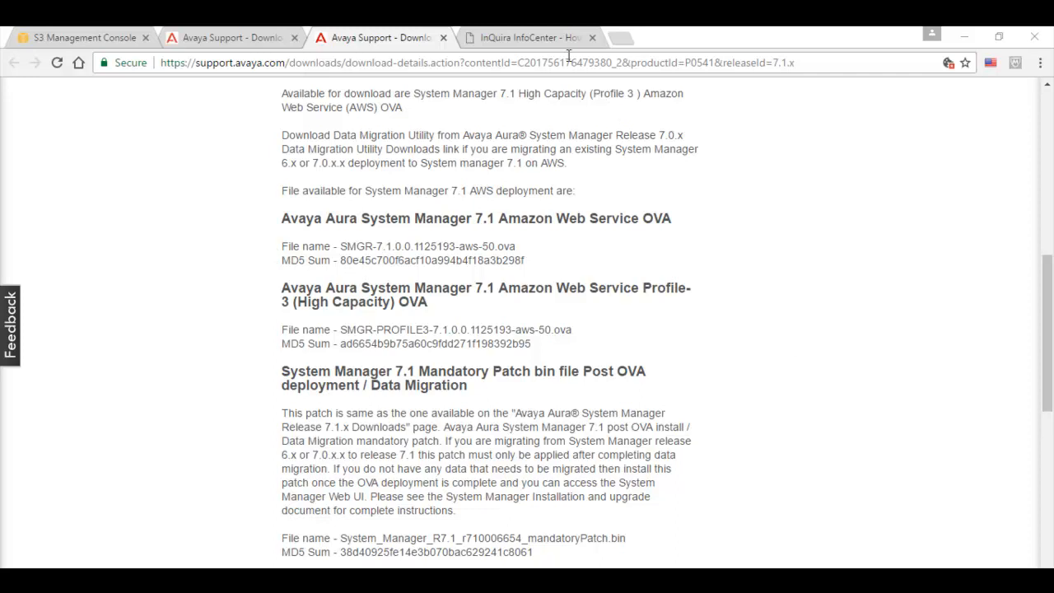
Read through the InfoCenter KB article steps on converting Avaya OVAs into AMIs.
left_click(535, 38)
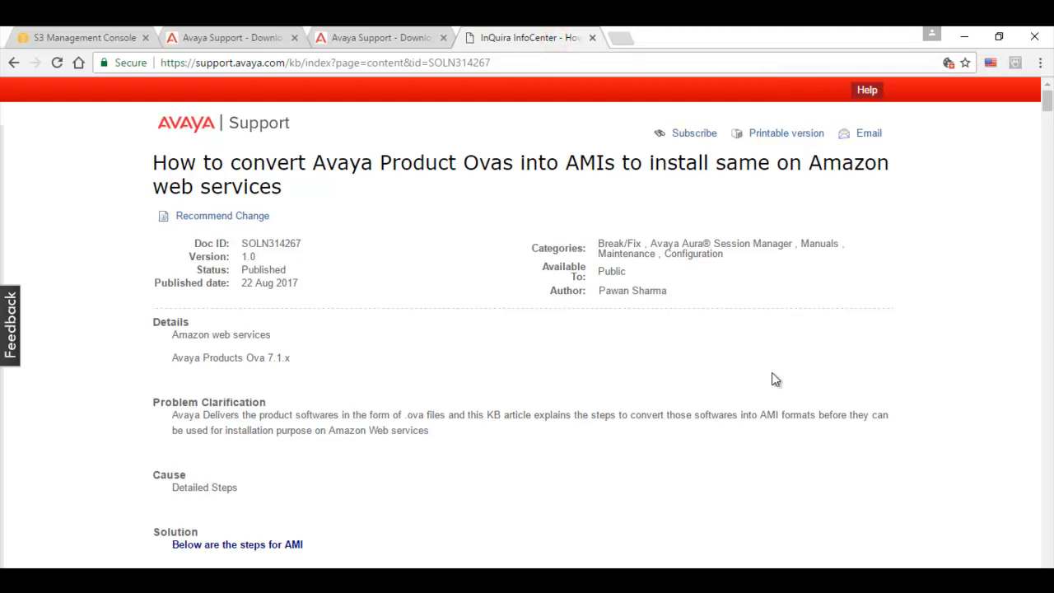
mouse_move(787, 384)
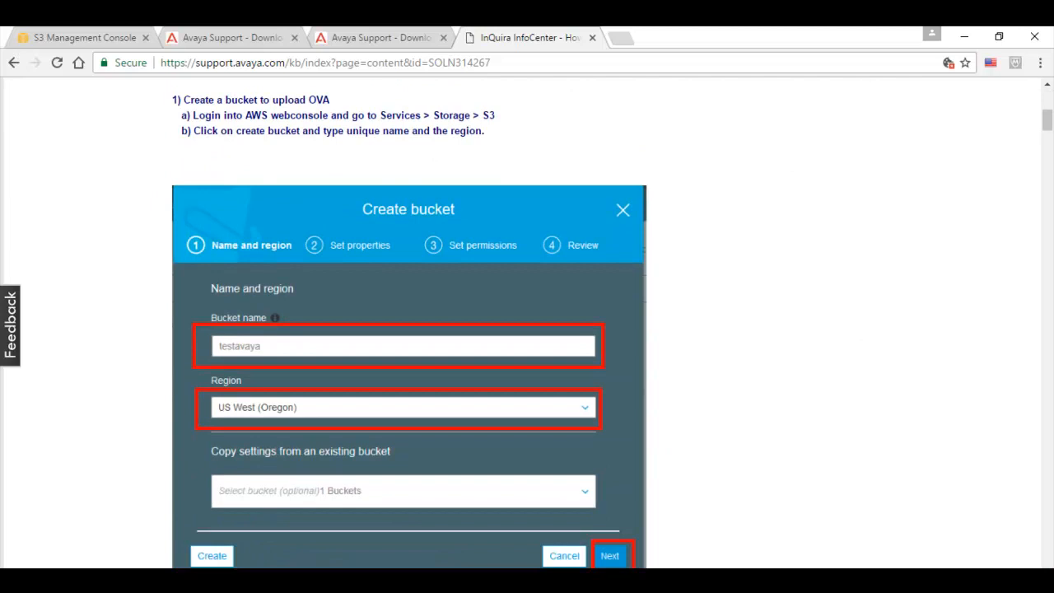
left_click(610, 556)
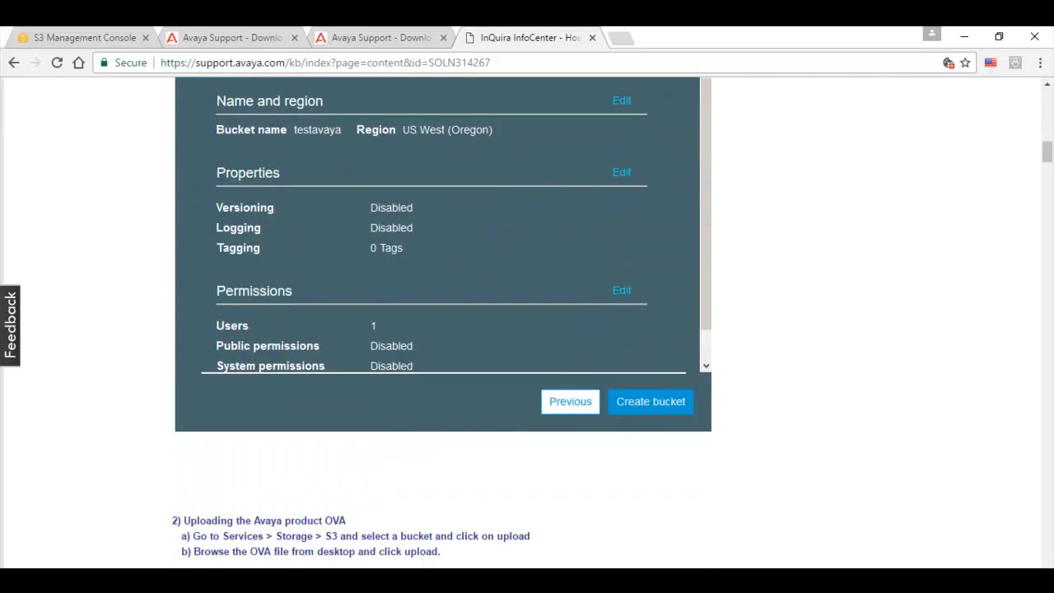
scroll("down", 3)
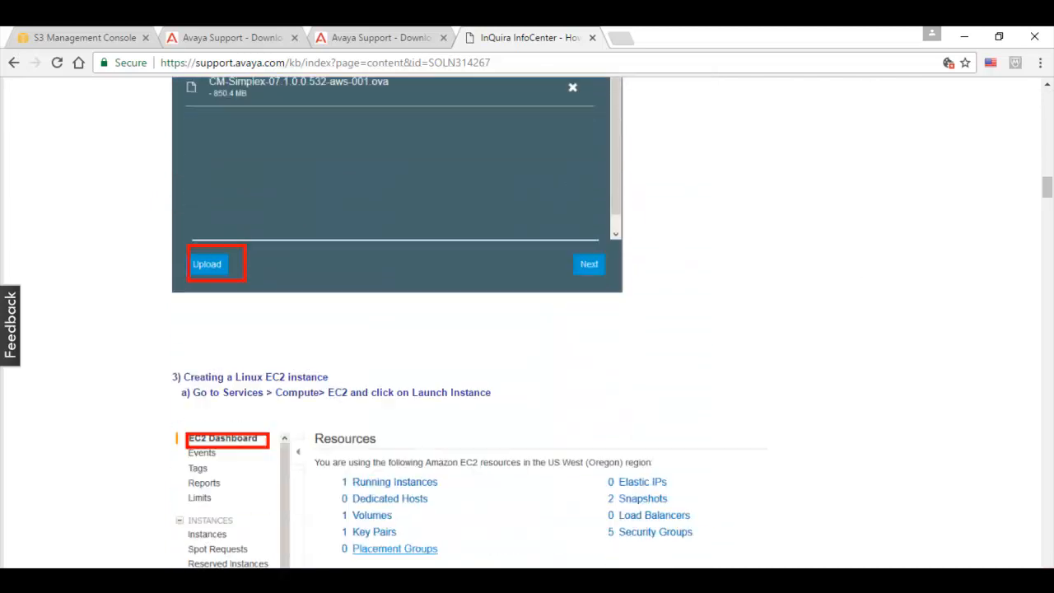
scroll("down", 3)
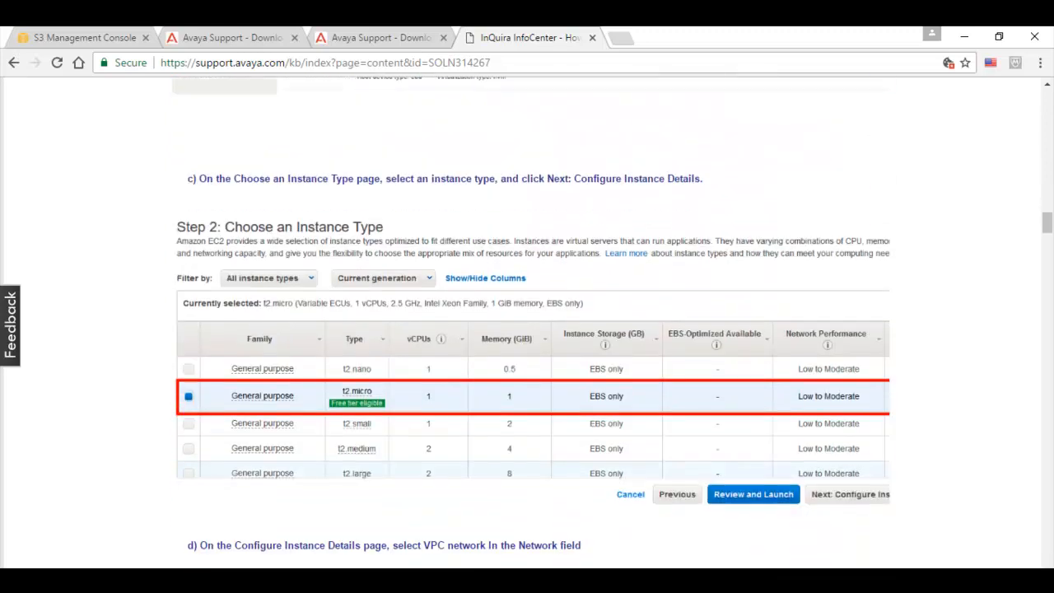
scroll("down", 3)
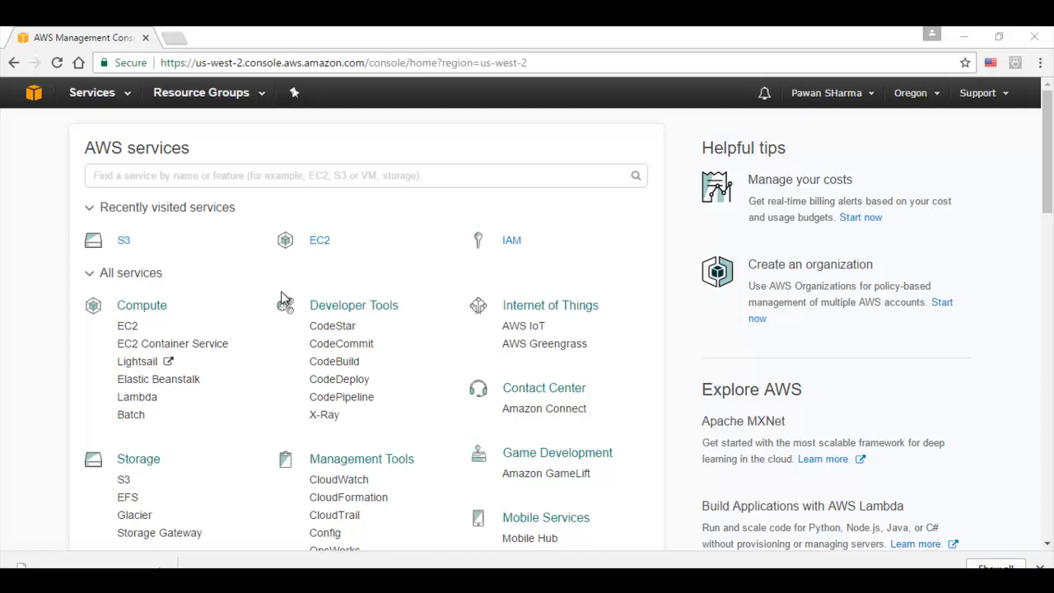
mouse_move(138, 141)
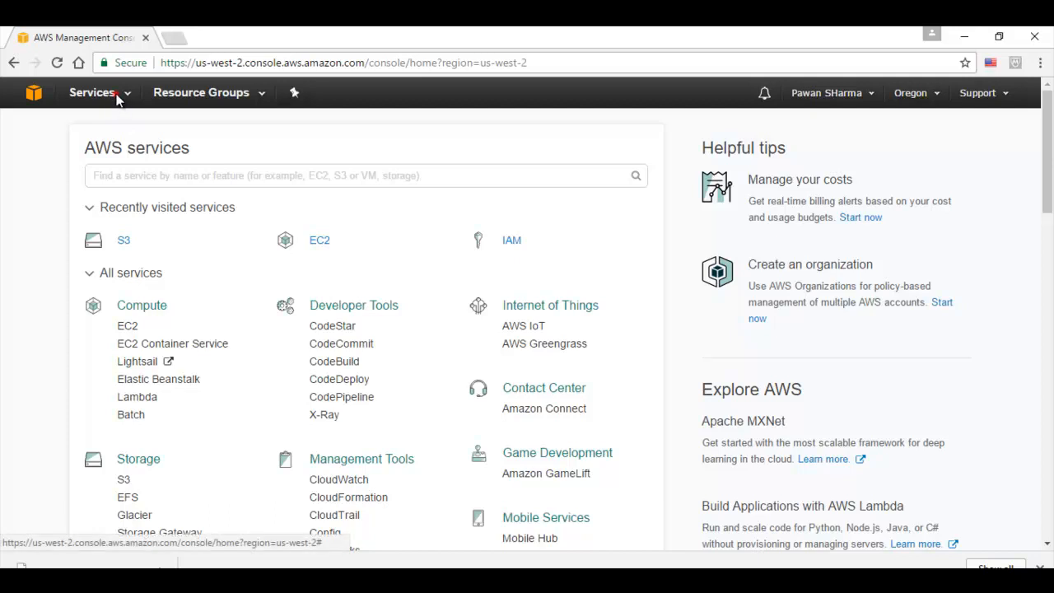
Go to the S3 service from the Services menu to list the existing buckets.
left_click(93, 92)
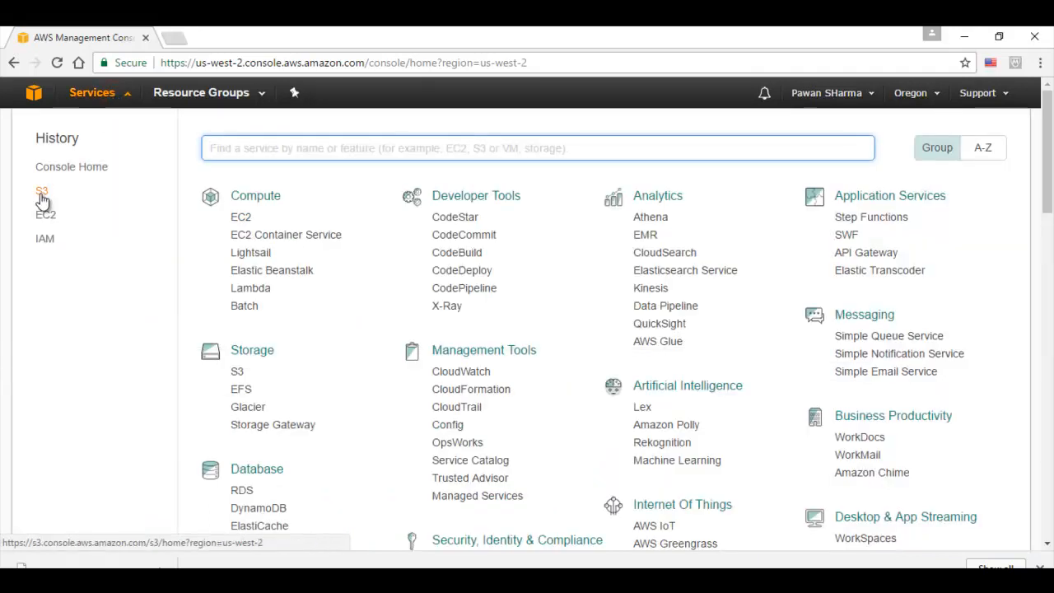
left_click(41, 191)
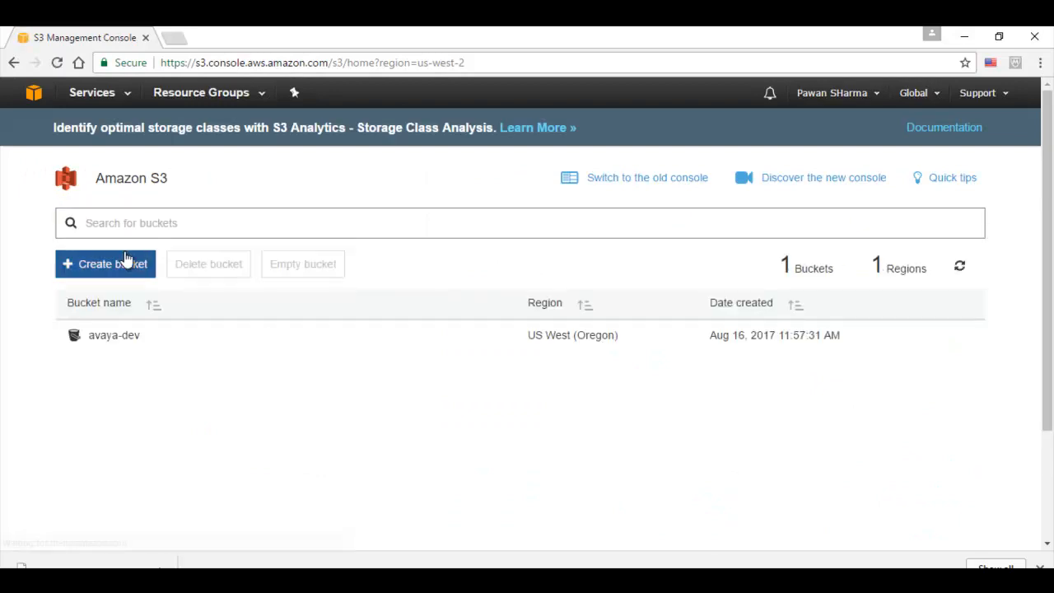
left_click(105, 263)
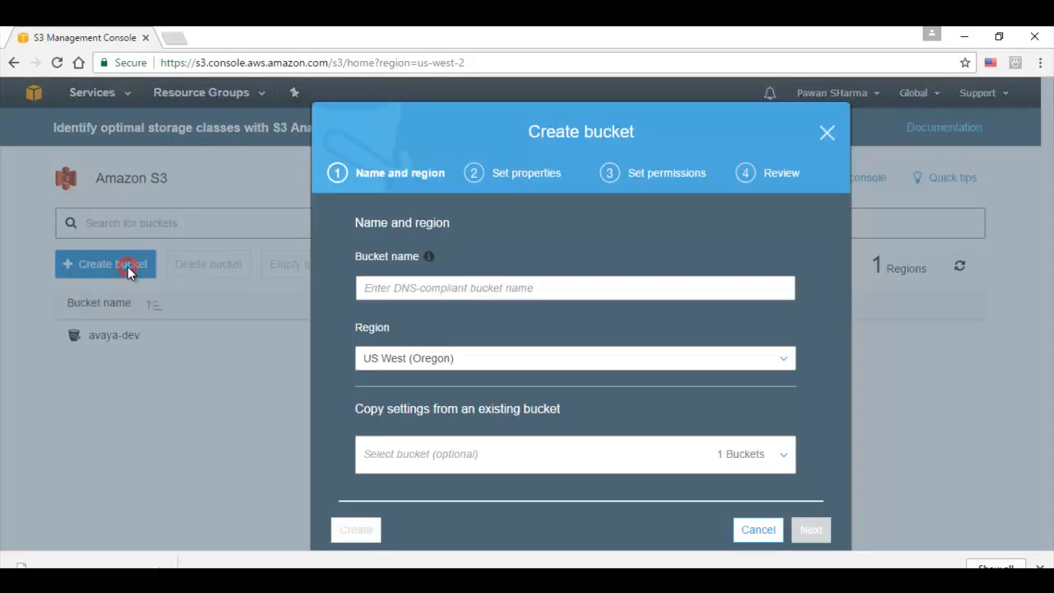
left_click(575, 288)
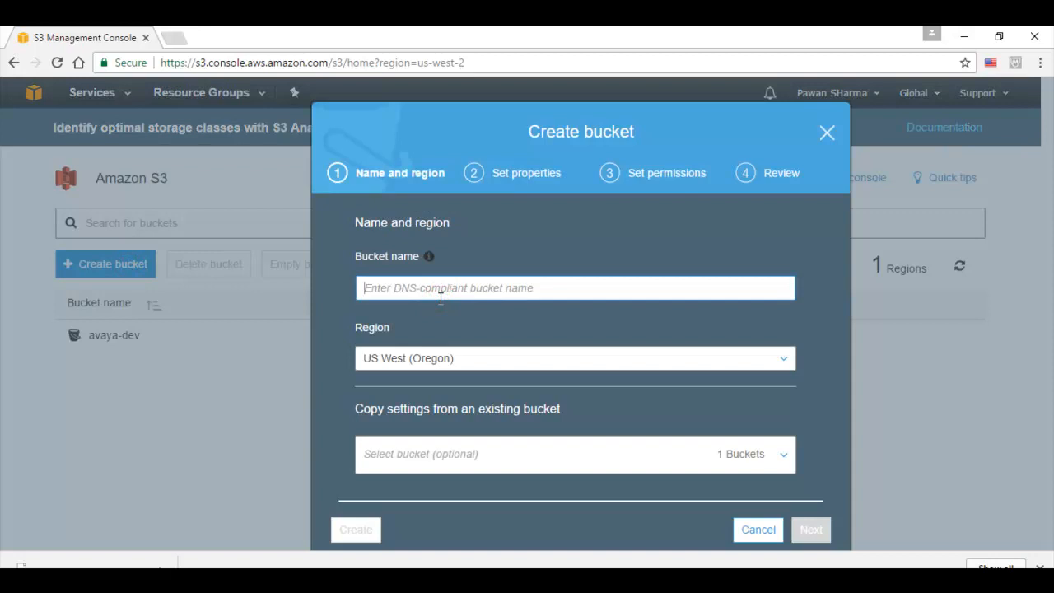
type("avaya-dev1")
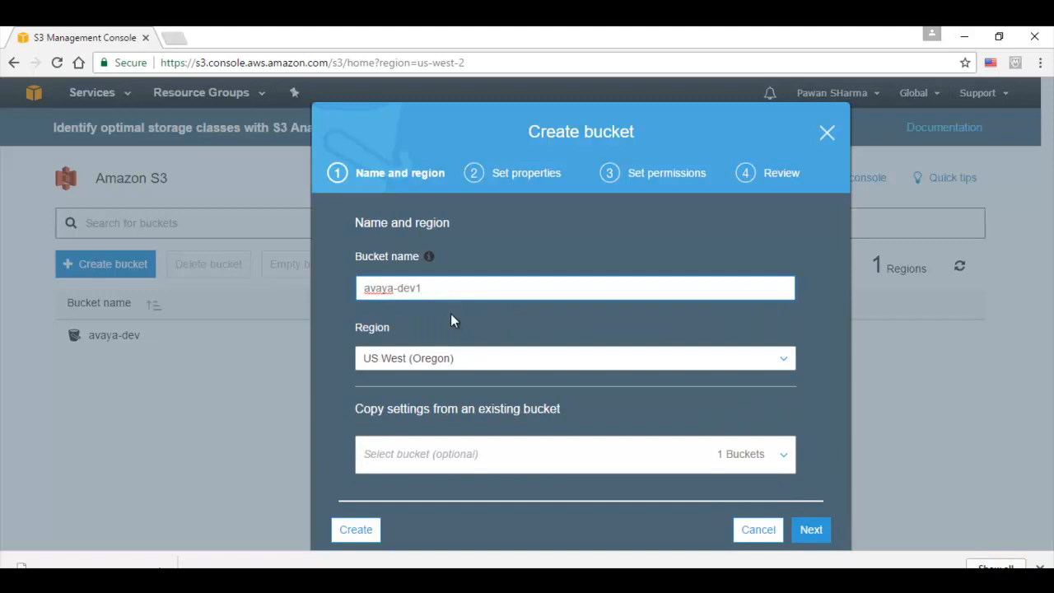
mouse_move(464, 362)
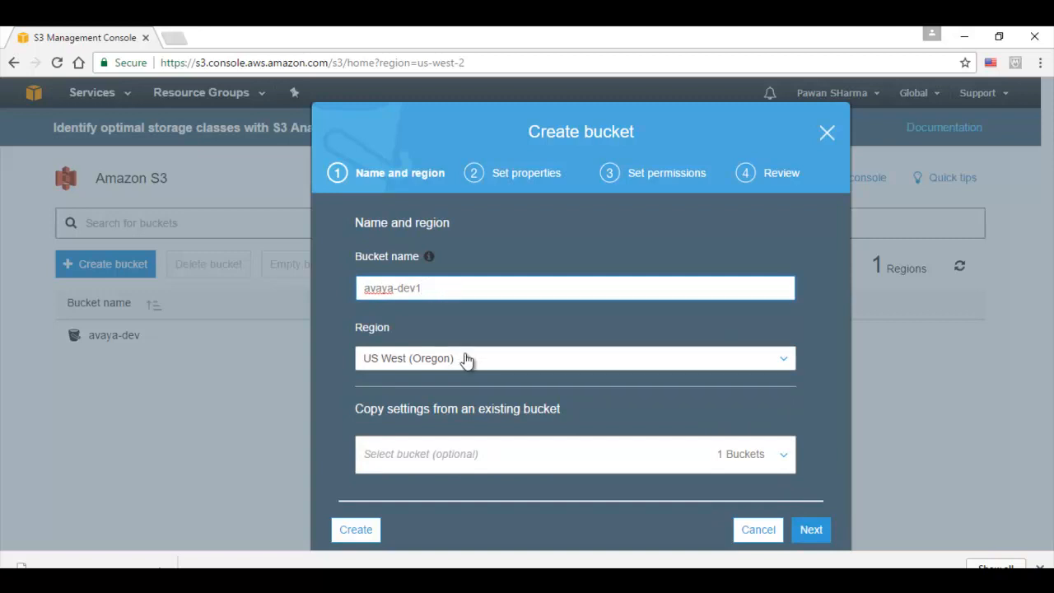
mouse_move(364, 529)
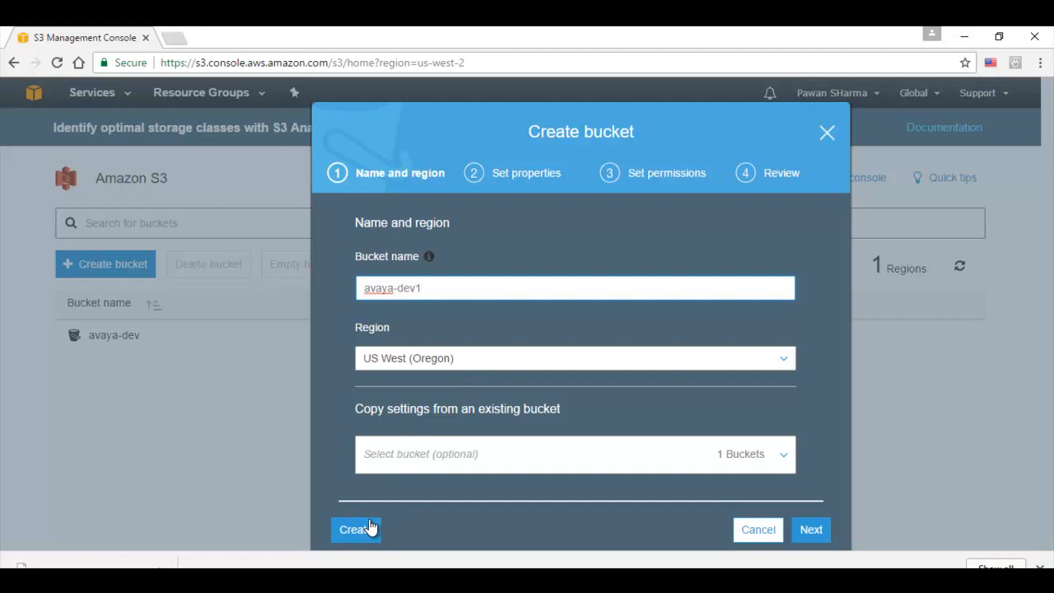
left_click(356, 529)
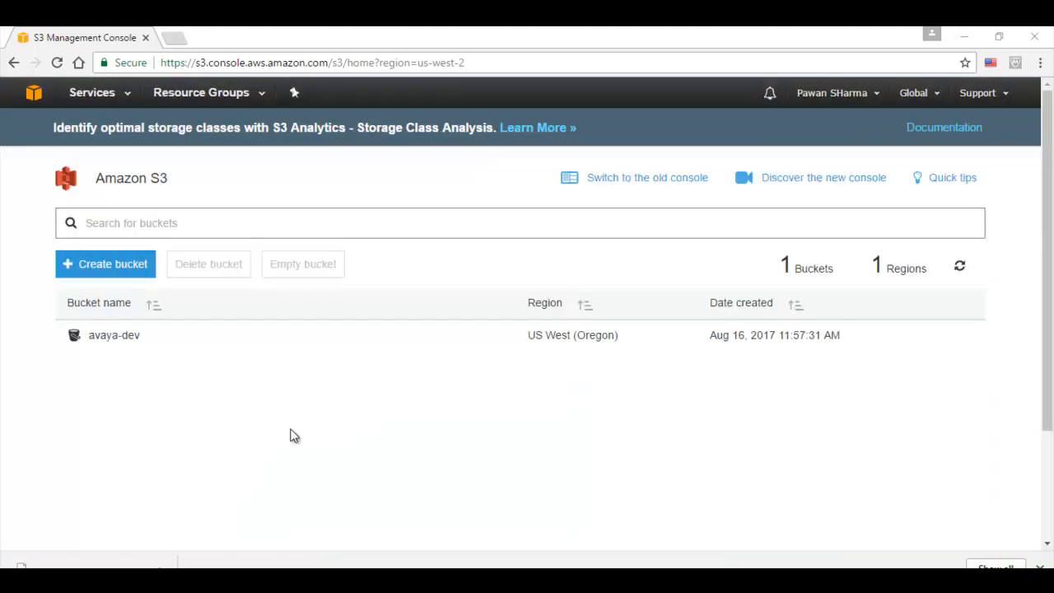
mouse_move(121, 346)
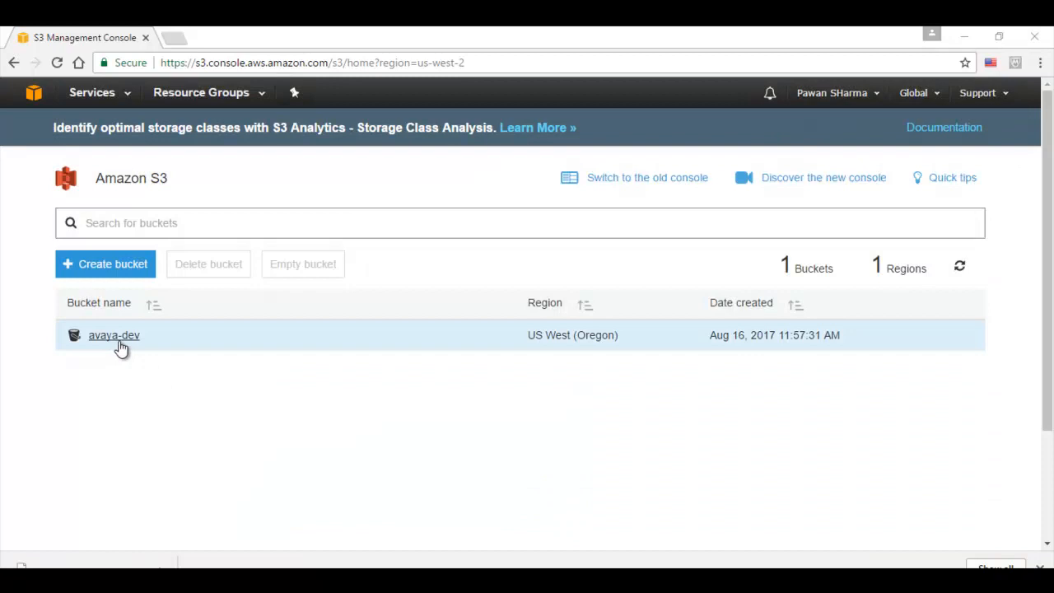
left_click(114, 336)
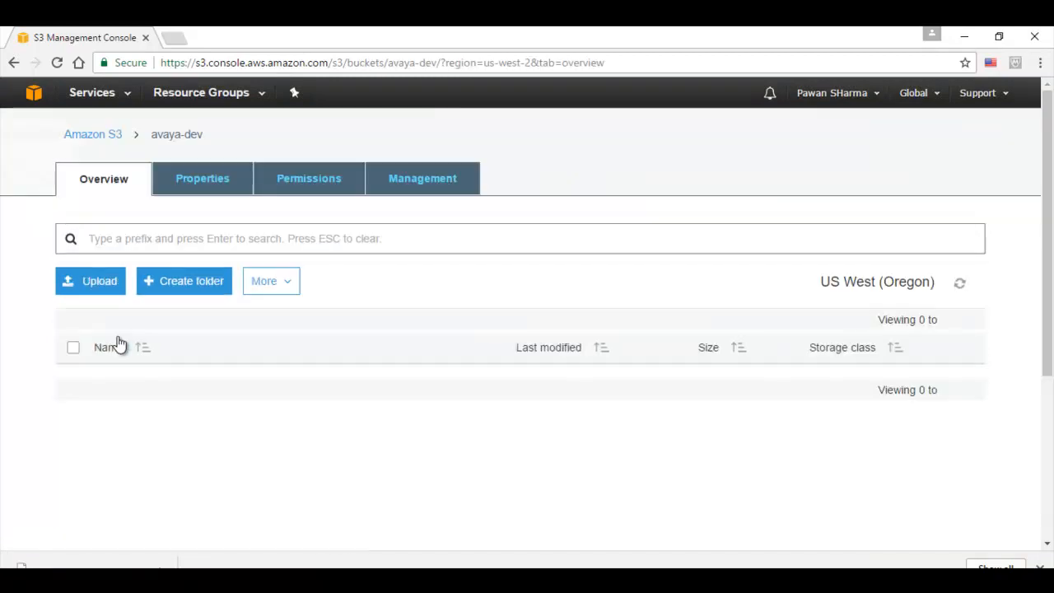
left_click(99, 281)
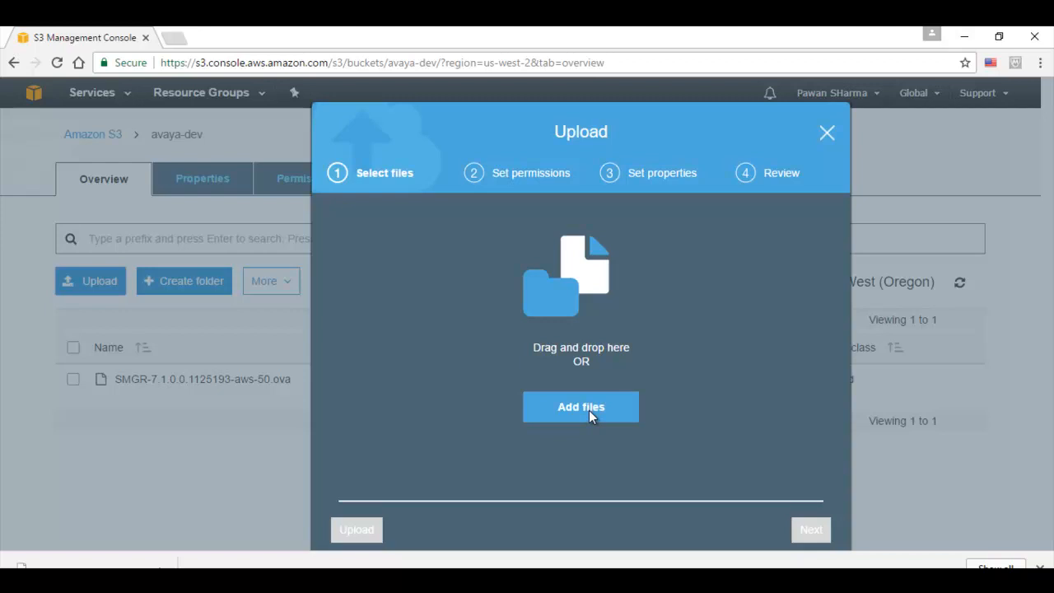
mouse_move(366, 540)
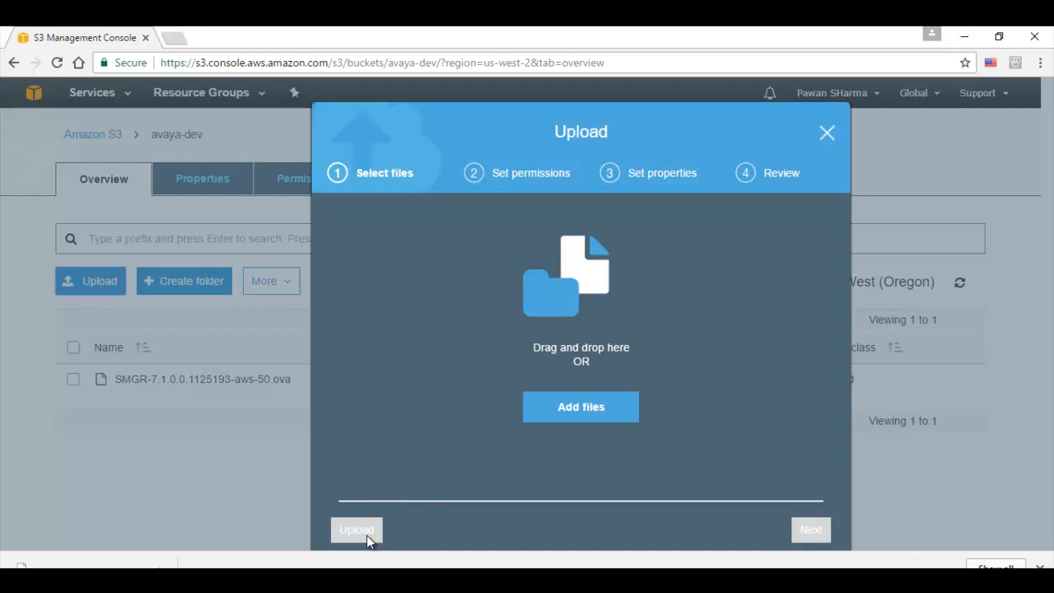
left_click(827, 133)
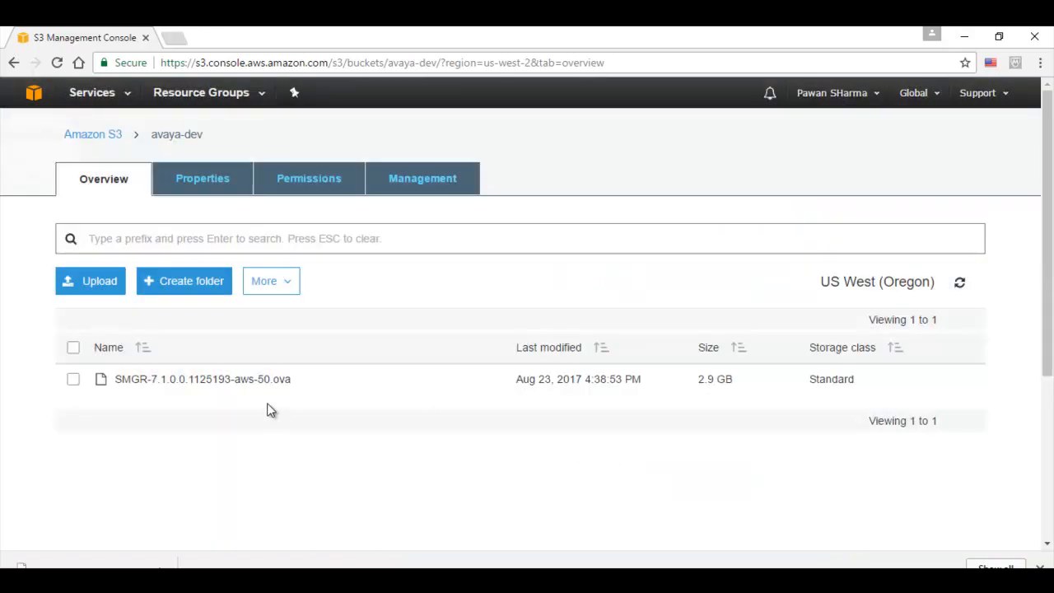
mouse_move(258, 397)
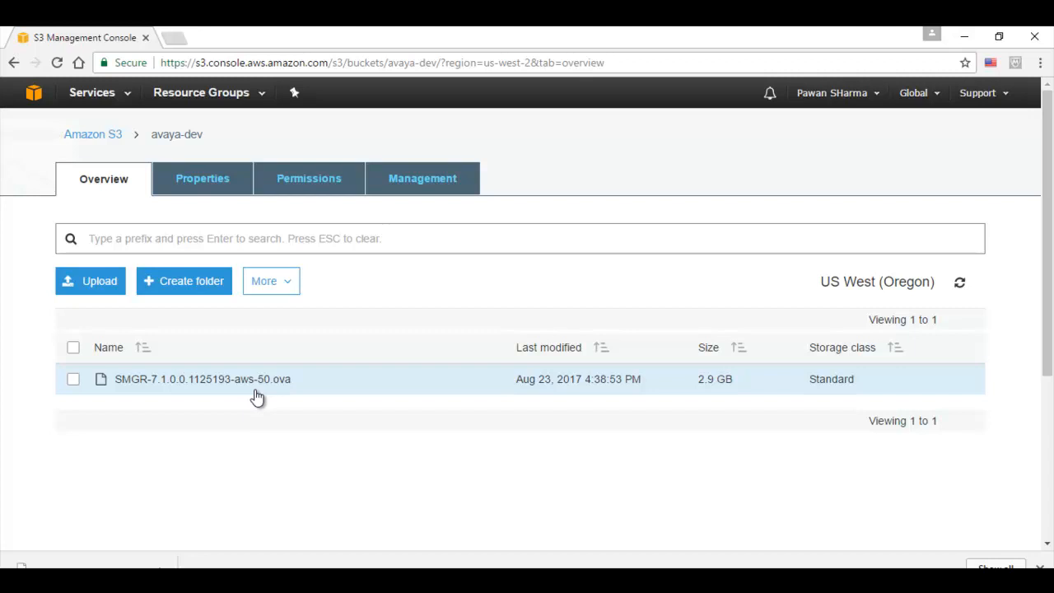
mouse_move(179, 388)
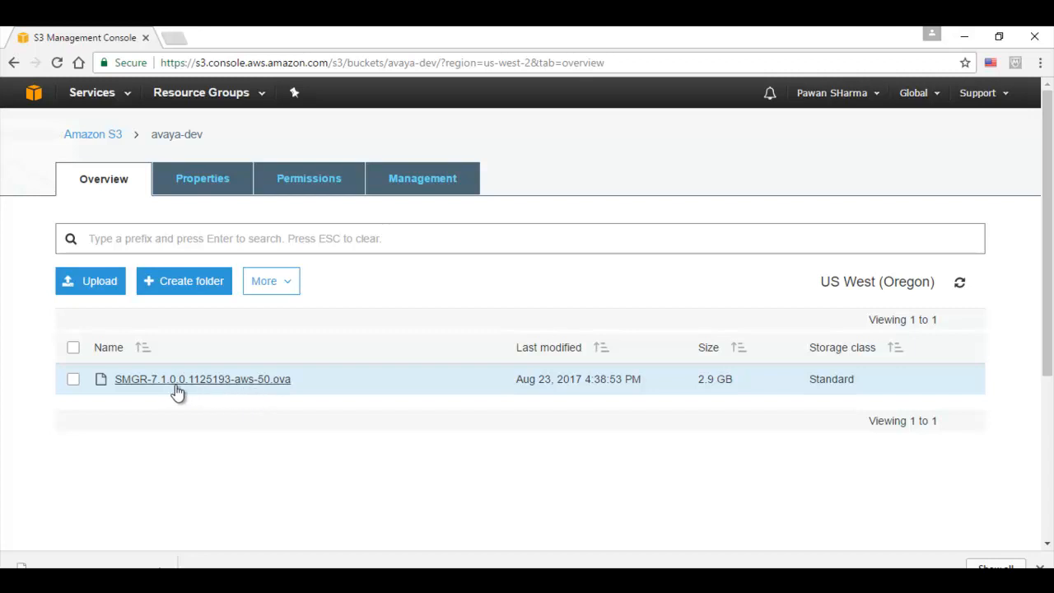
mouse_move(202, 390)
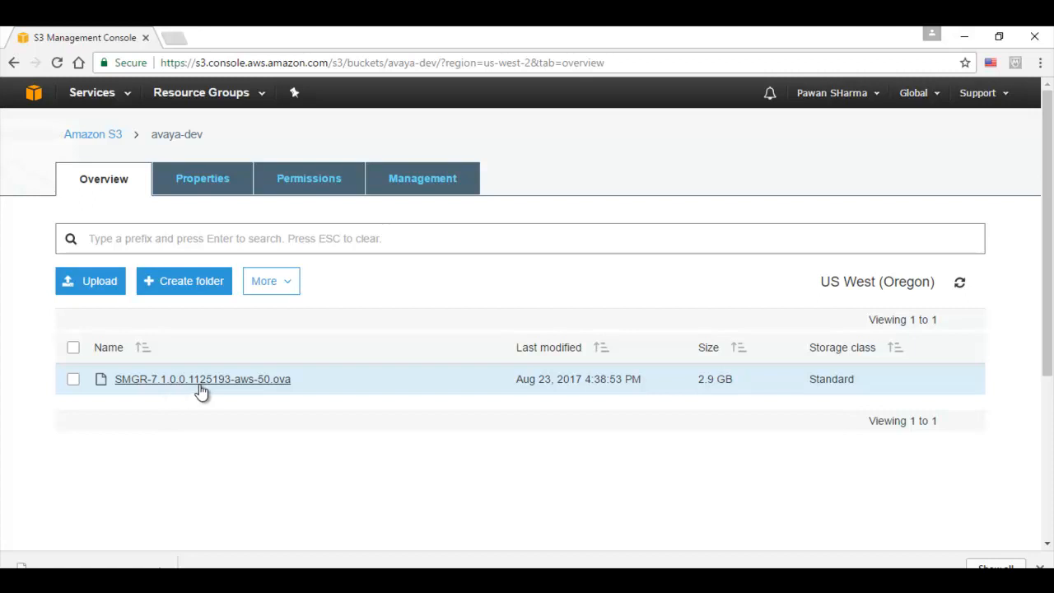
mouse_move(251, 391)
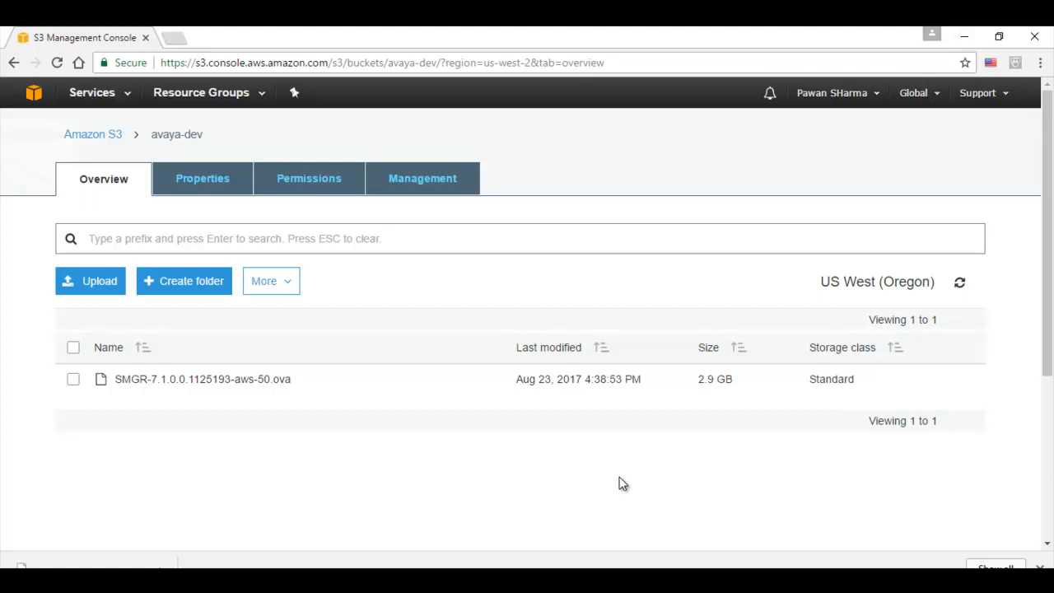
mouse_move(282, 207)
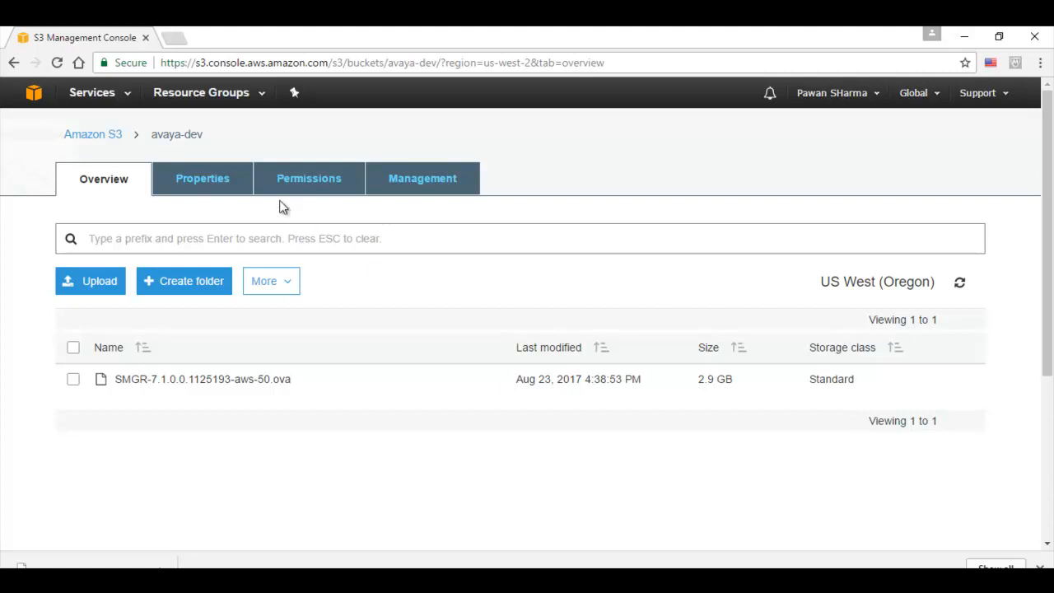
Go to EC2, start Launch Instance and select the Red Hat Enterprise Linux 7.4 image.
left_click(91, 92)
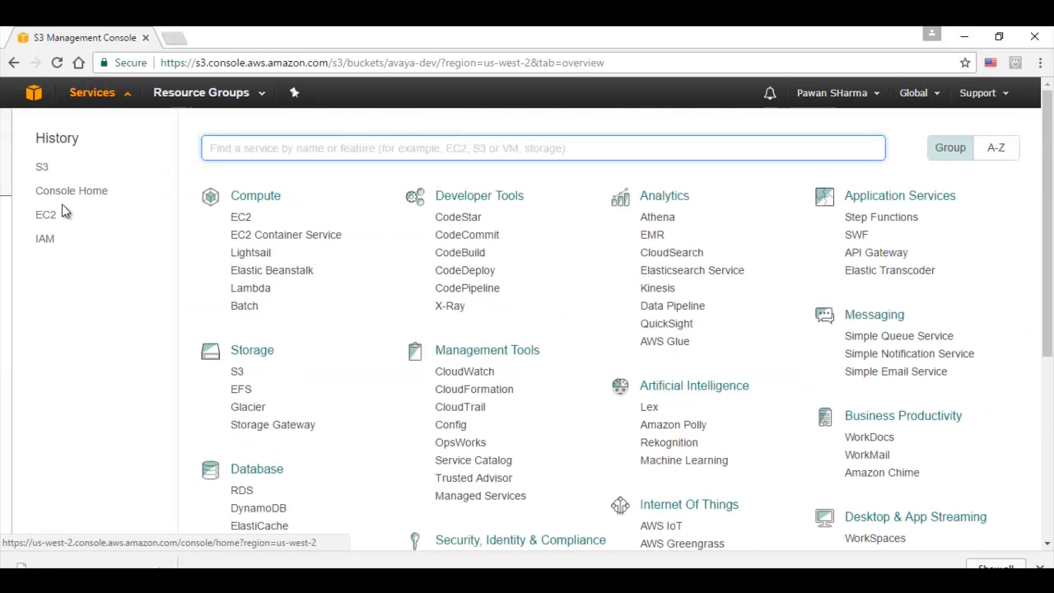
left_click(43, 215)
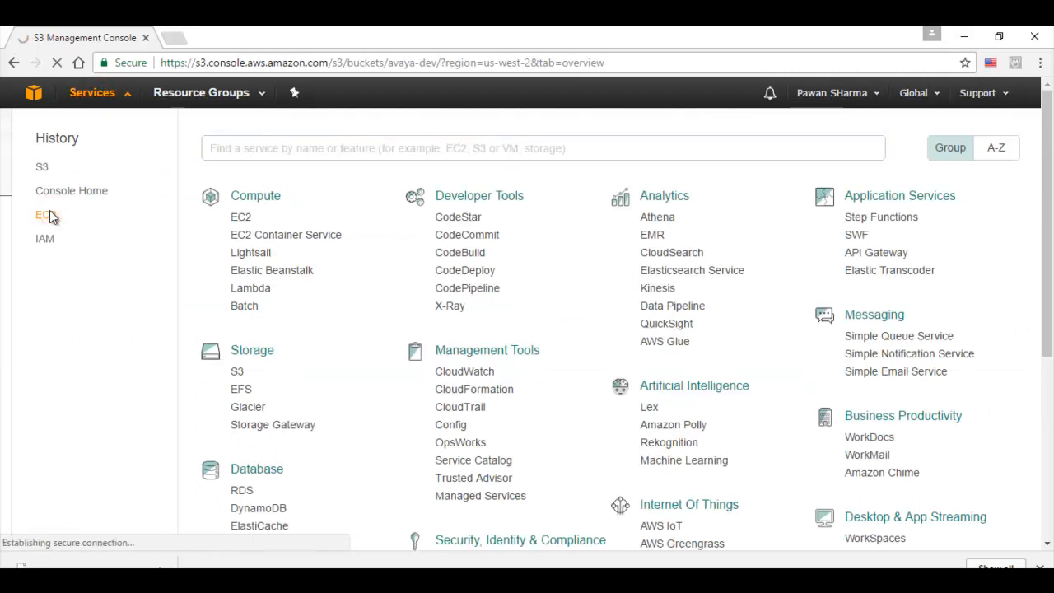
left_click(42, 215)
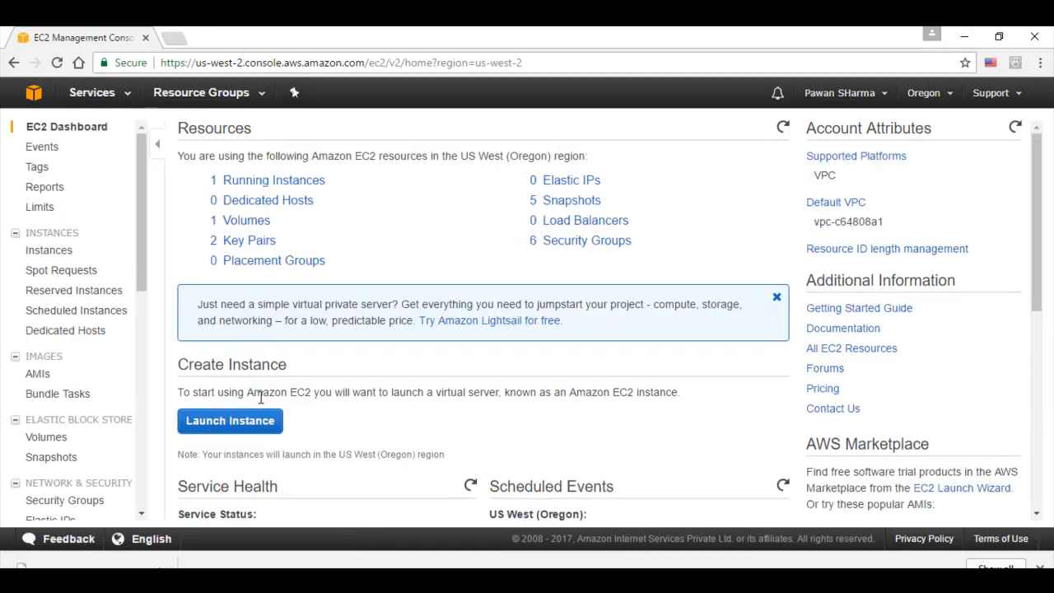
left_click(230, 420)
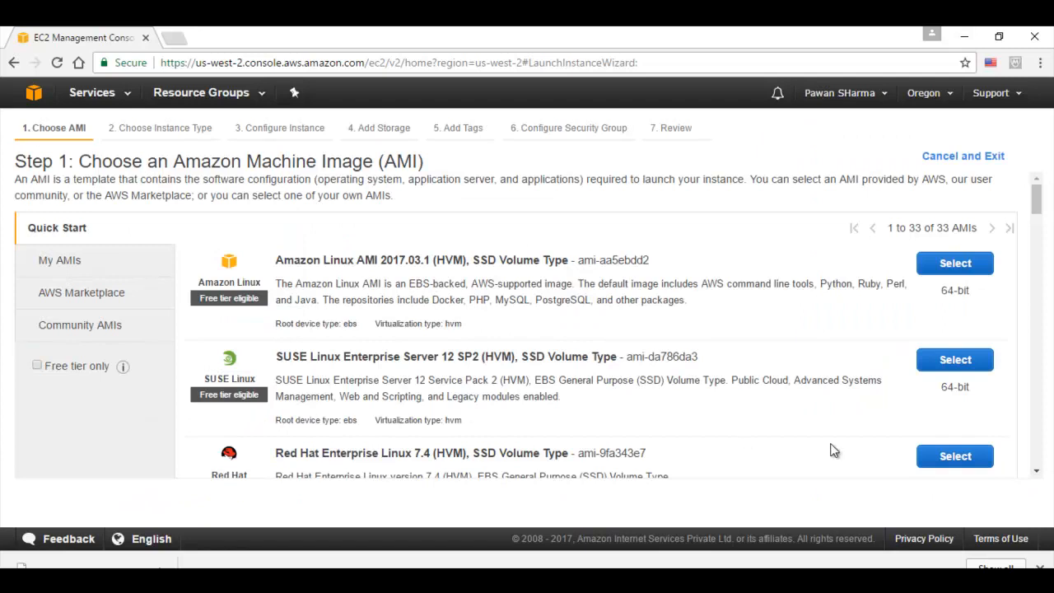
mouse_move(955, 457)
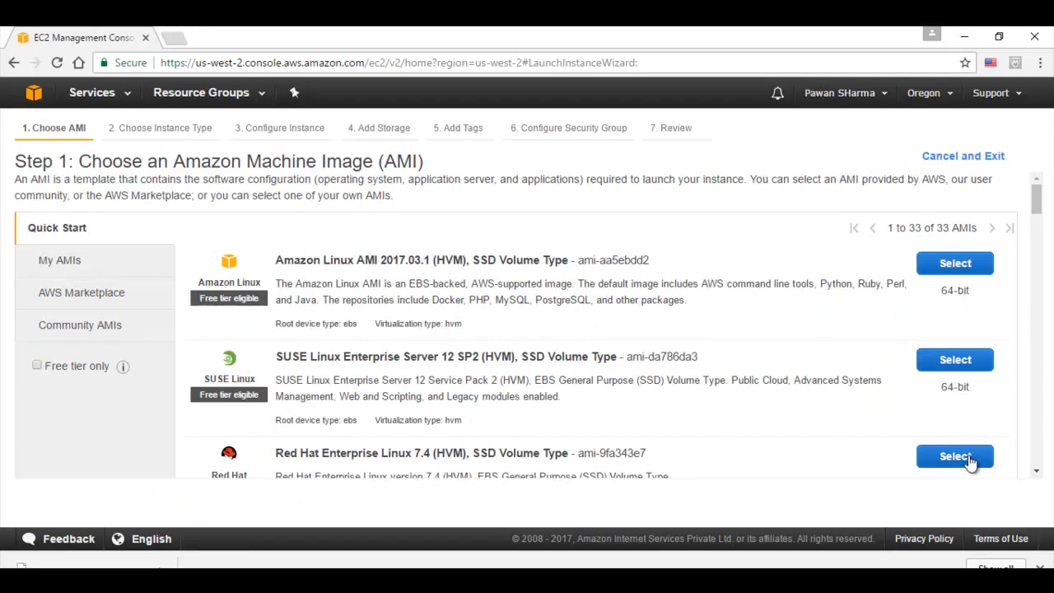
left_click(954, 457)
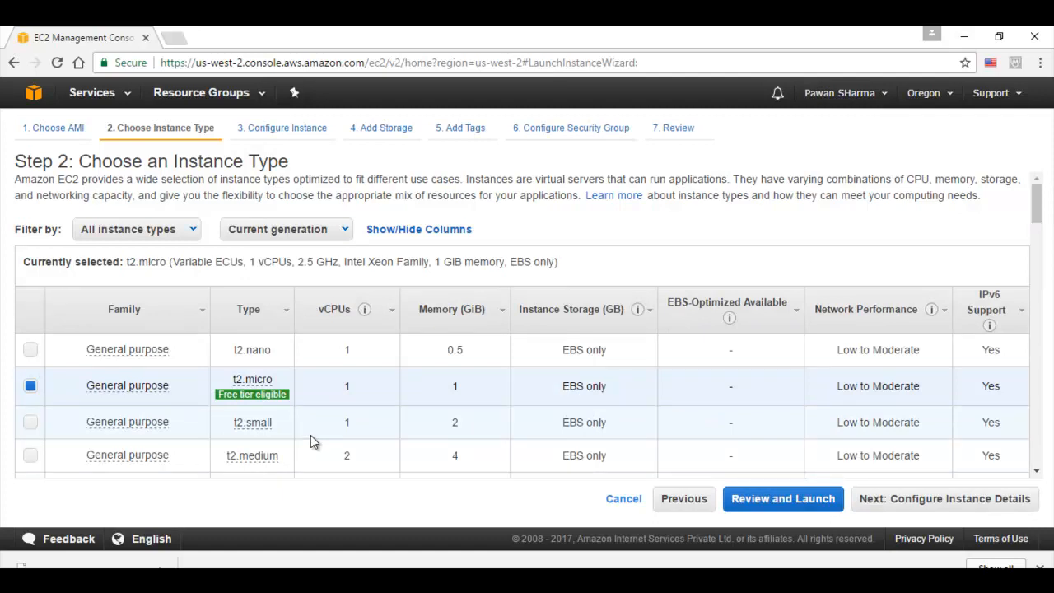
Choose the t2.small instance type and continue to Configure Instance Details.
left_click(31, 422)
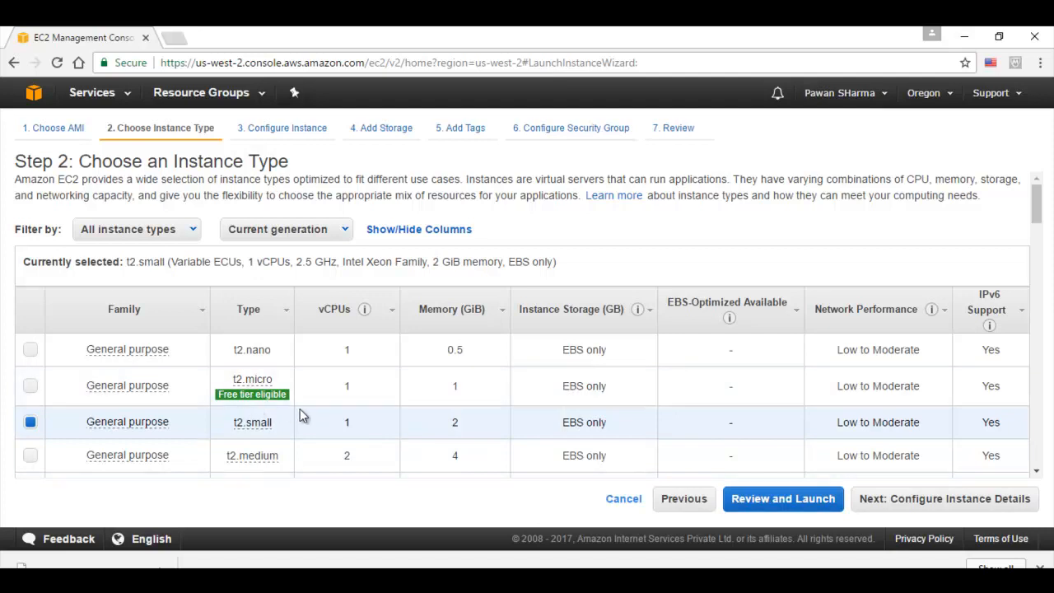
mouse_move(341, 424)
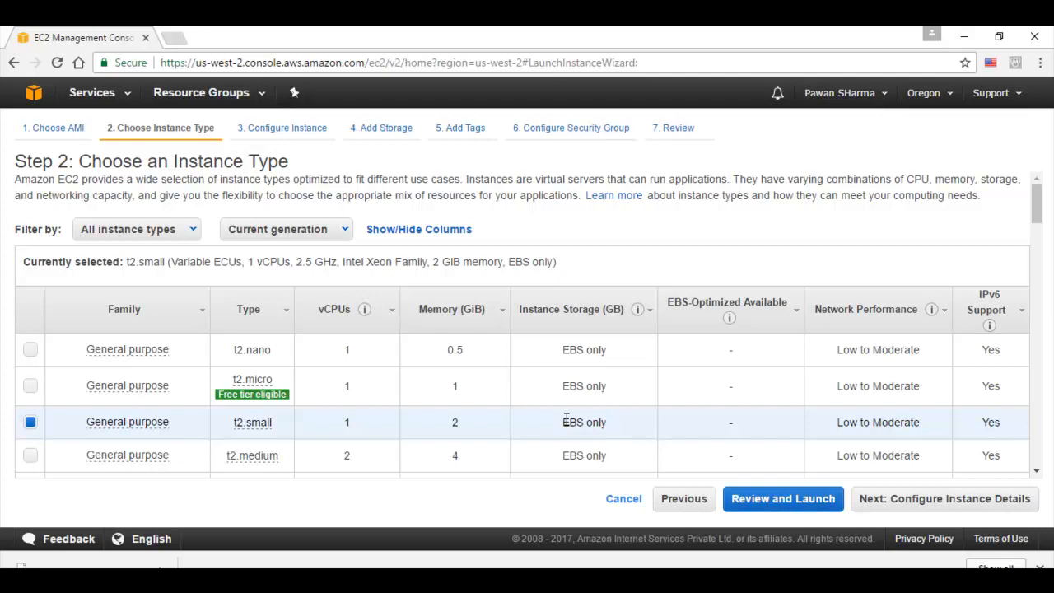
mouse_move(947, 511)
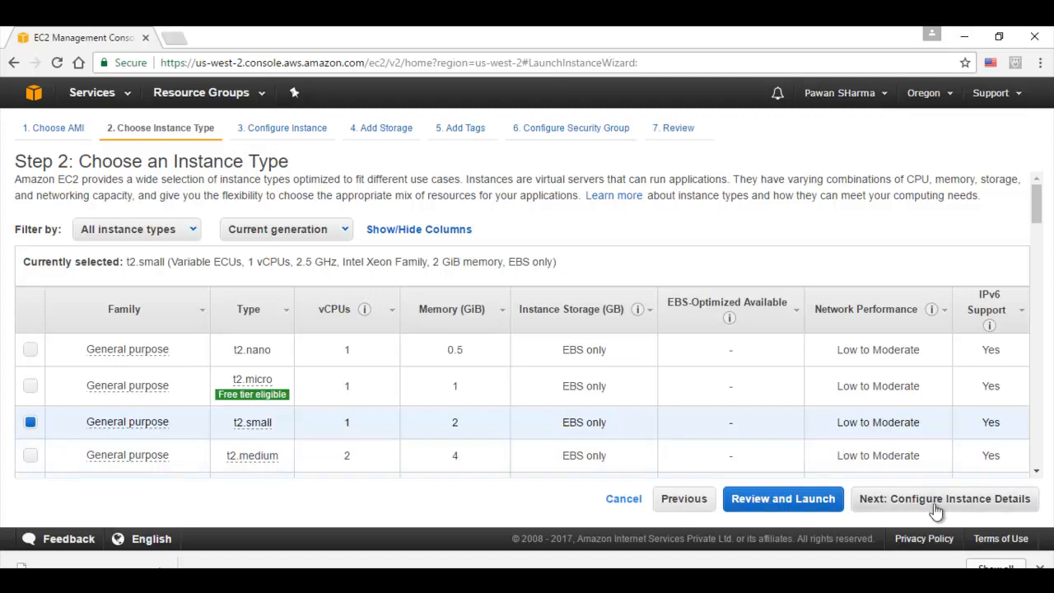
left_click(947, 499)
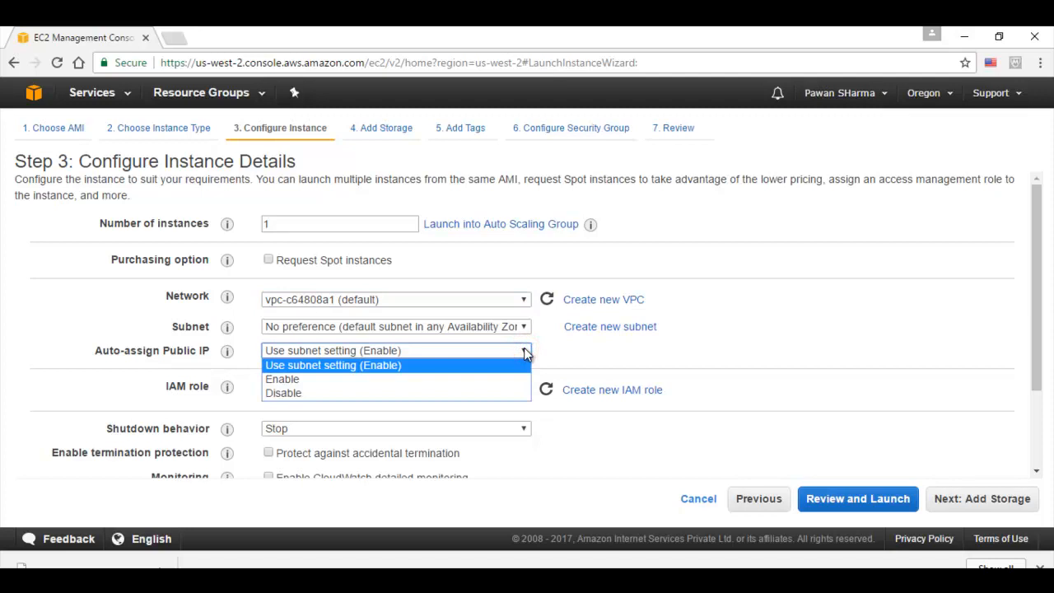
Keep the subnet public-IP setting, default 10 GiB storage and no tags, reaching Configure Security Group.
left_click(334, 365)
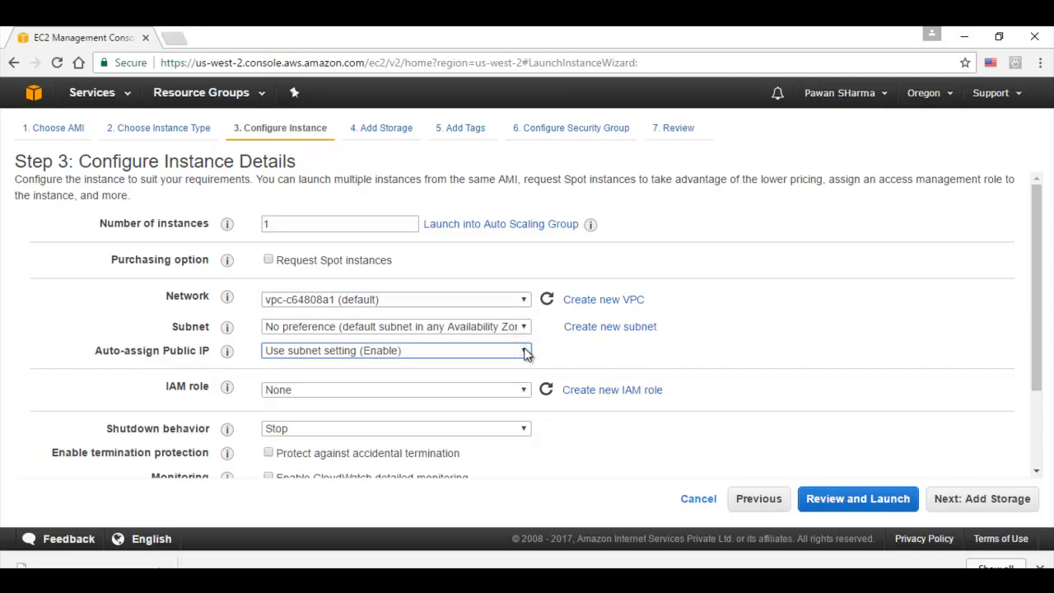
mouse_move(981, 498)
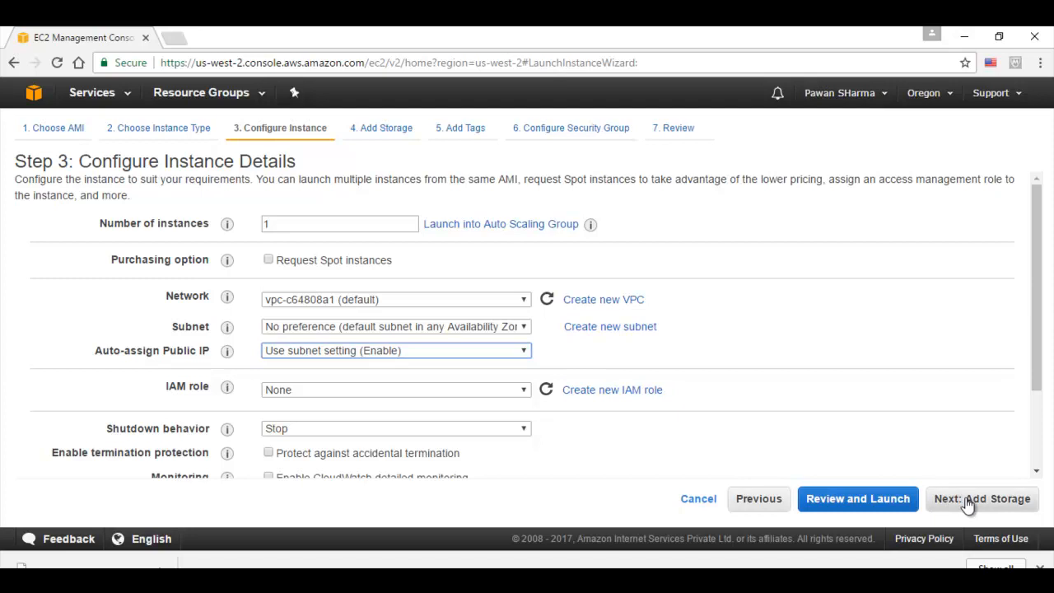
left_click(988, 498)
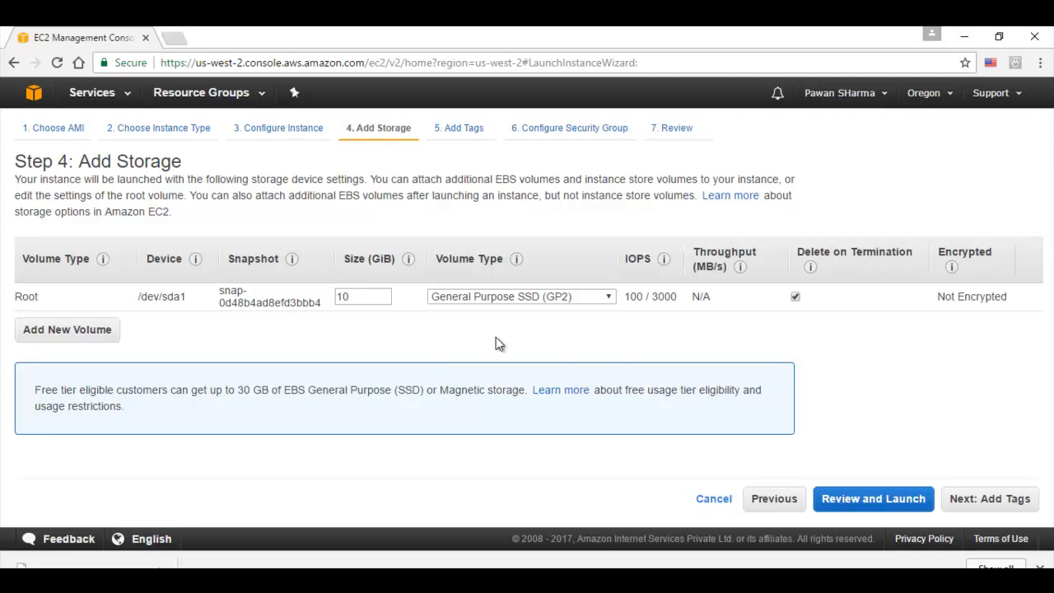
mouse_move(989, 499)
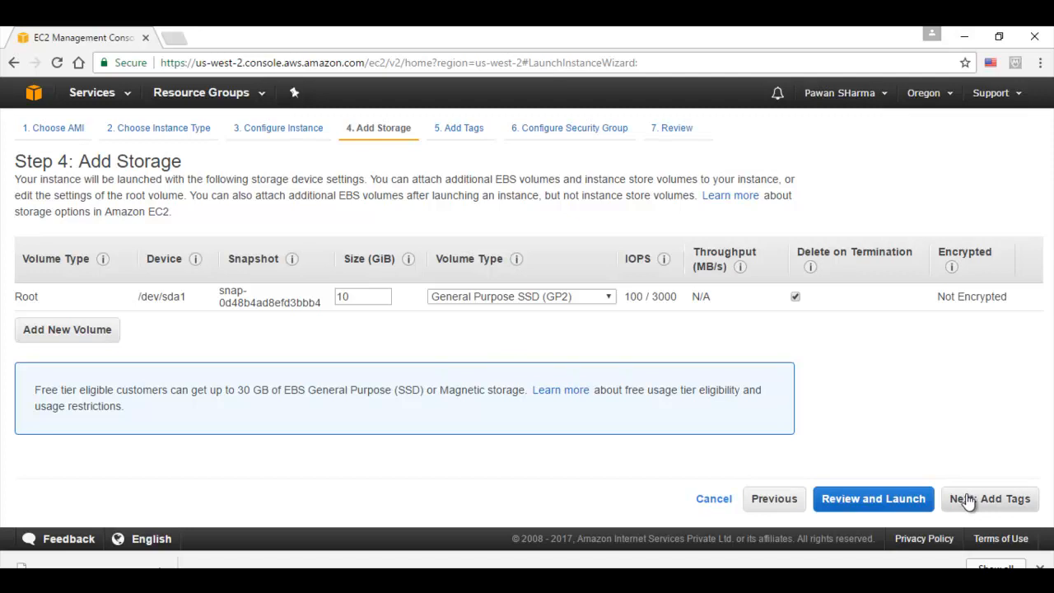
left_click(1012, 499)
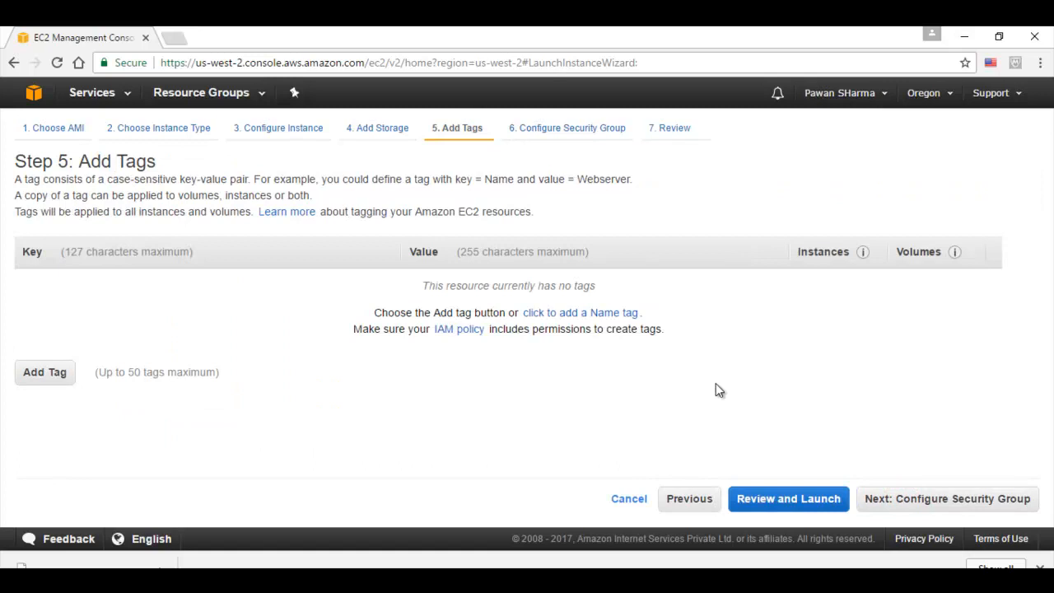
mouse_move(929, 508)
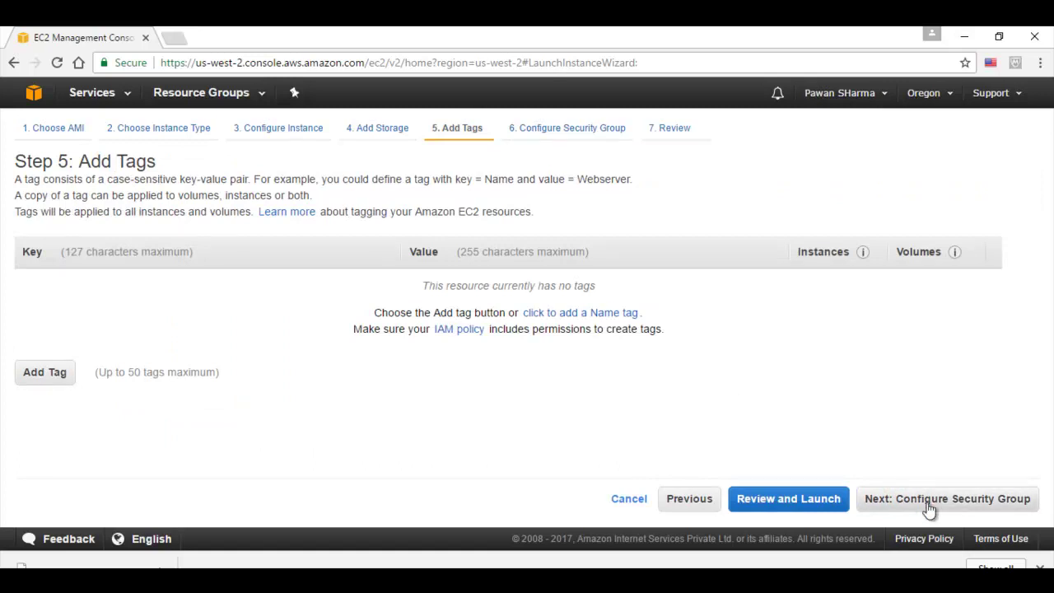
left_click(947, 498)
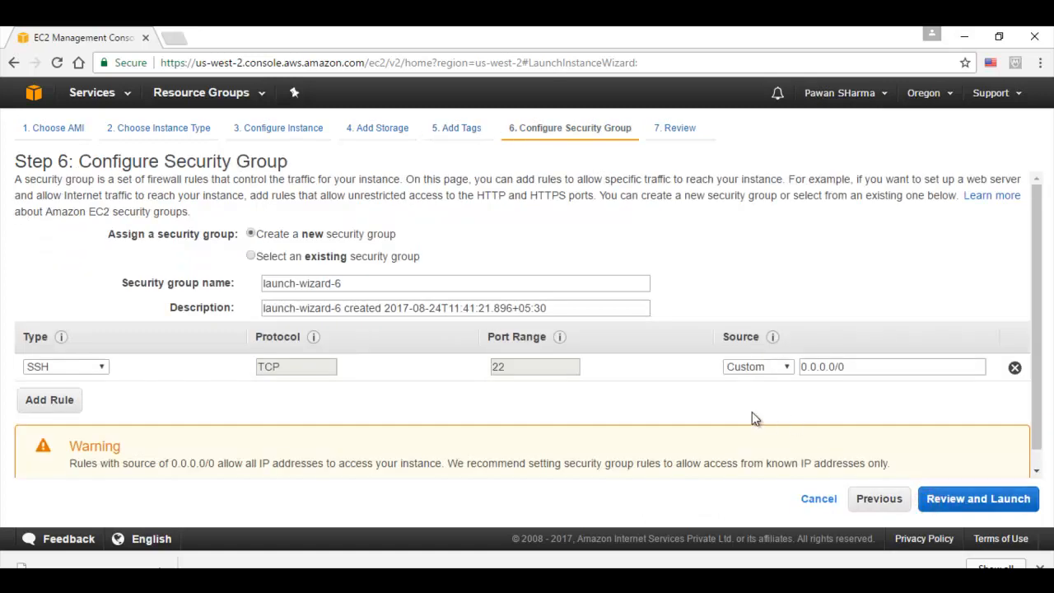
mouse_move(608, 418)
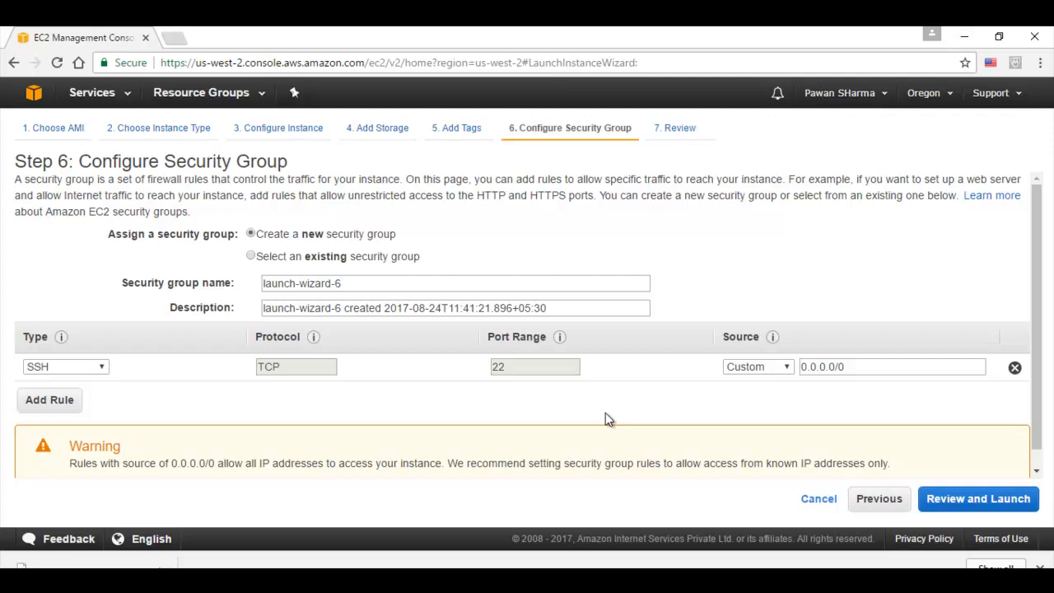
mouse_move(91, 403)
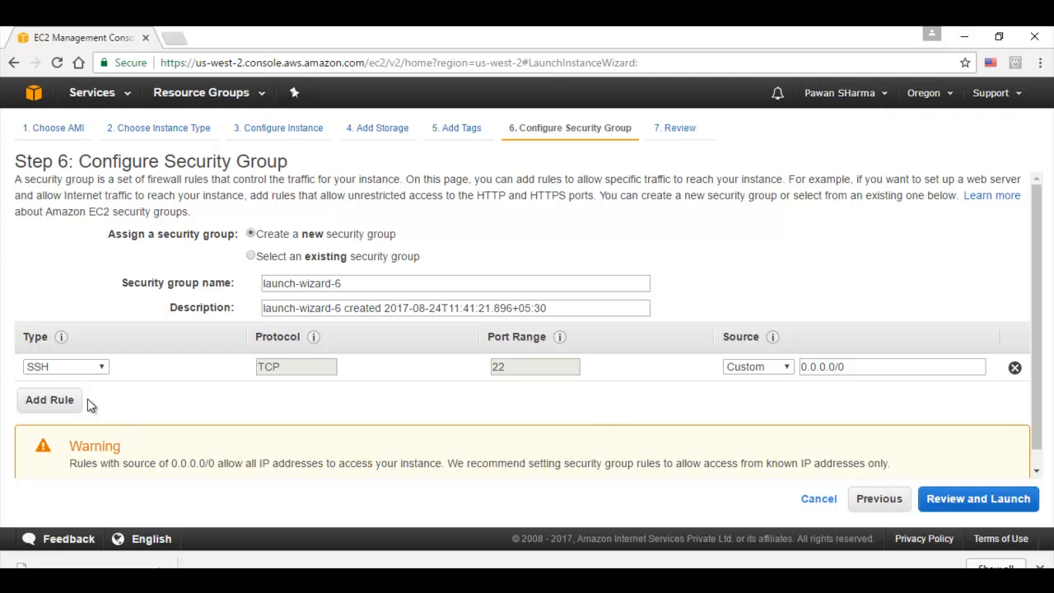
mouse_move(94, 396)
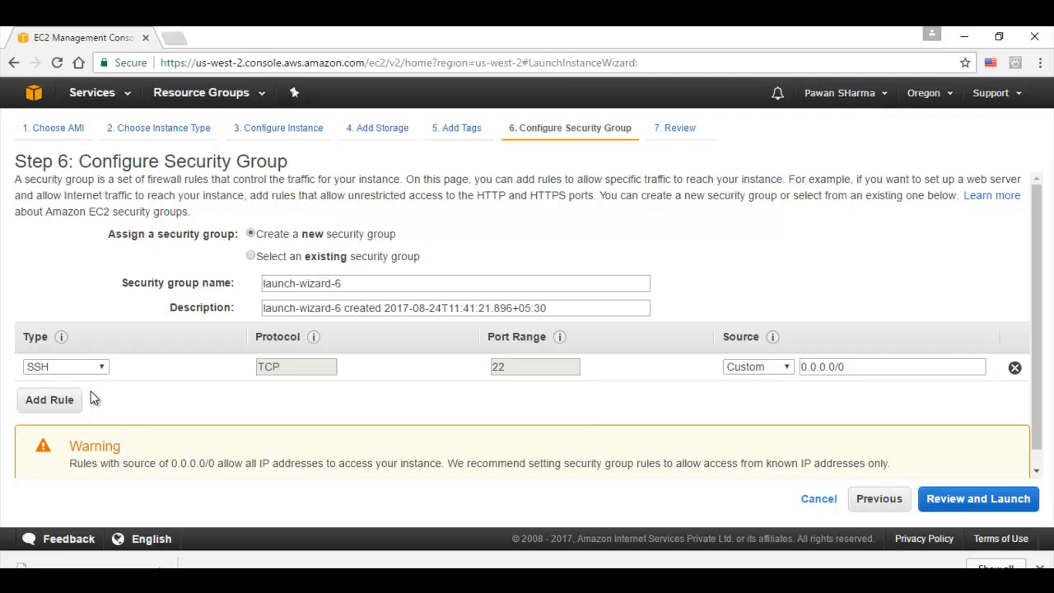
mouse_move(113, 391)
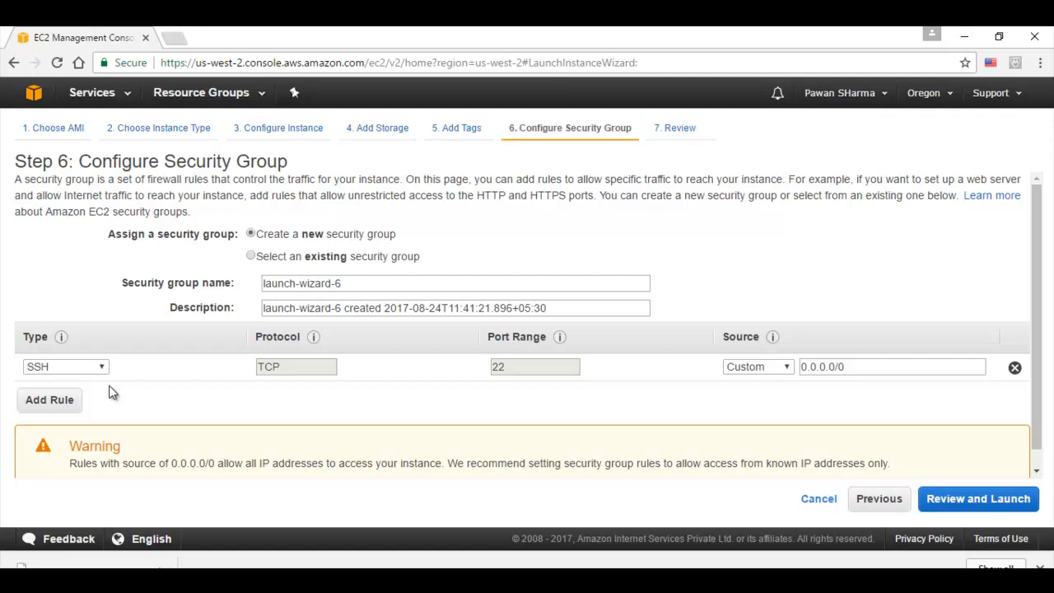
mouse_move(451, 447)
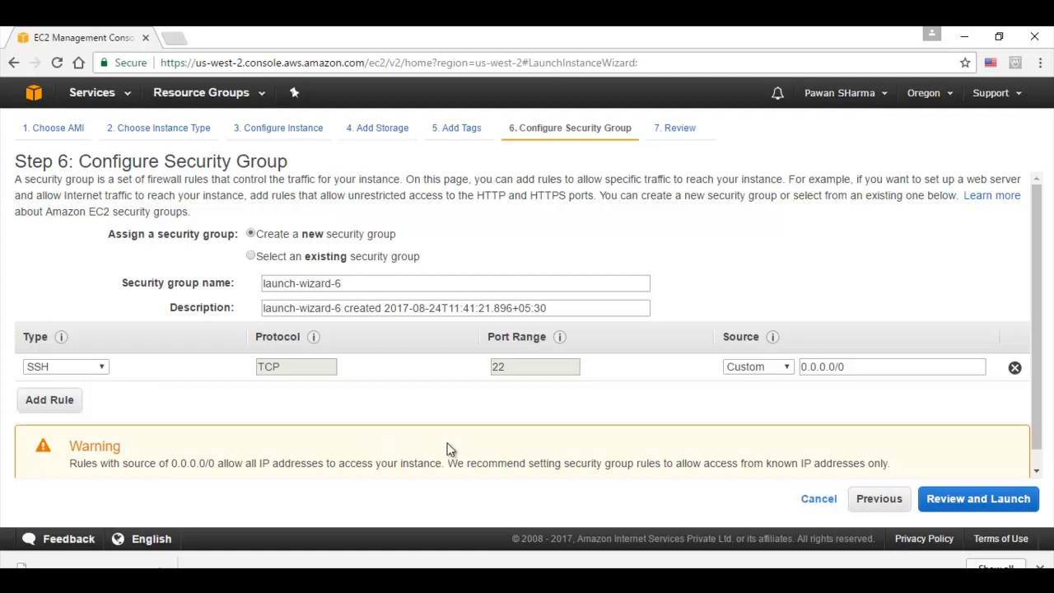
mouse_move(959, 498)
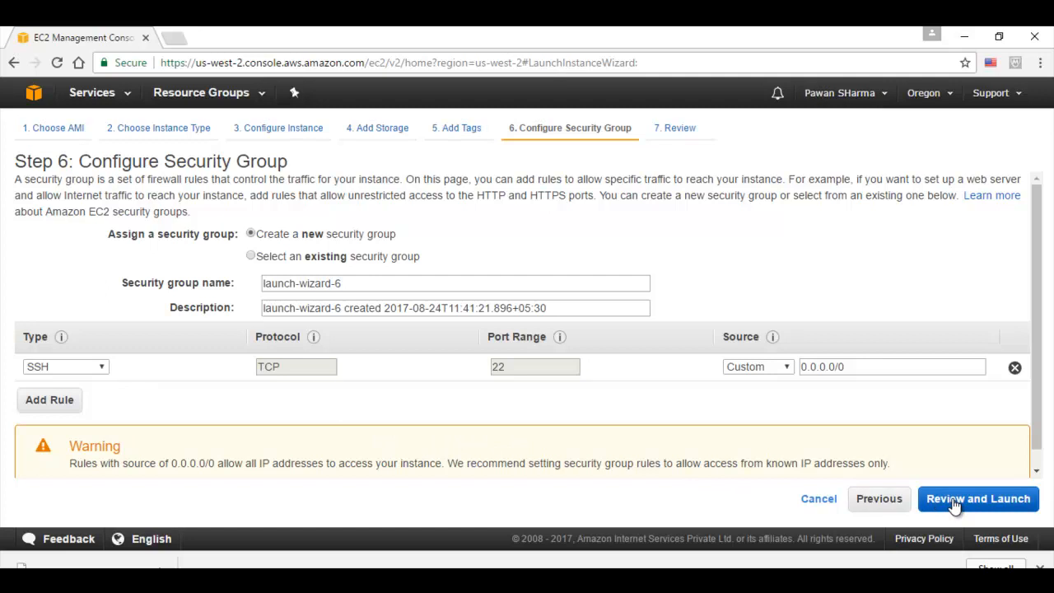
Review and launch, creating a new key pair named avaya2 and downloading its private key.
left_click(981, 498)
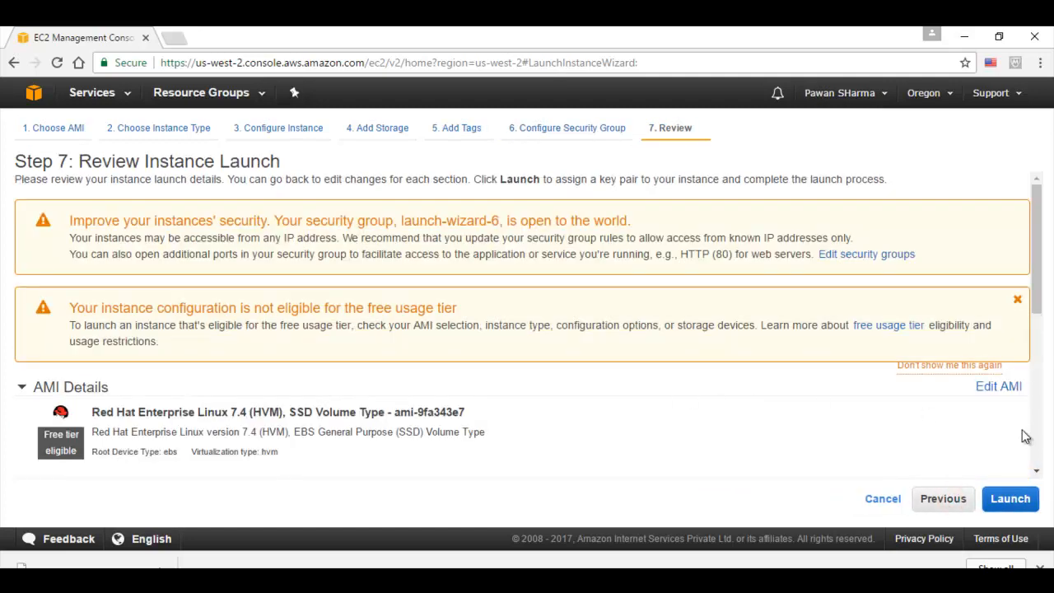
left_click(1011, 499)
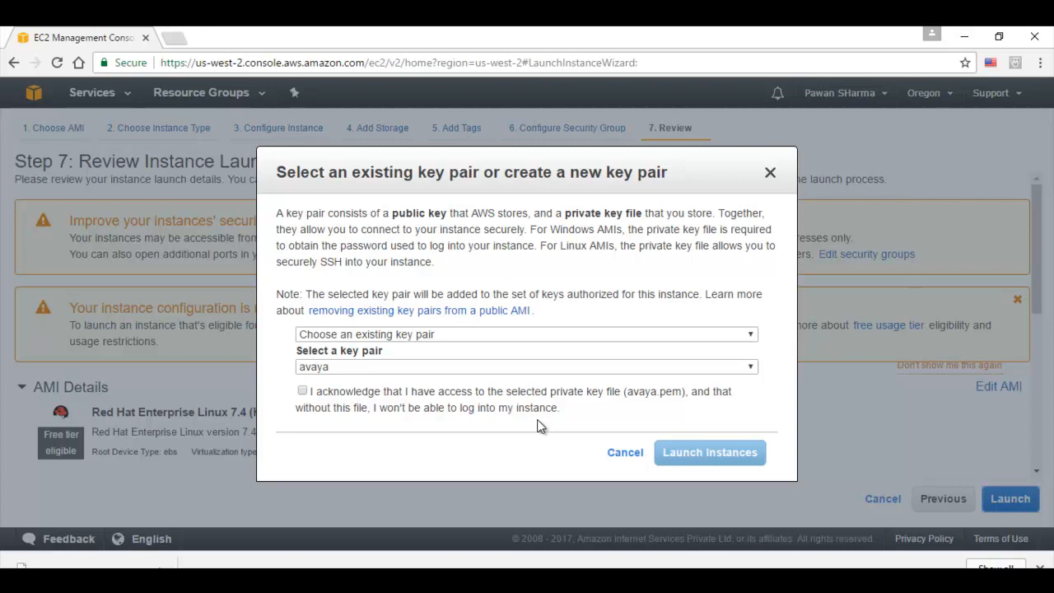
left_click(526, 335)
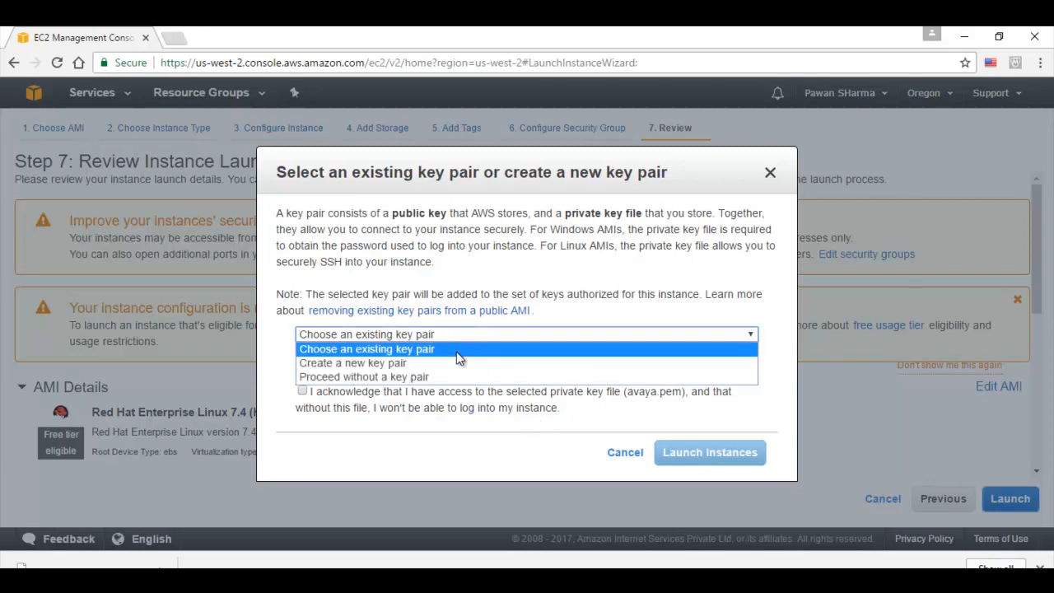
left_click(365, 362)
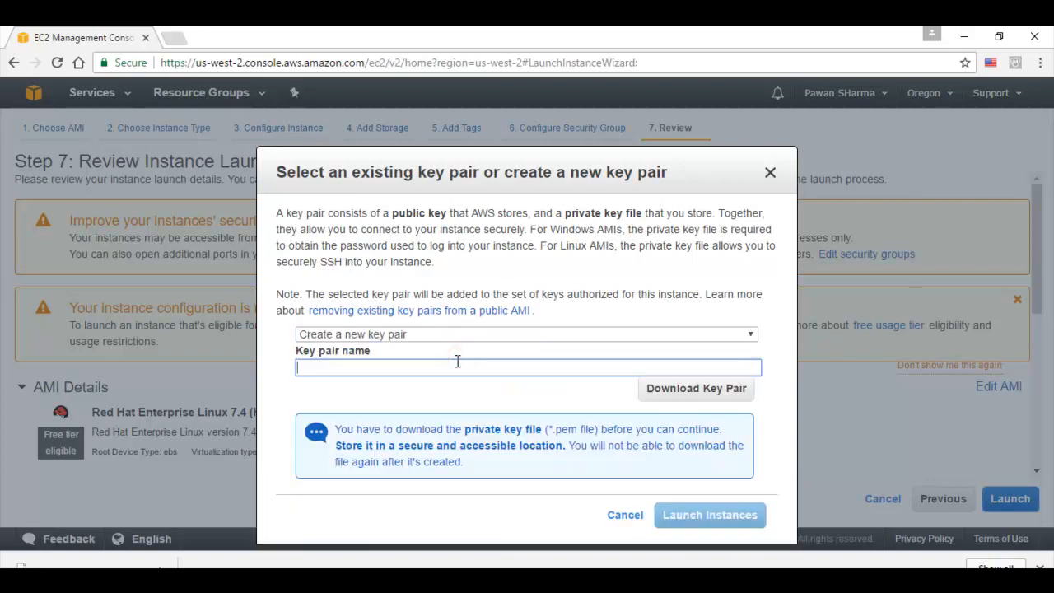
type("avaya2")
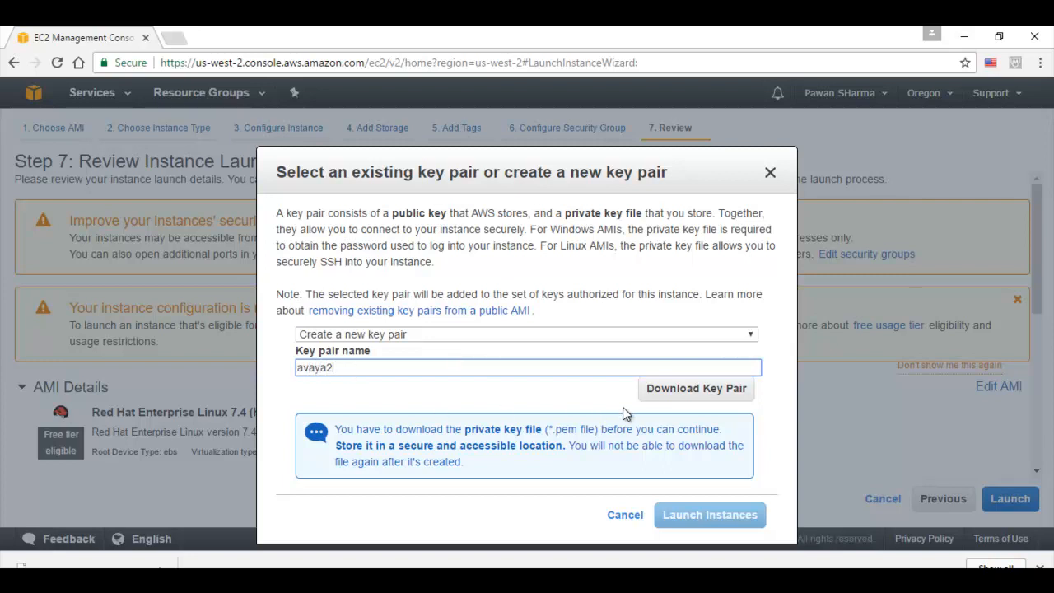
left_click(695, 389)
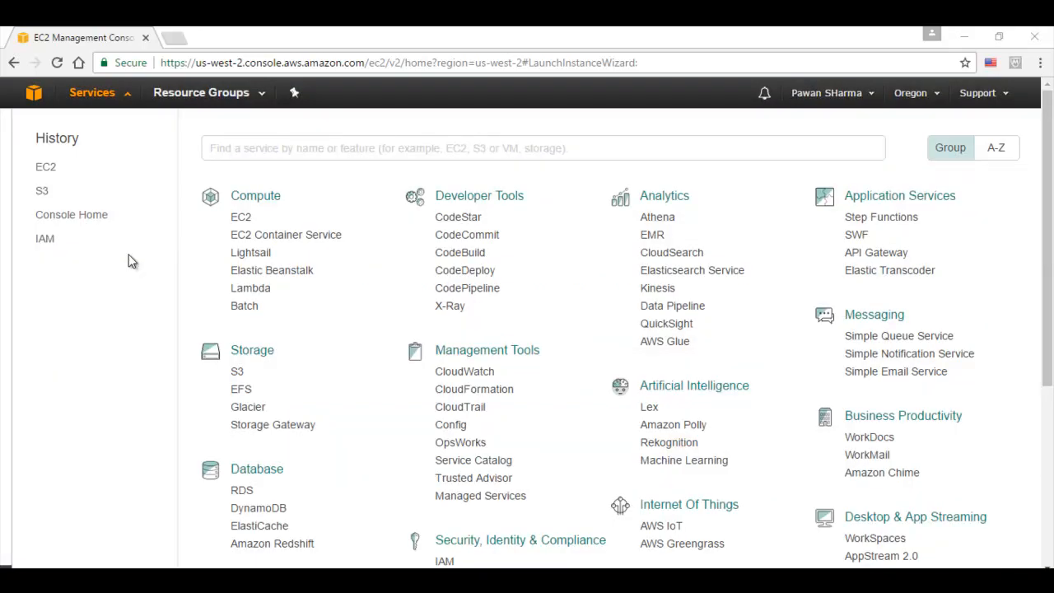
Go to EC2 and list the Running Instances showing the one running instance.
left_click(41, 171)
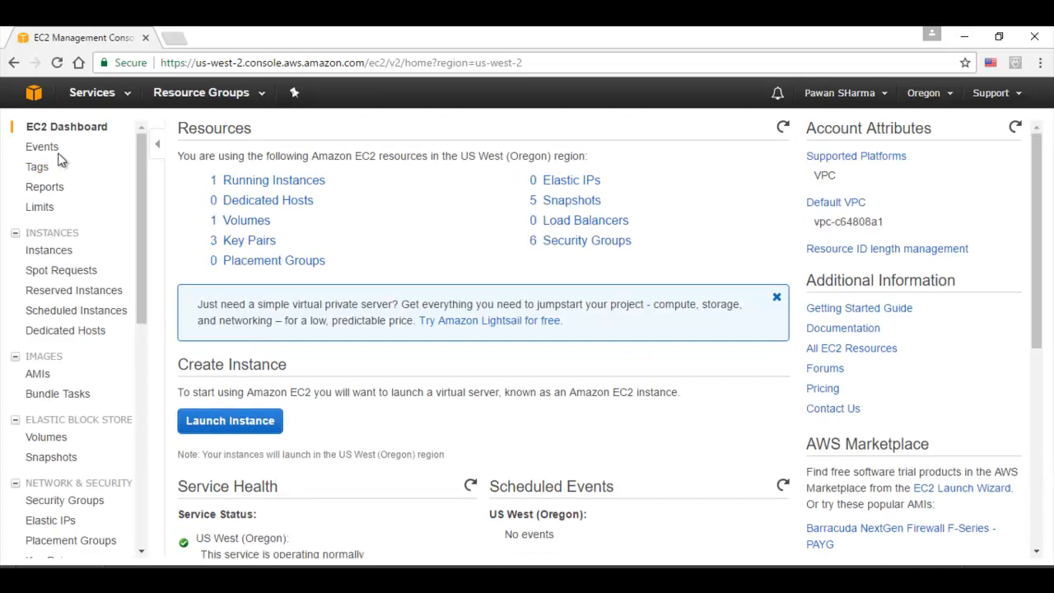
left_click(48, 249)
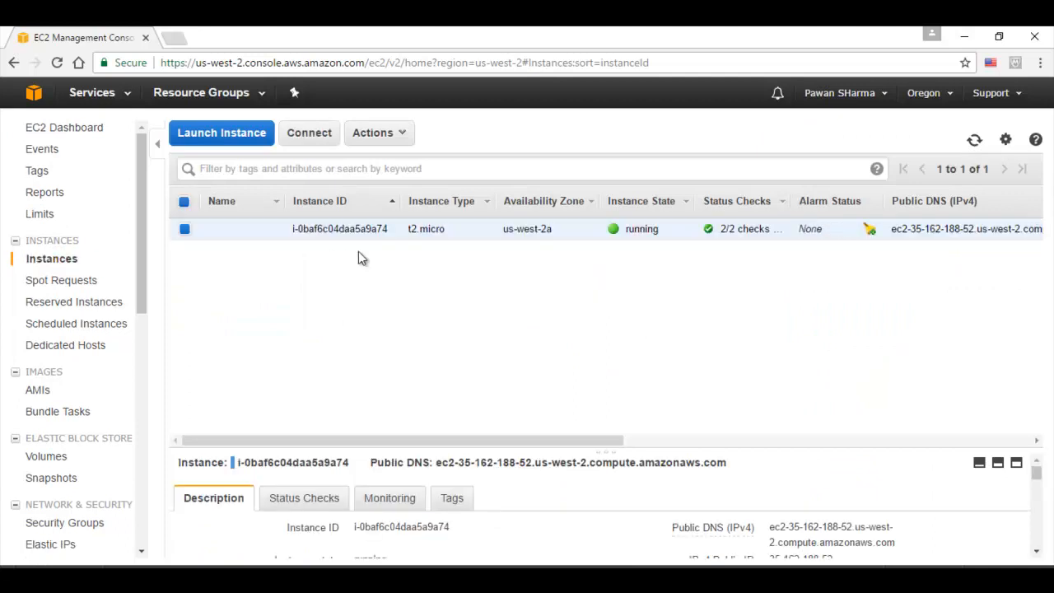
mouse_move(652, 260)
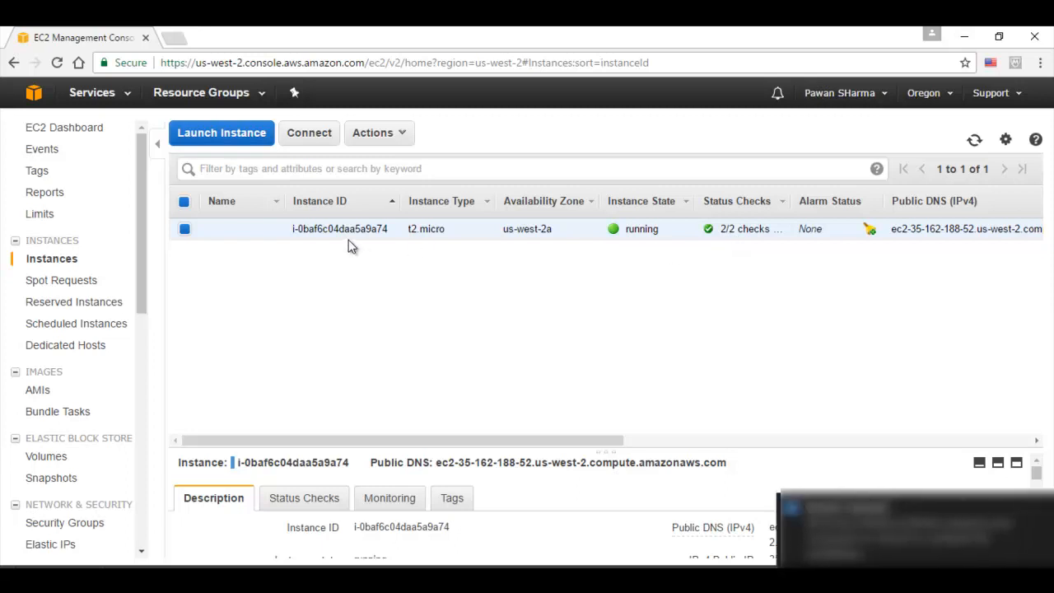
mouse_move(451, 242)
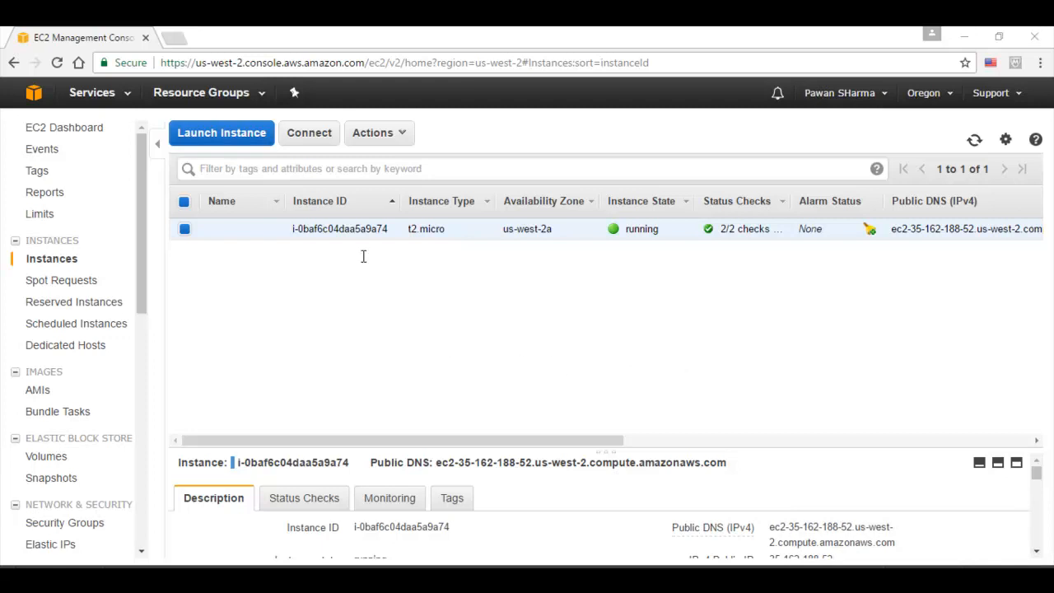
left_click(308, 133)
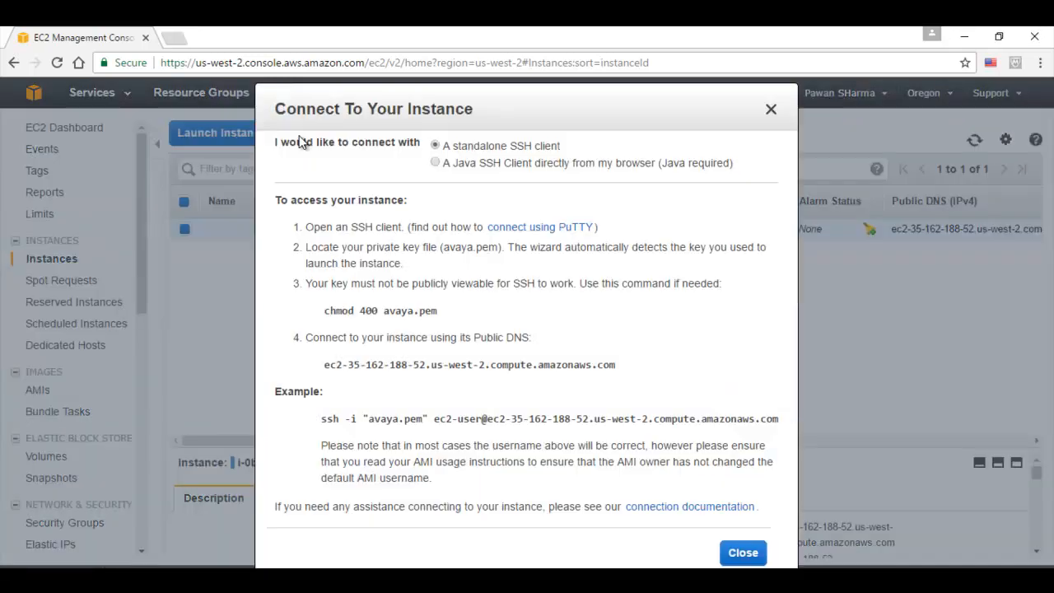
mouse_move(578, 334)
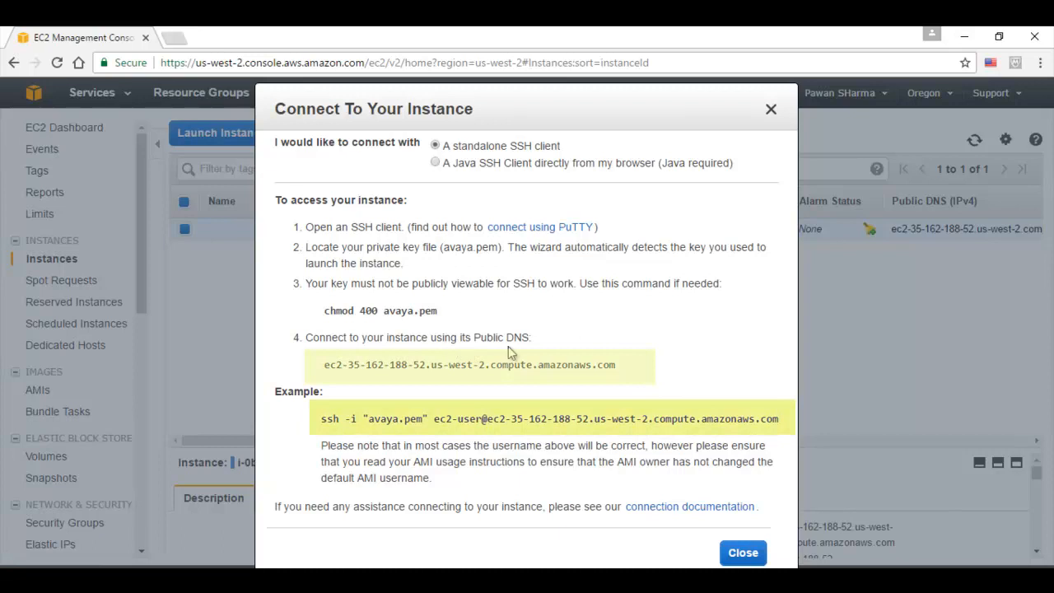
mouse_move(345, 379)
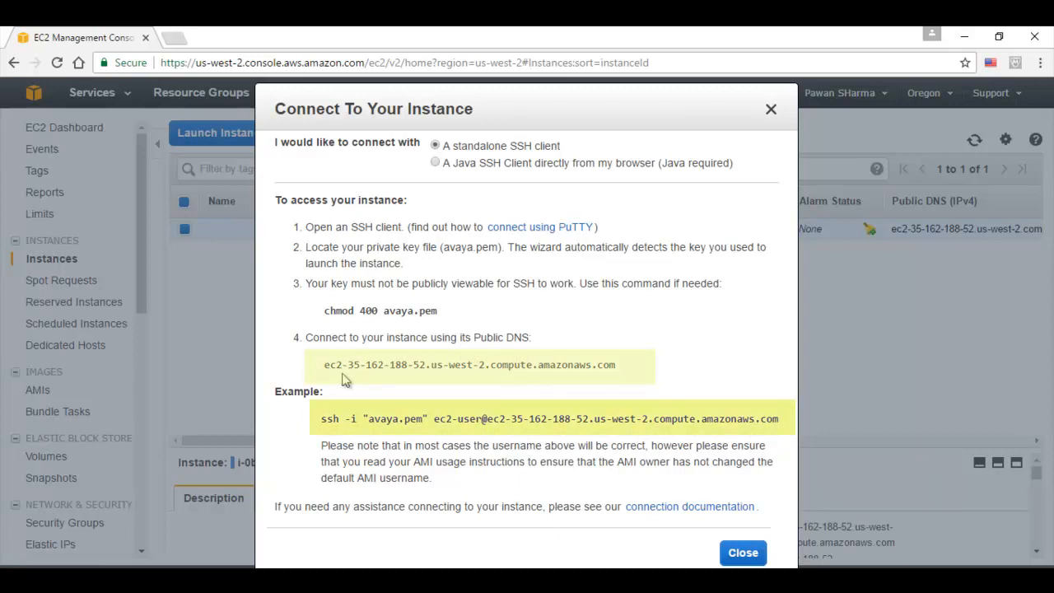
mouse_move(329, 435)
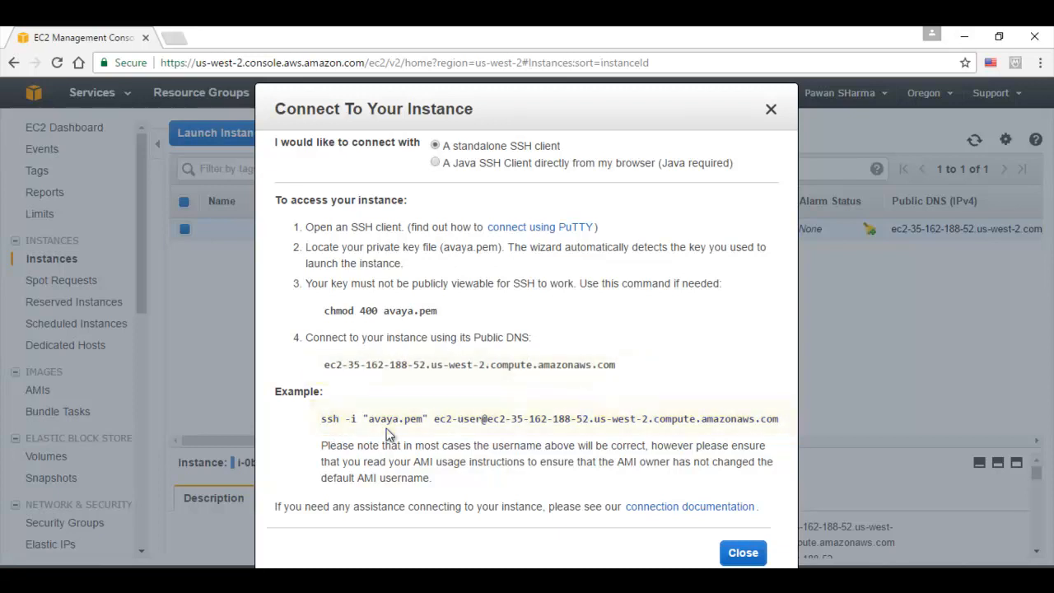
mouse_move(445, 438)
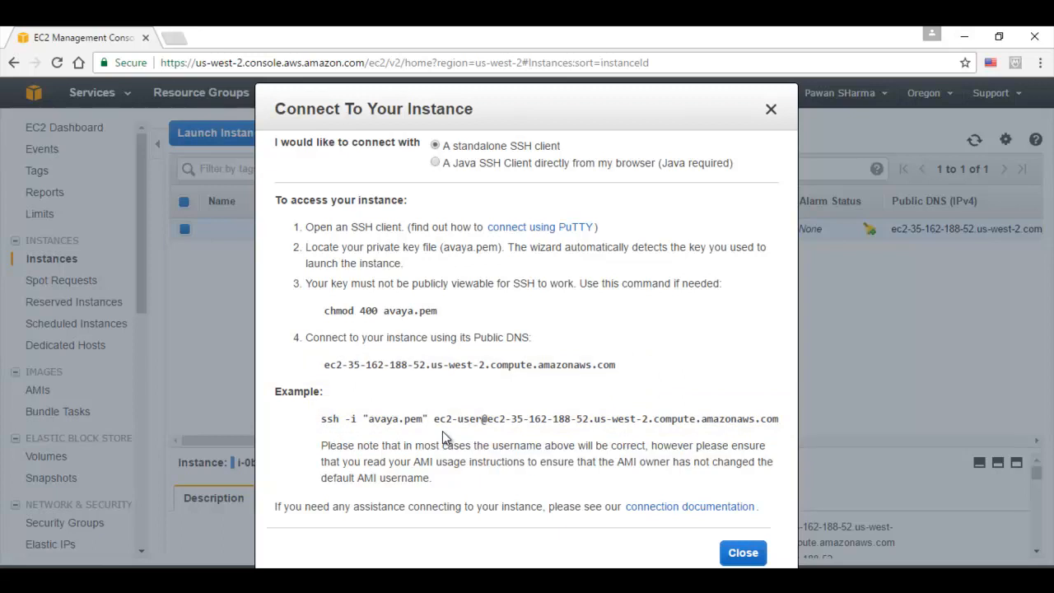
mouse_move(687, 550)
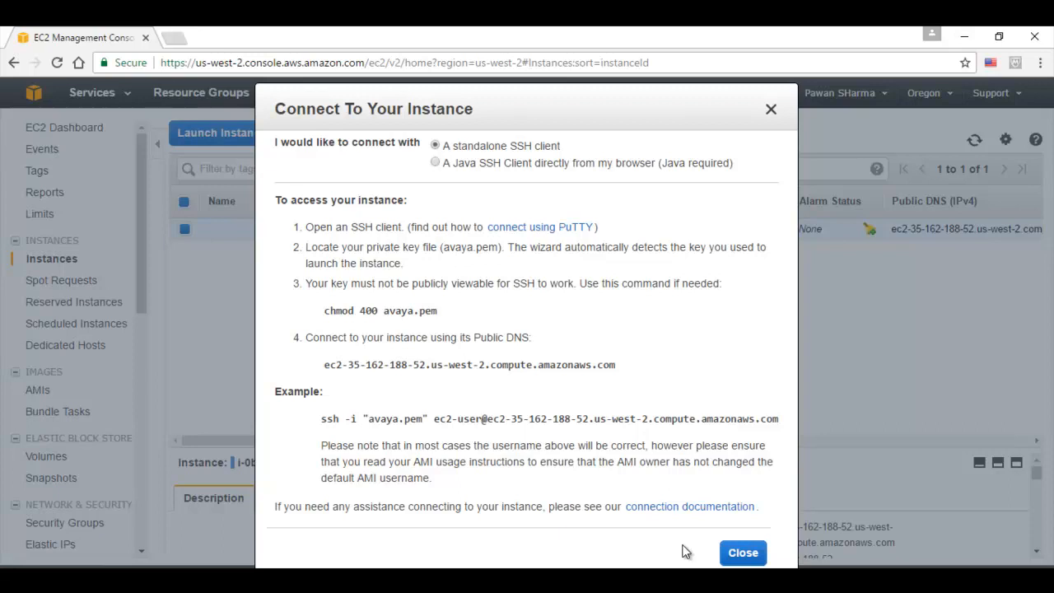
mouse_move(742, 553)
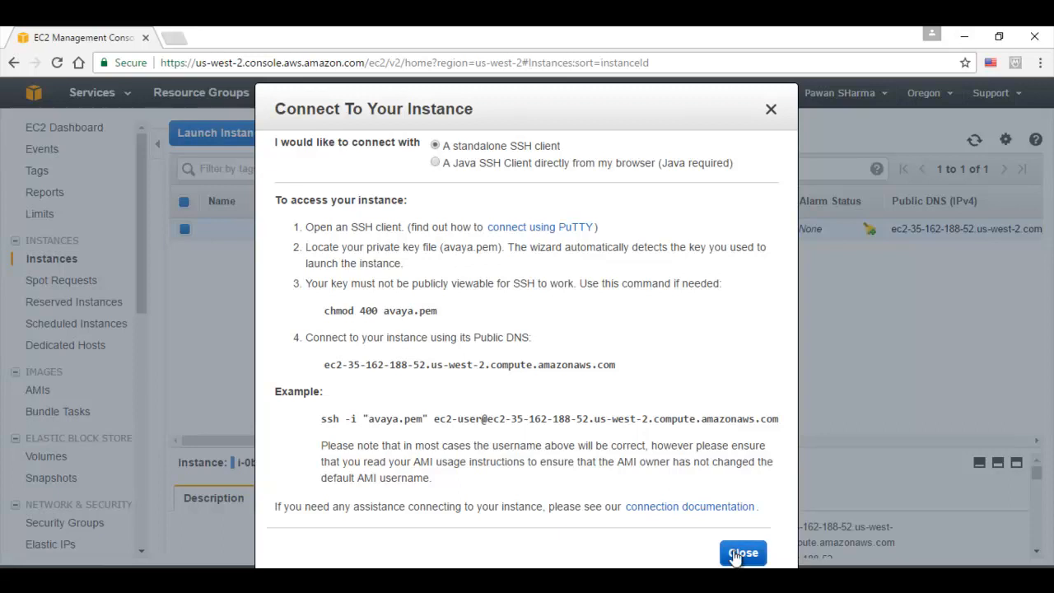
left_click(743, 551)
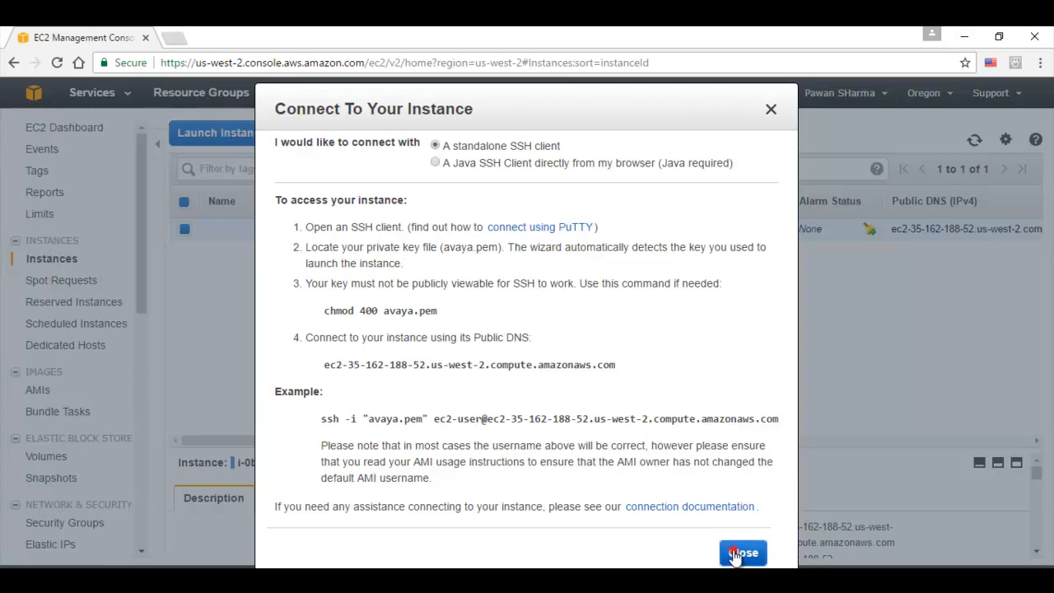
left_click(743, 552)
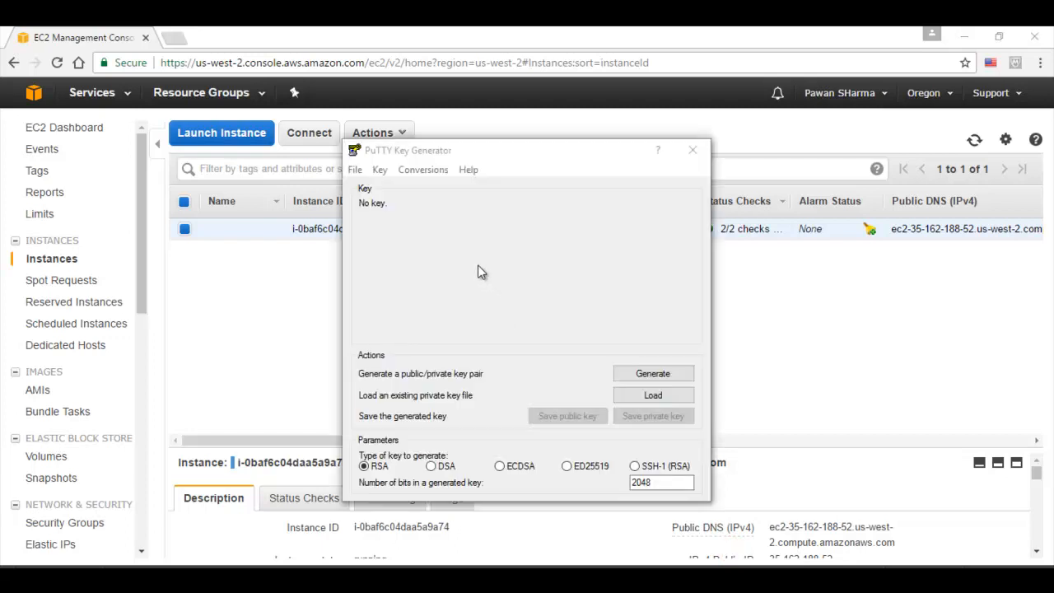
mouse_move(464, 248)
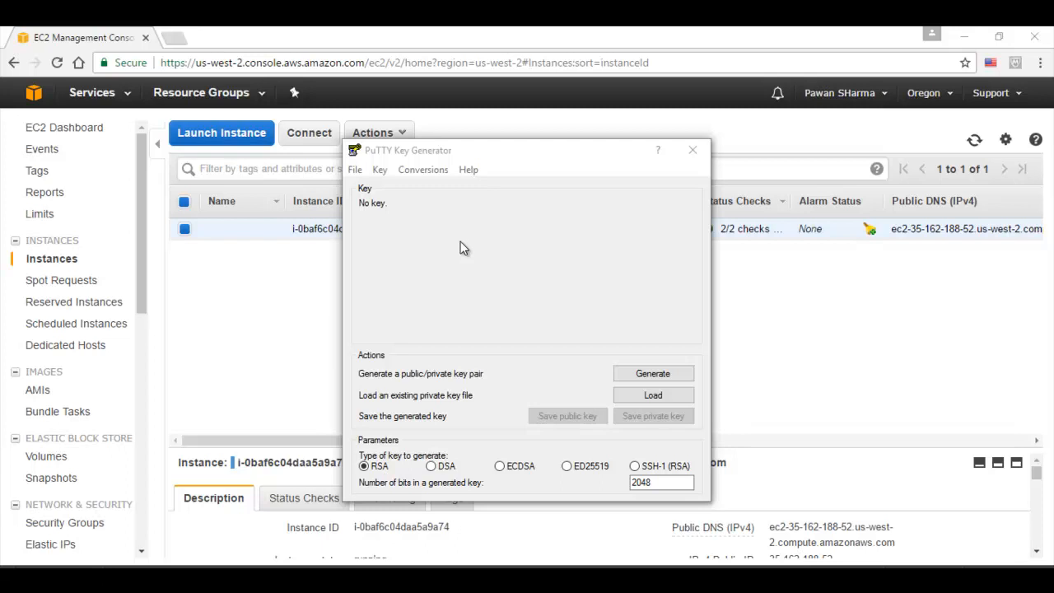
mouse_move(423, 171)
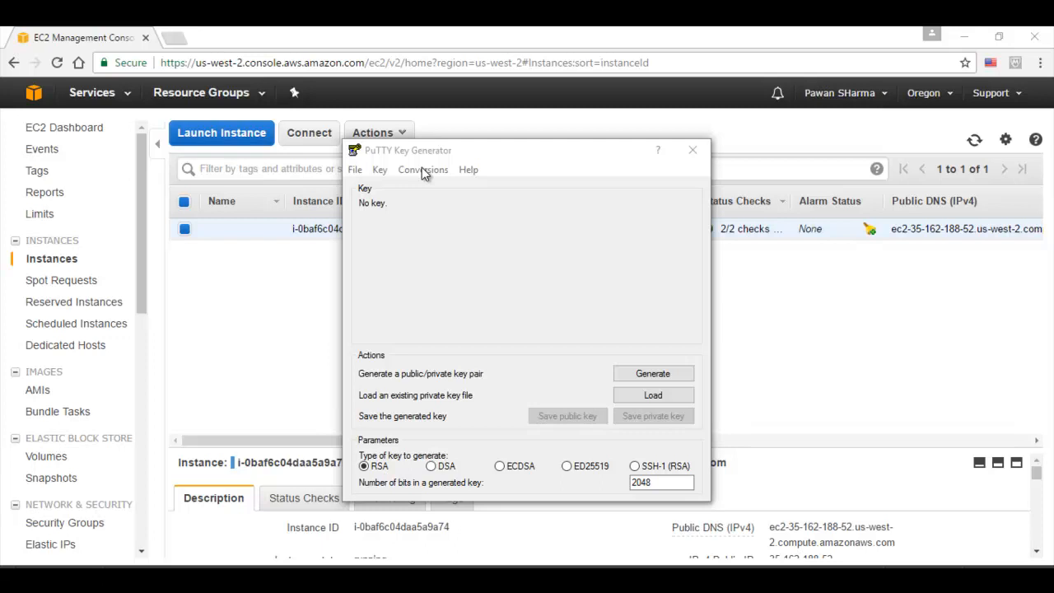
Import the downloaded private key via Conversions in PuTTYgen and start generating a key pair.
left_click(422, 169)
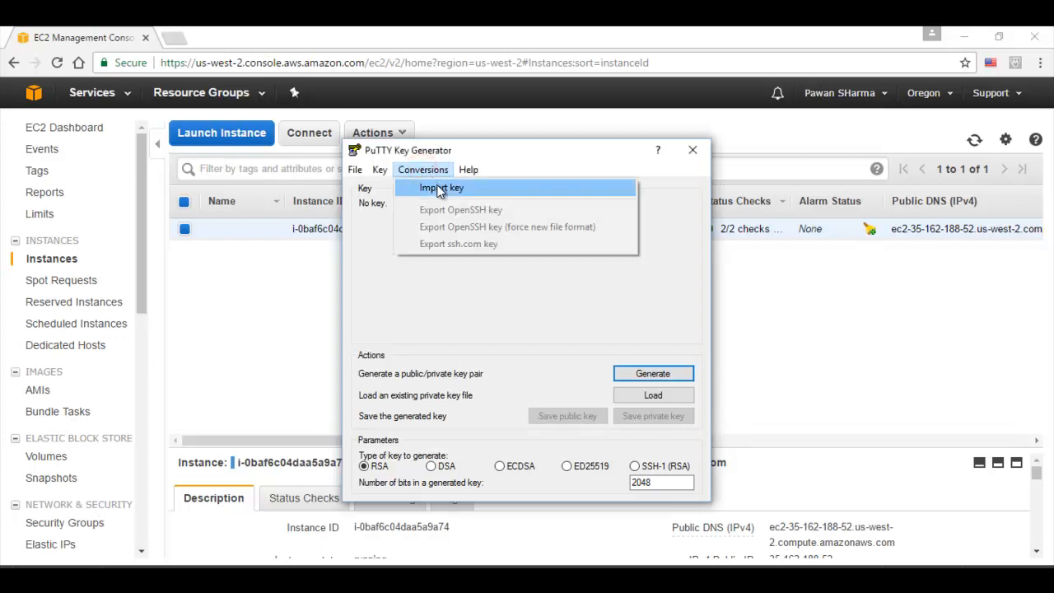
left_click(444, 188)
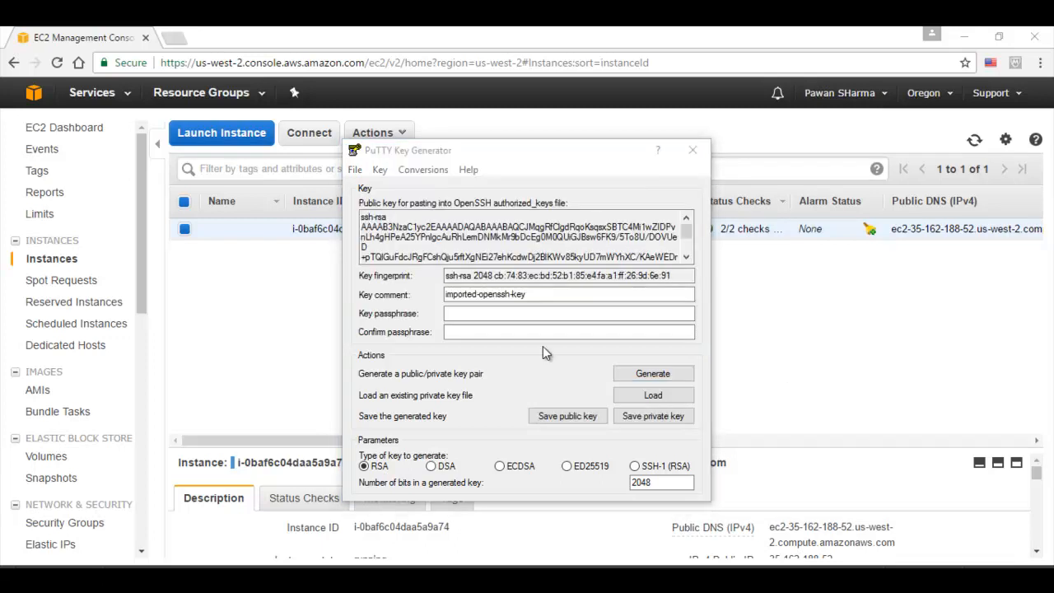
mouse_move(457, 351)
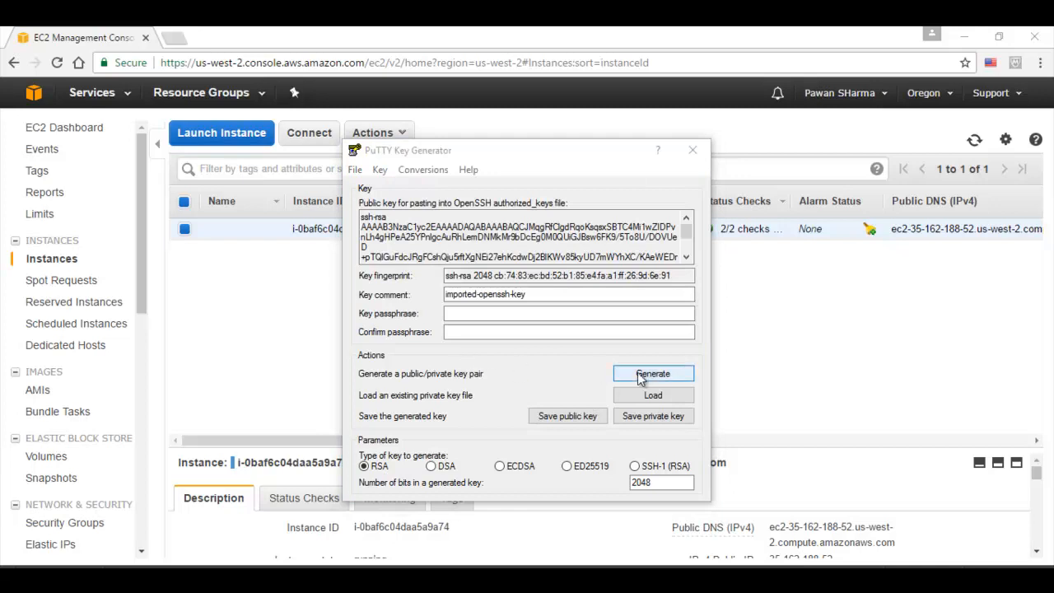
left_click(652, 373)
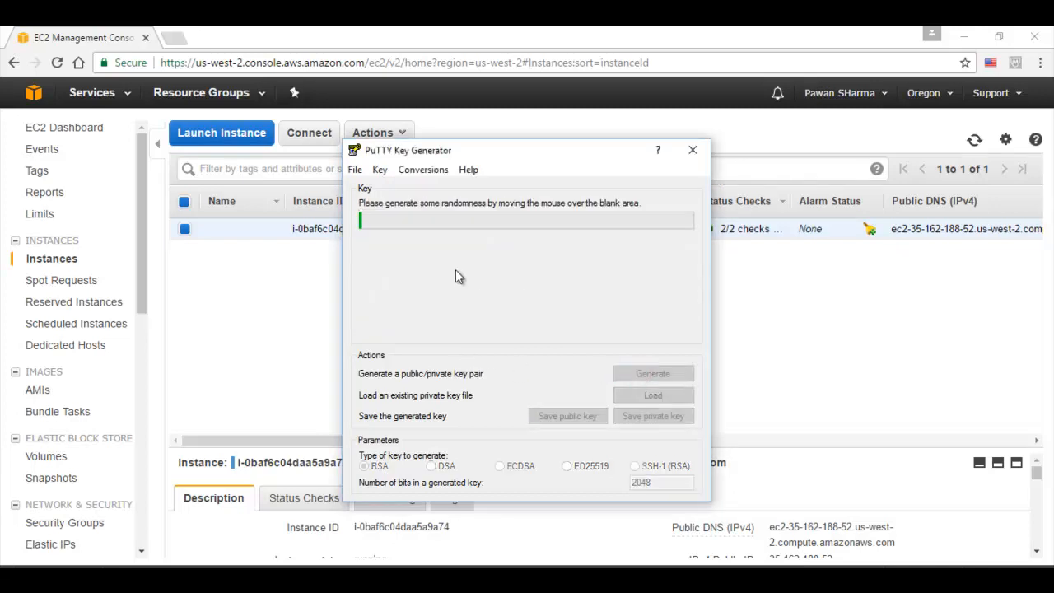
mouse_move(578, 336)
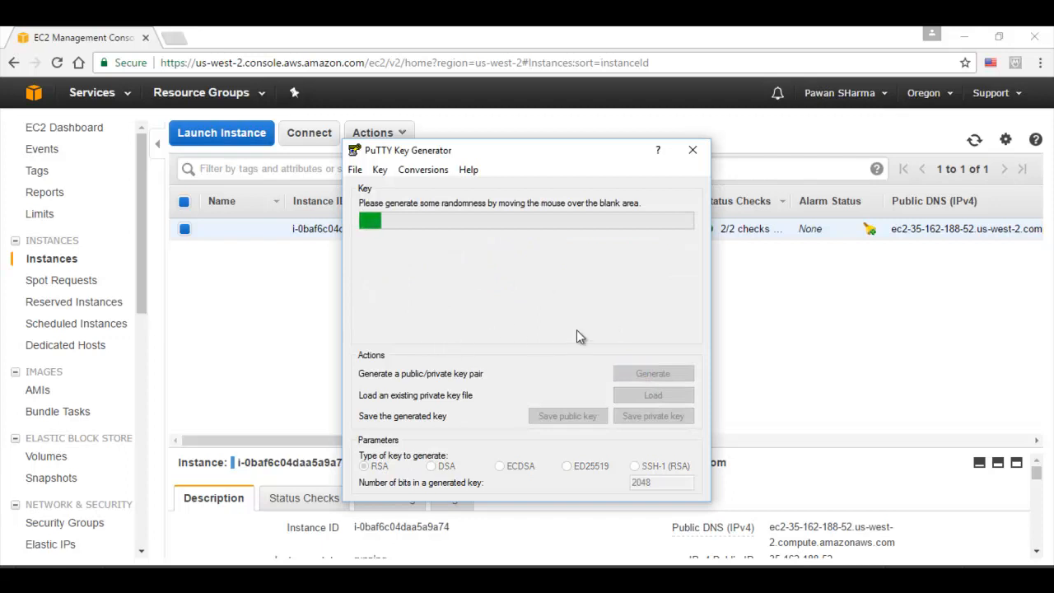
mouse_move(465, 336)
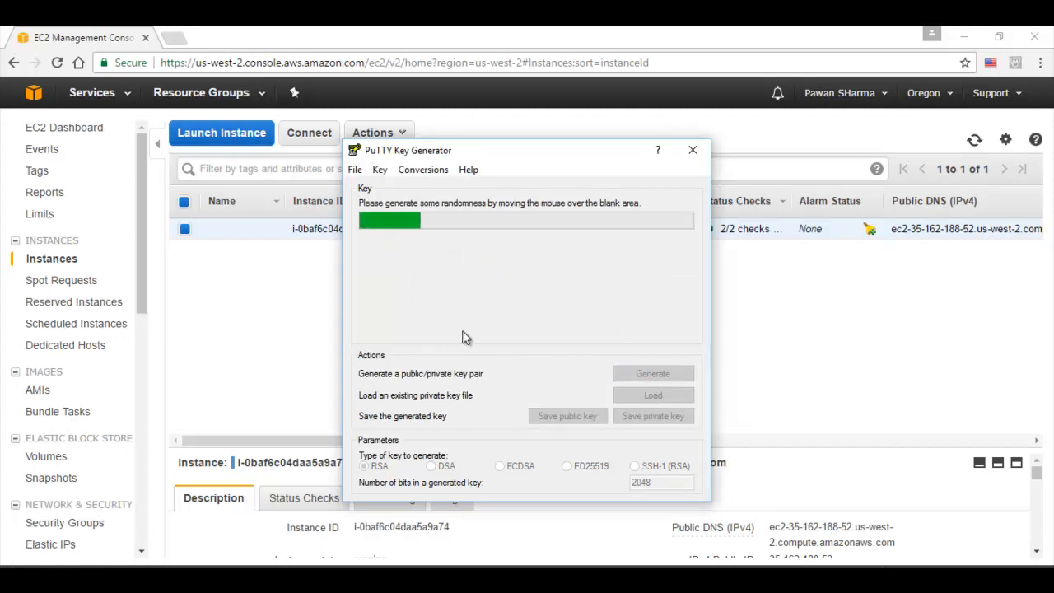
mouse_move(598, 310)
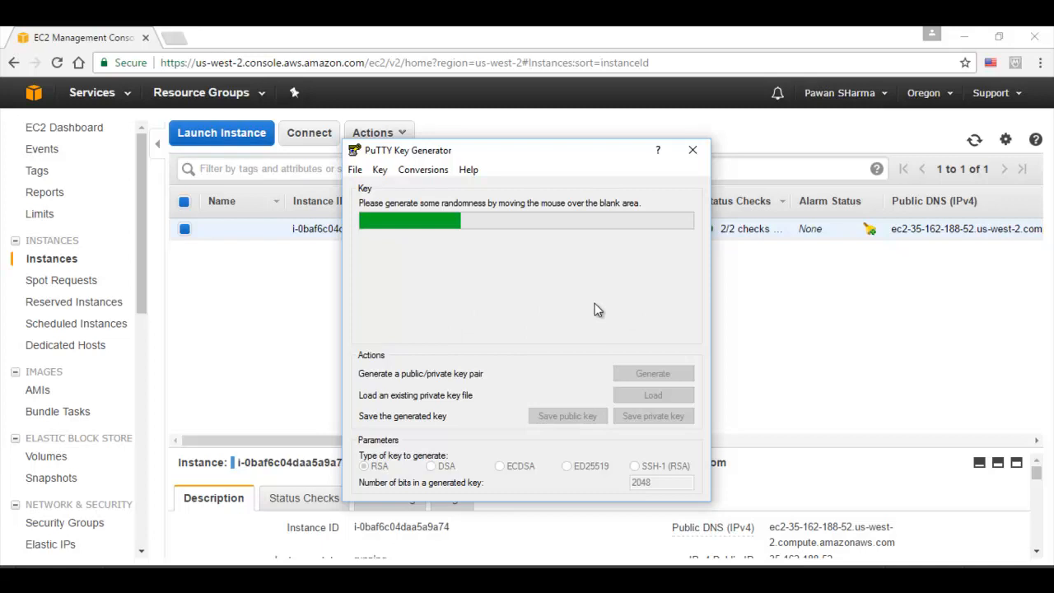
mouse_move(458, 312)
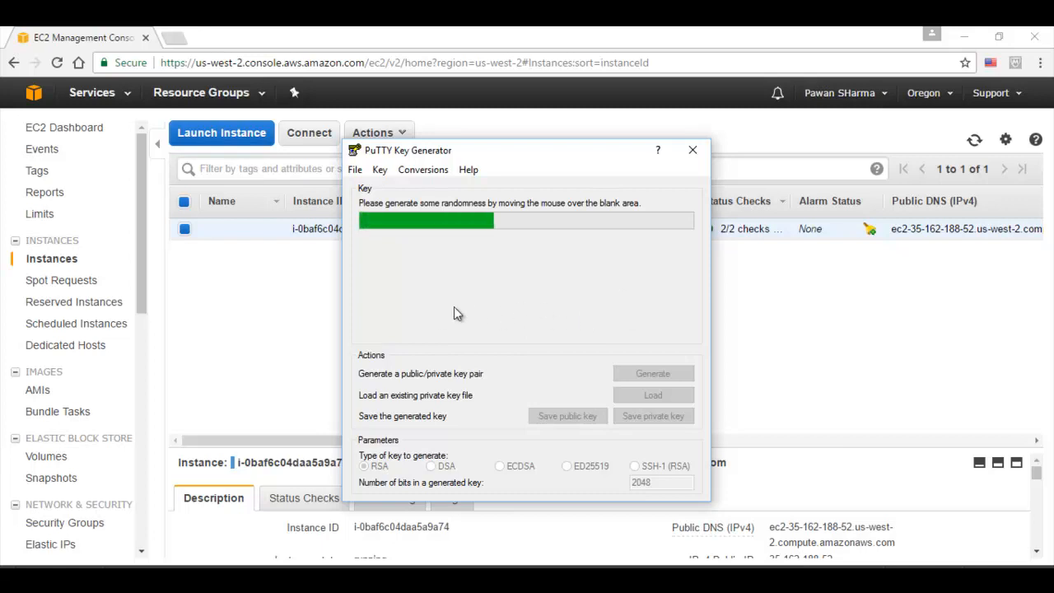
mouse_move(574, 310)
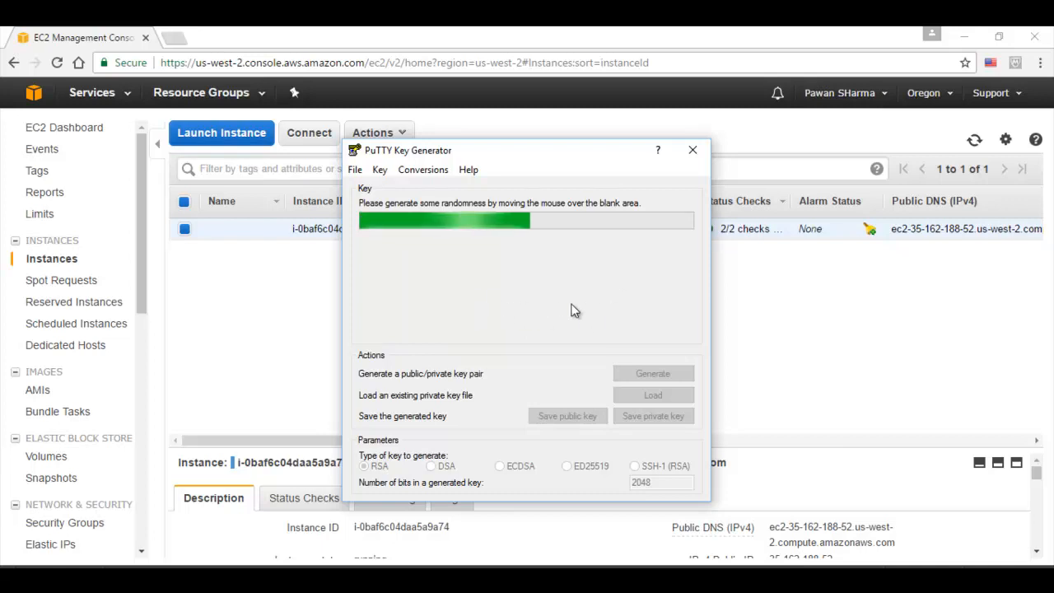
mouse_move(584, 307)
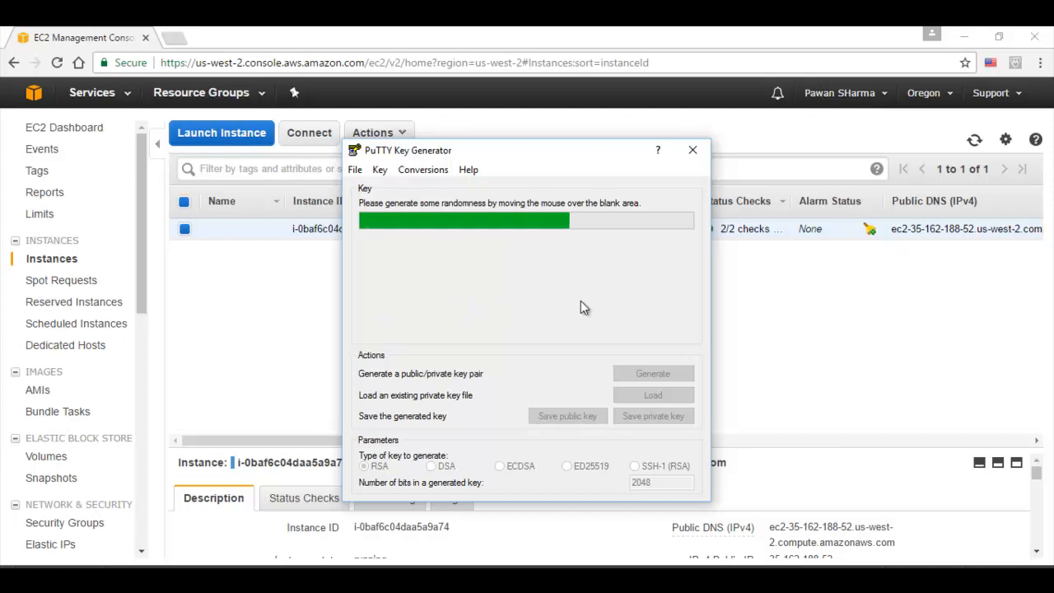
mouse_move(534, 315)
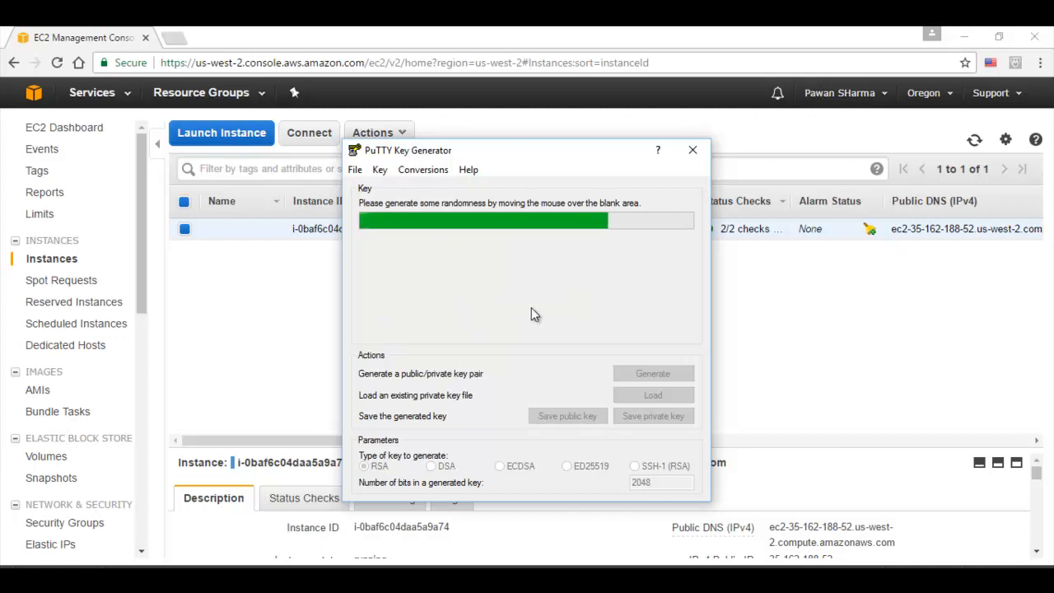
mouse_move(624, 309)
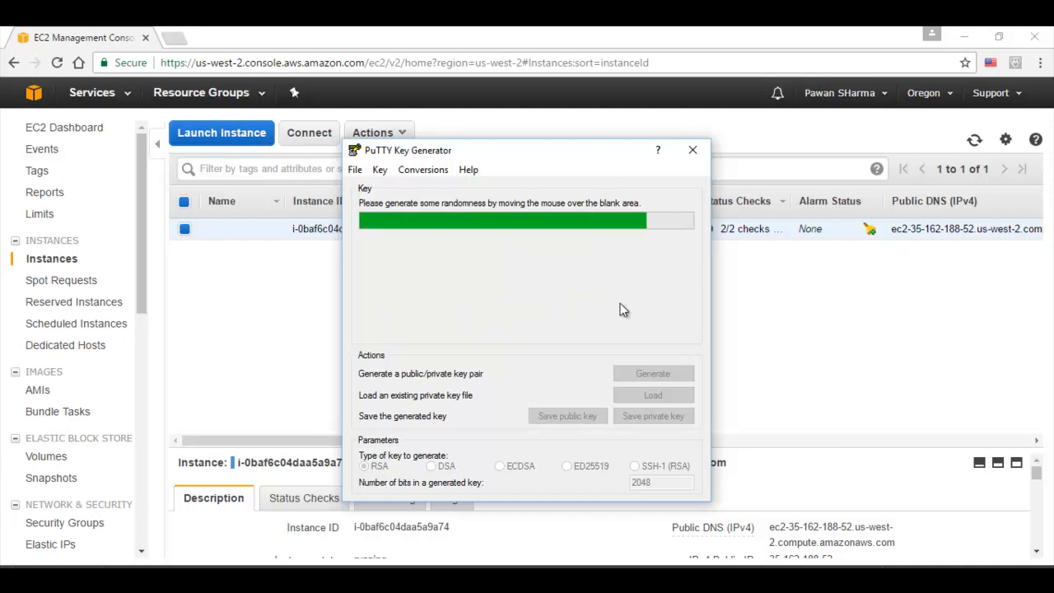
mouse_move(595, 313)
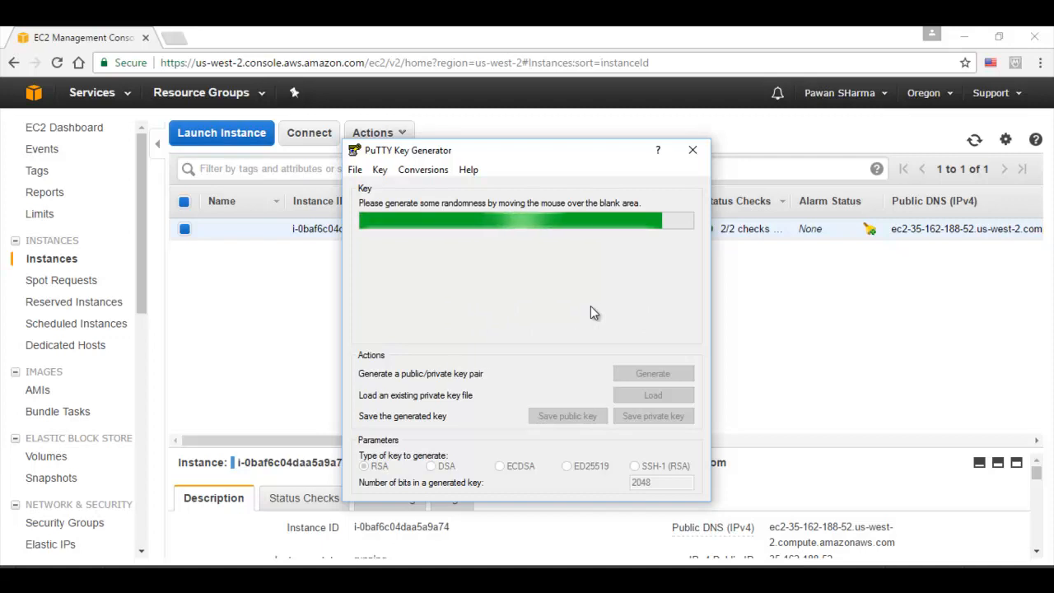
mouse_move(597, 333)
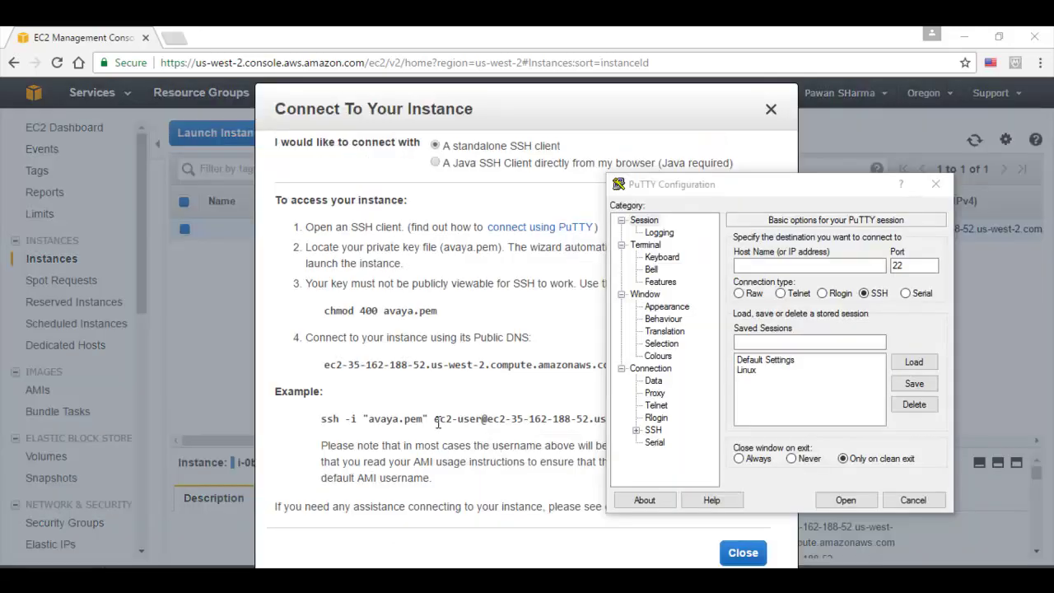
Connect PuTTY to ec2-35-162-188-52.us-west-2.compute.amazonaws.com over SSH using the avaya.ppk private key.
left_click_drag(434, 418, 534, 418)
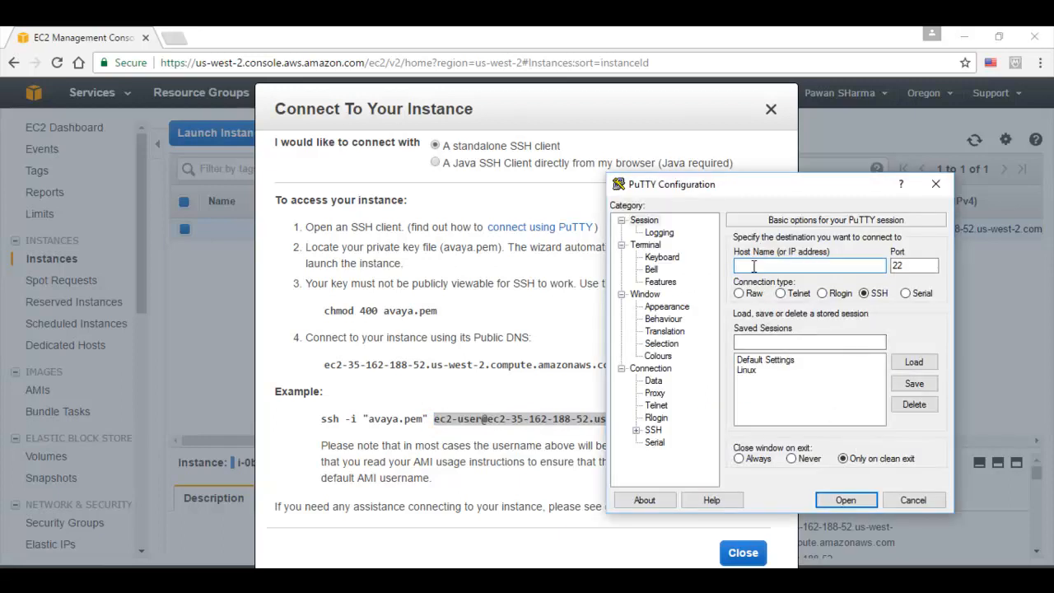
type("ec2-35-162-188-52.us-west-2.compute.amazonaws.com")
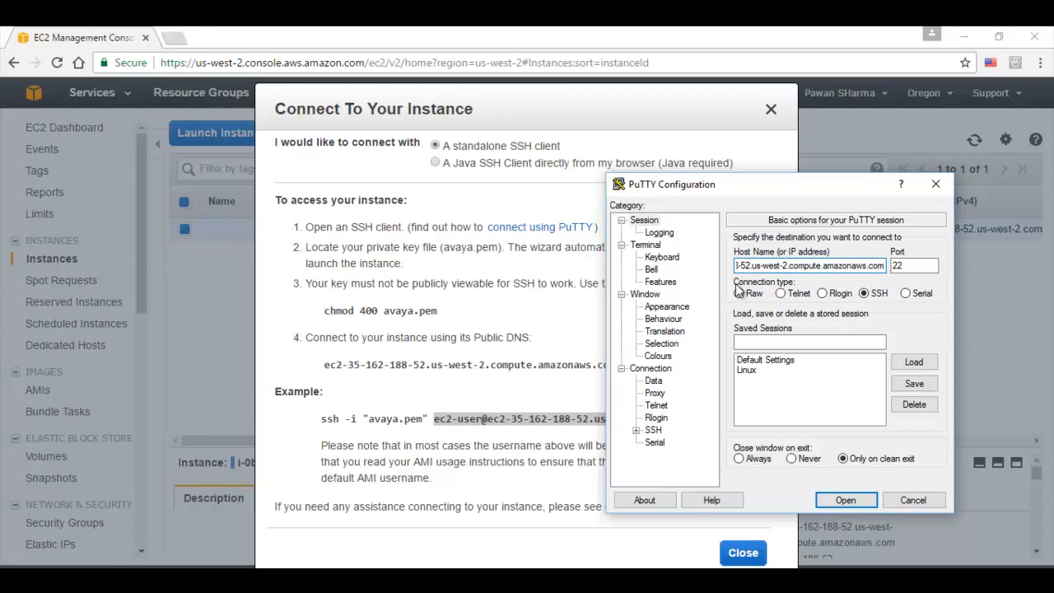
mouse_move(687, 429)
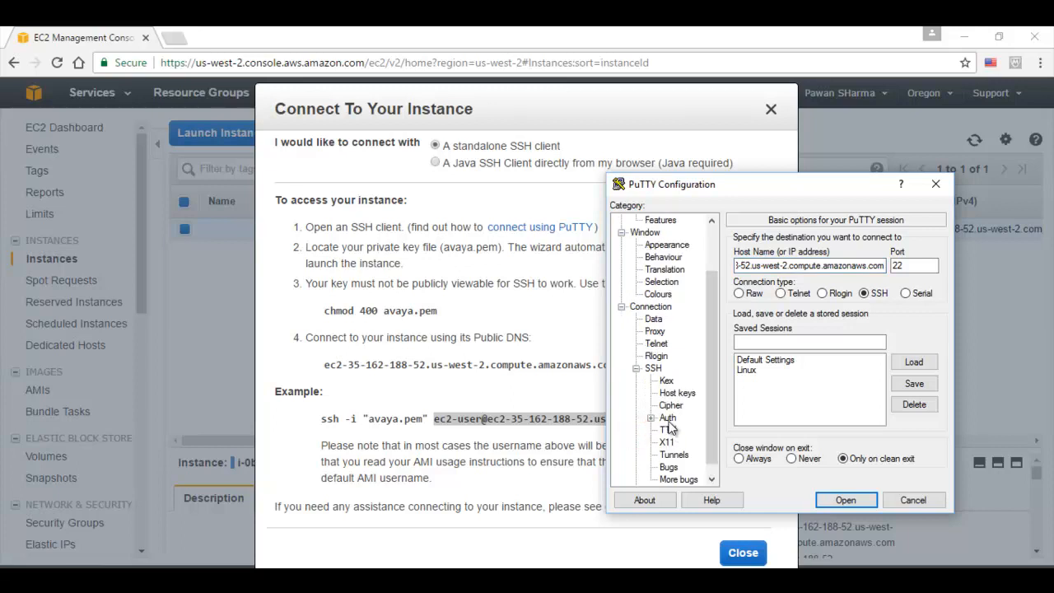
left_click(667, 417)
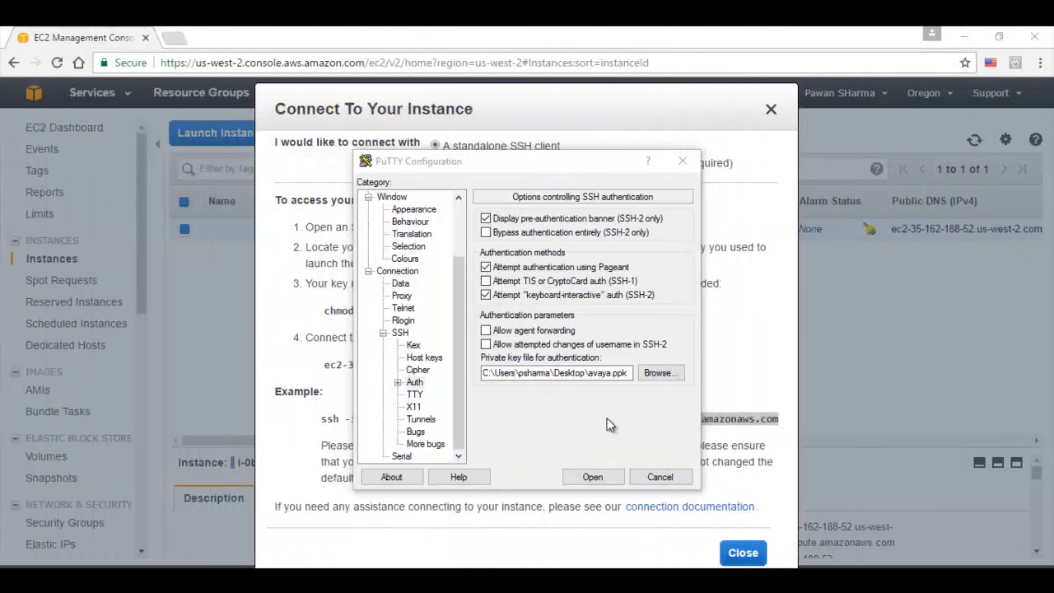
mouse_move(601, 392)
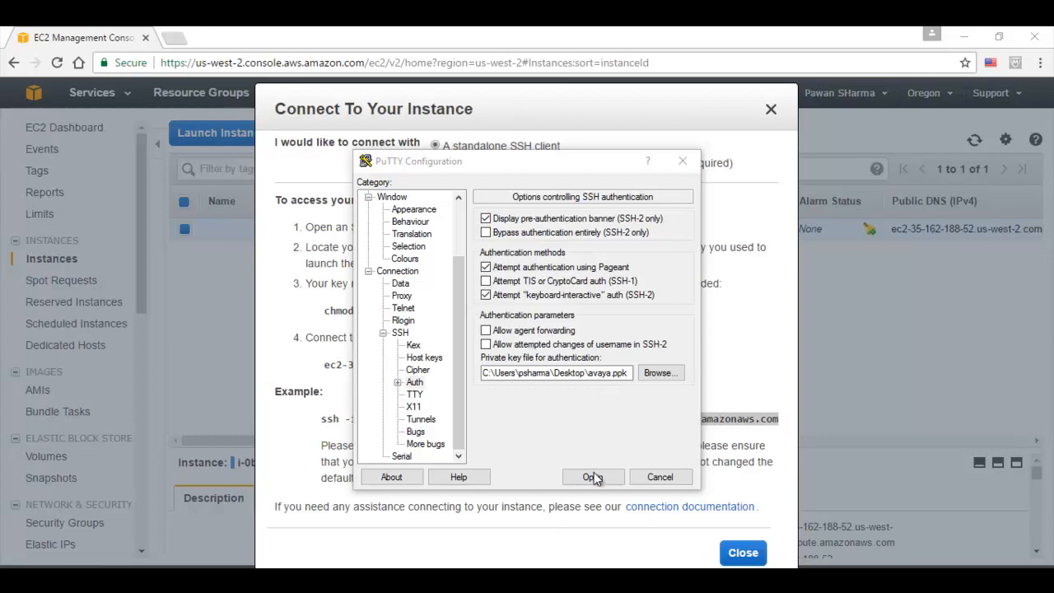
left_click(593, 477)
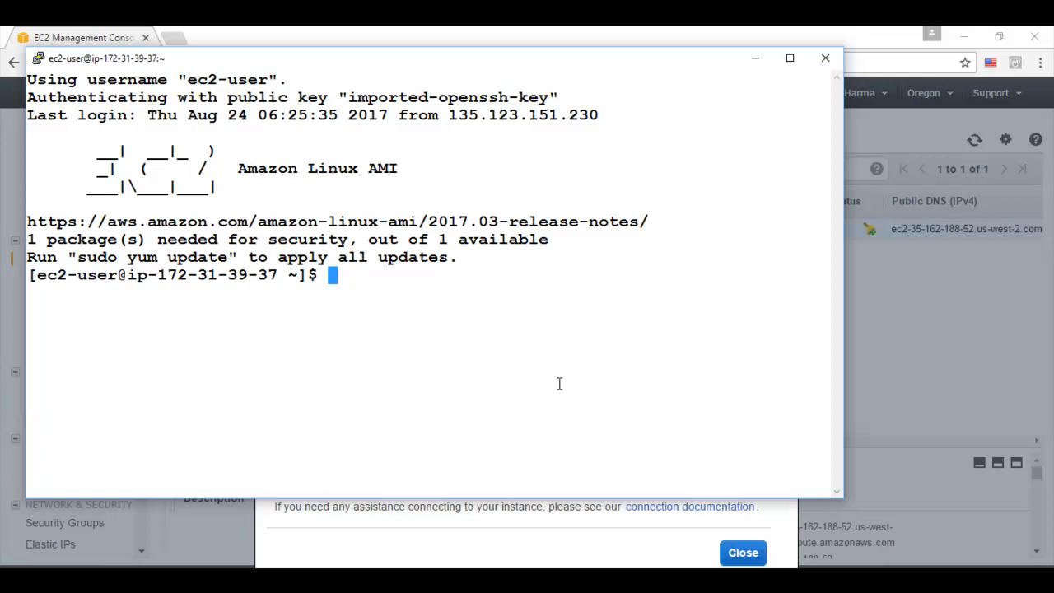
Run aws configure, keeping the stored access keys and the us-west-2 default region.
type("aws")
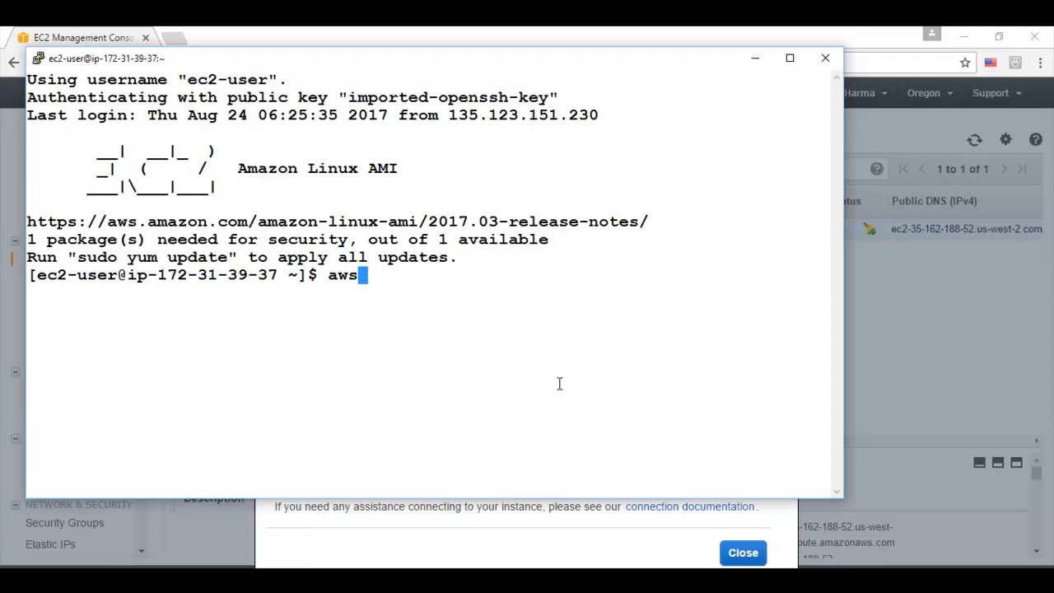
type("co")
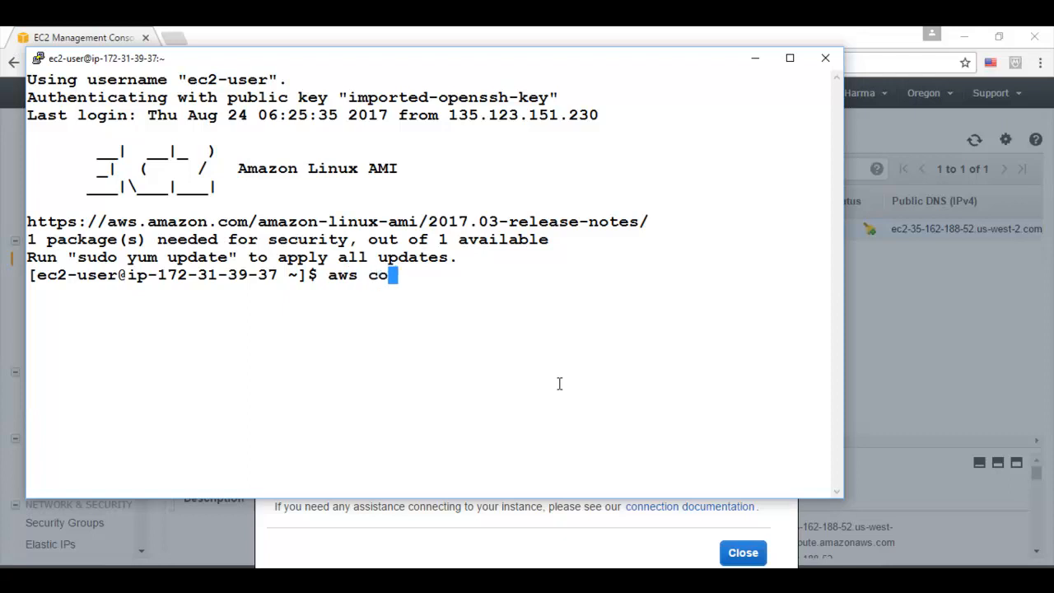
type("nfi")
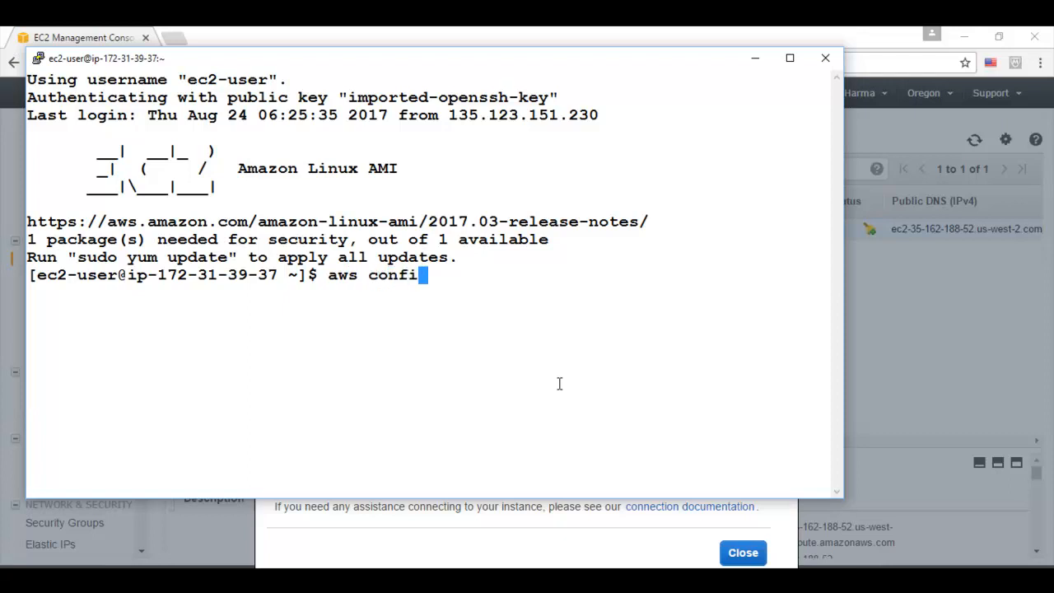
type("gure")
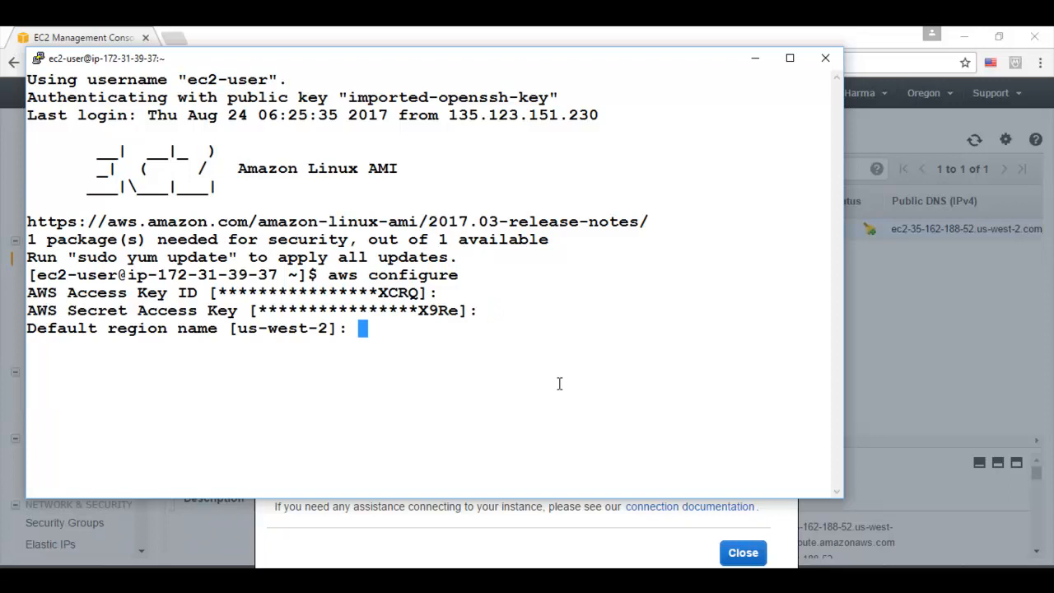
key("Enter")
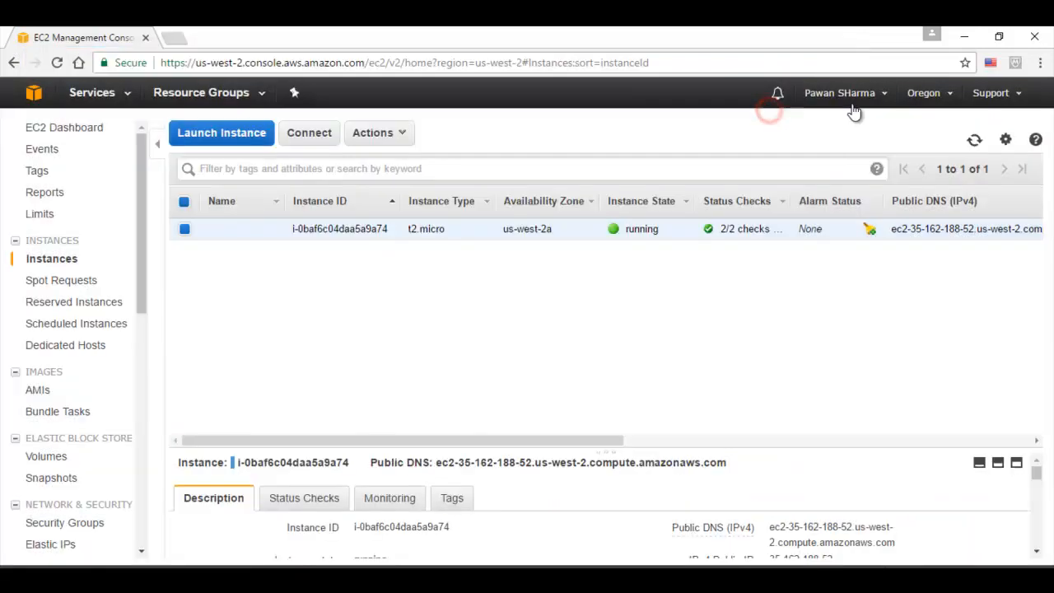
Go from the account menu to the Security Credentials page, continuing past the notice.
left_click(839, 92)
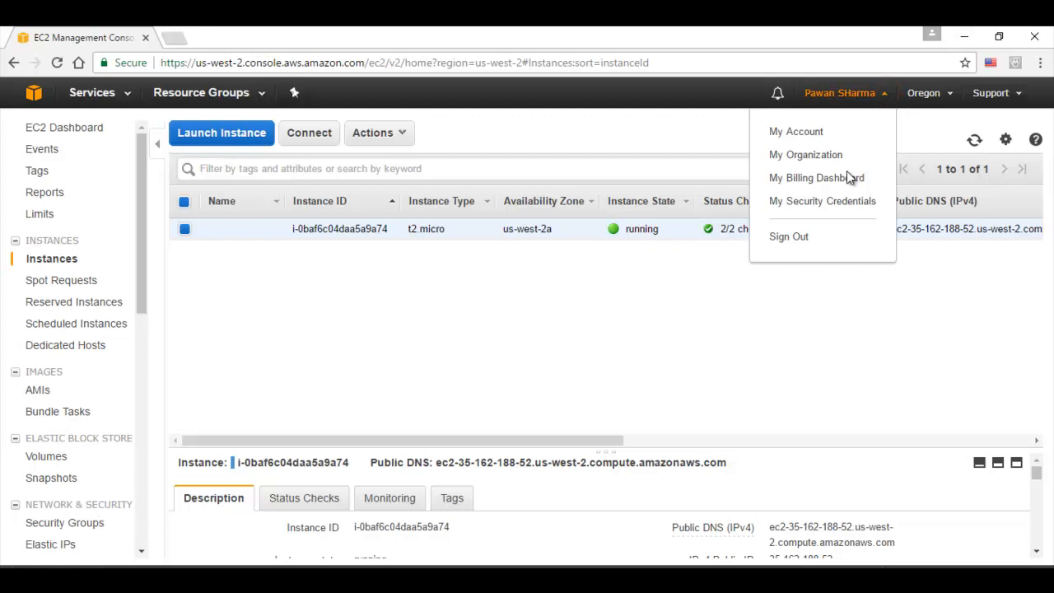
mouse_move(812, 207)
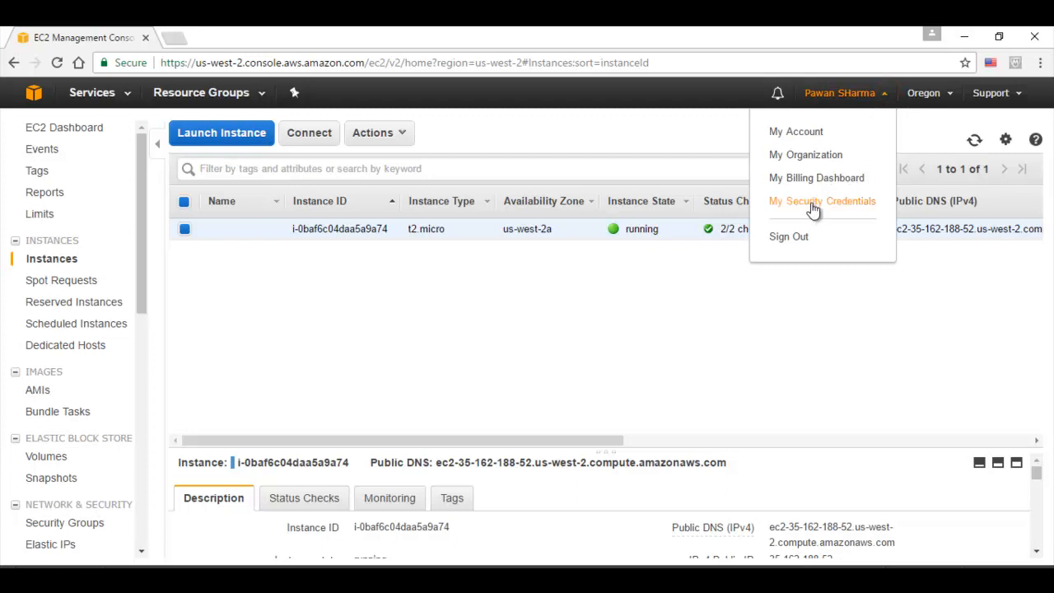
left_click(822, 201)
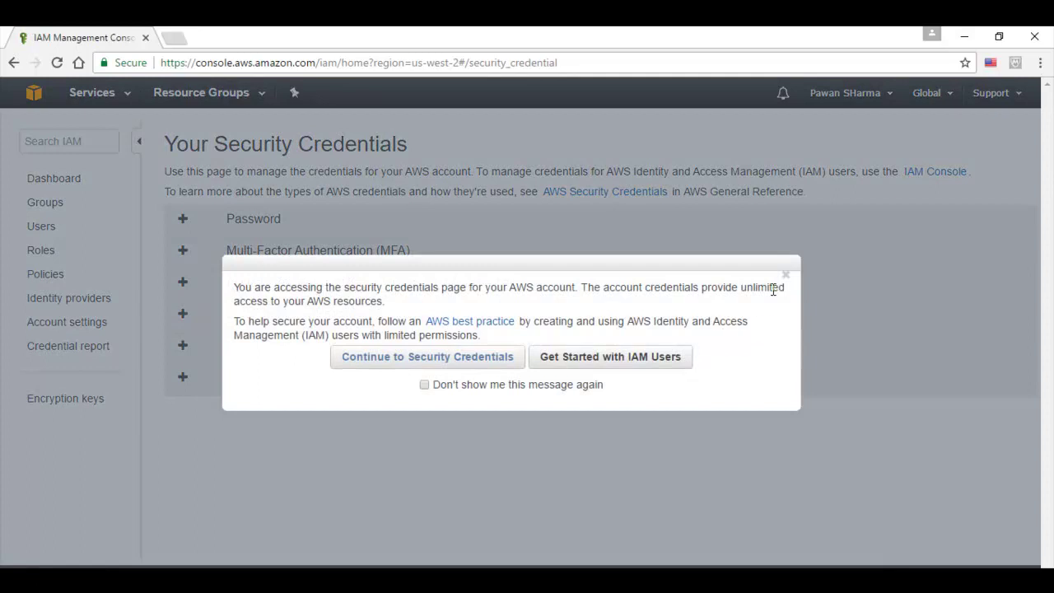
left_click(427, 357)
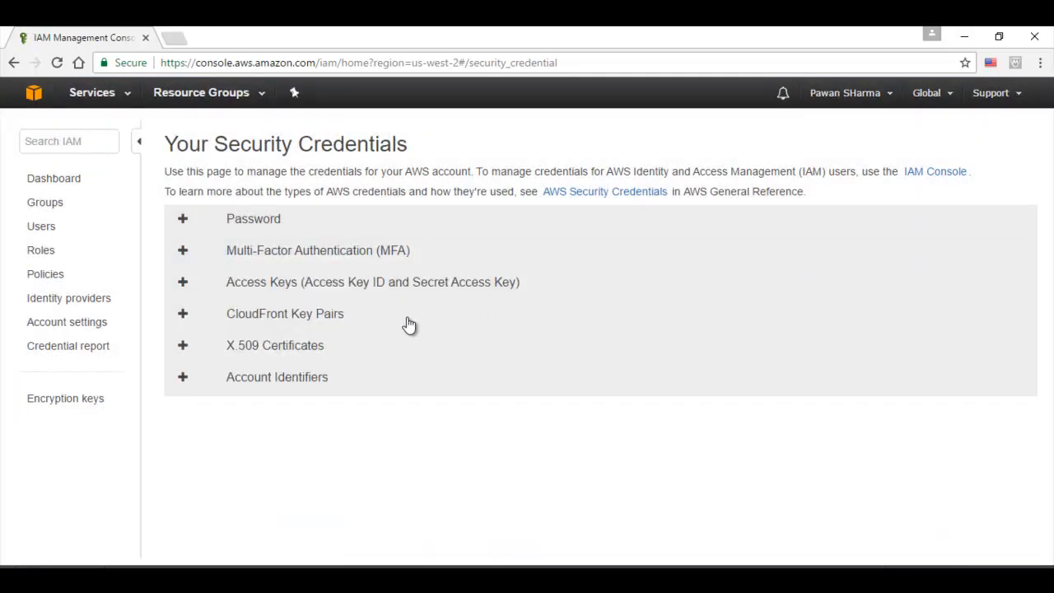
mouse_move(360, 293)
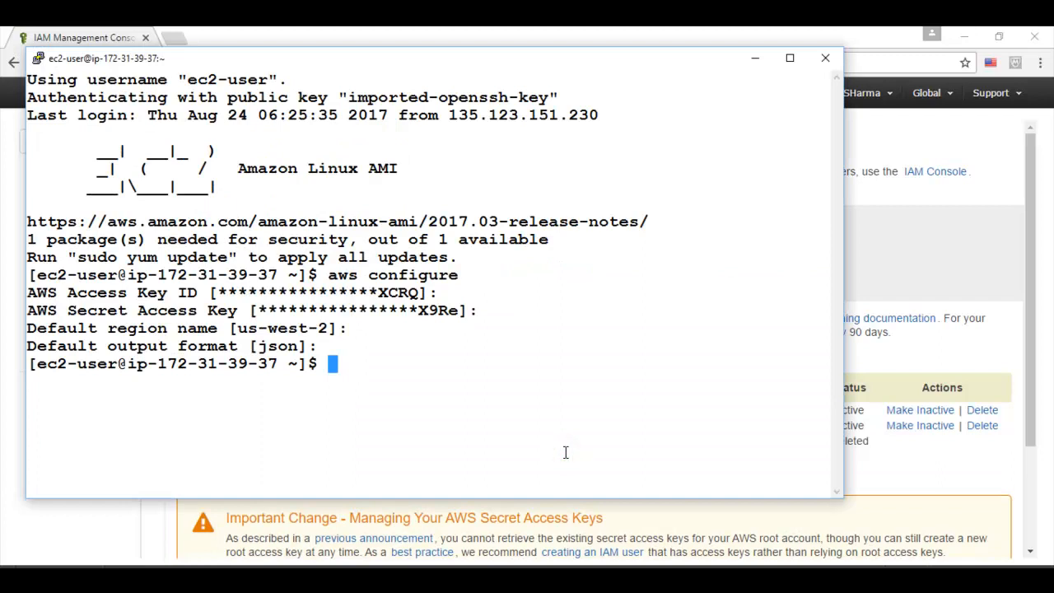
Run 'aws s3 ls avaya-dev' and select the listed SMGR OVA file name for copying.
type("aws")
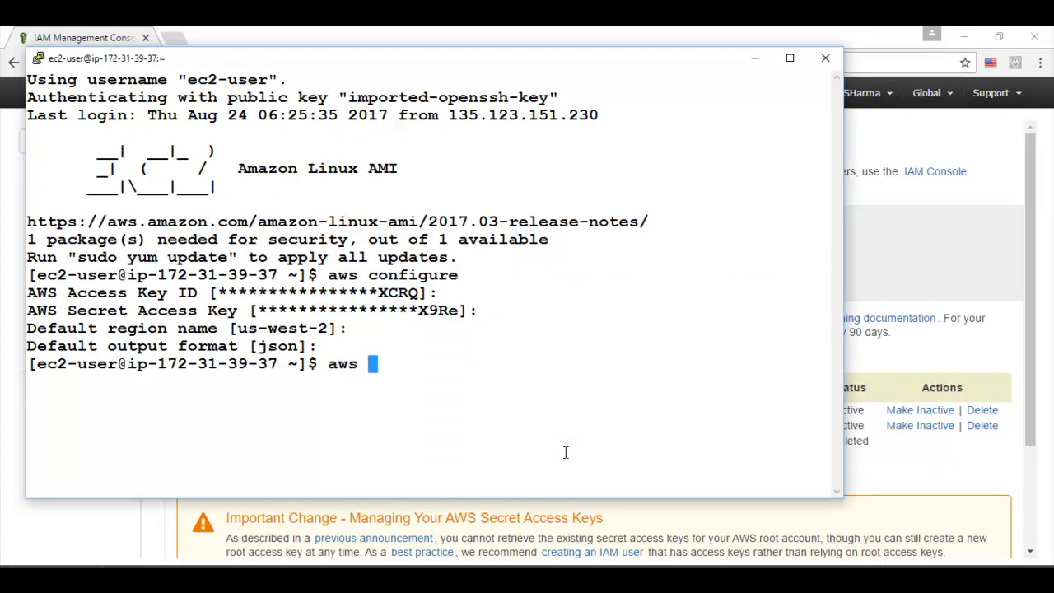
type("s3 ls")
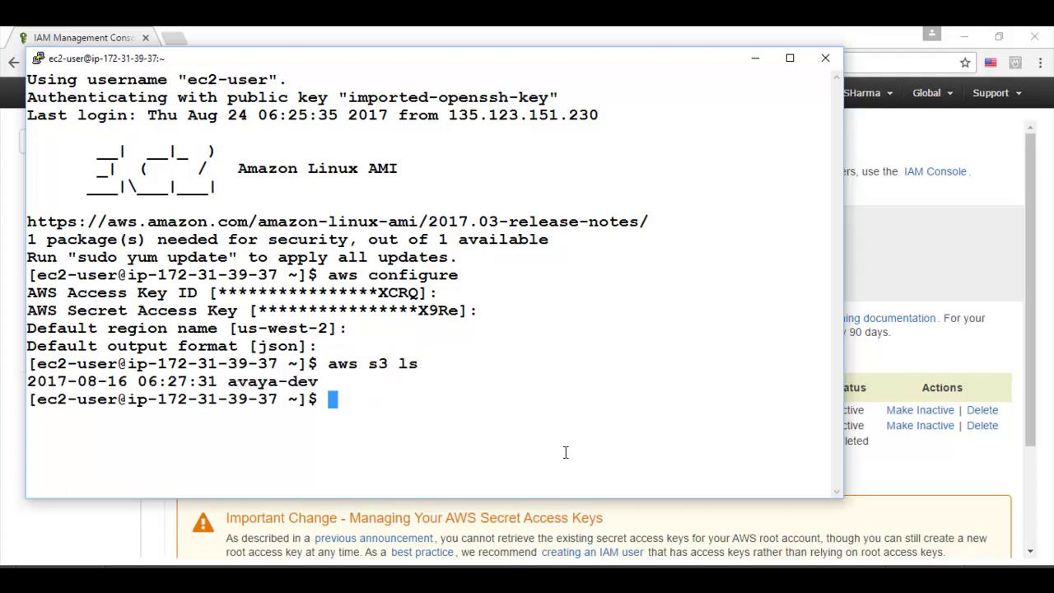
double_click(274, 381)
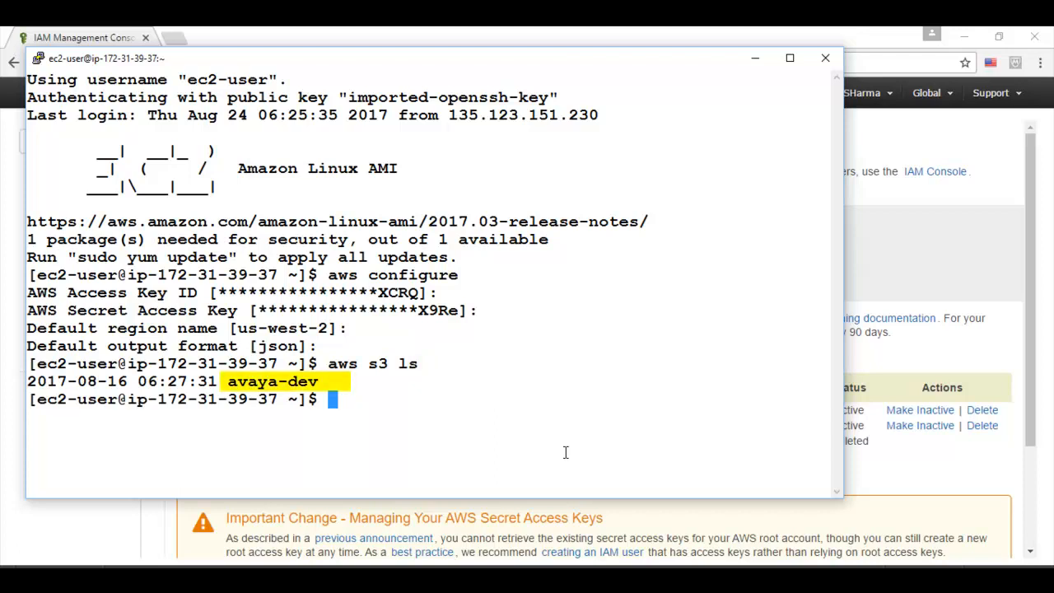
type("aws s3 ls")
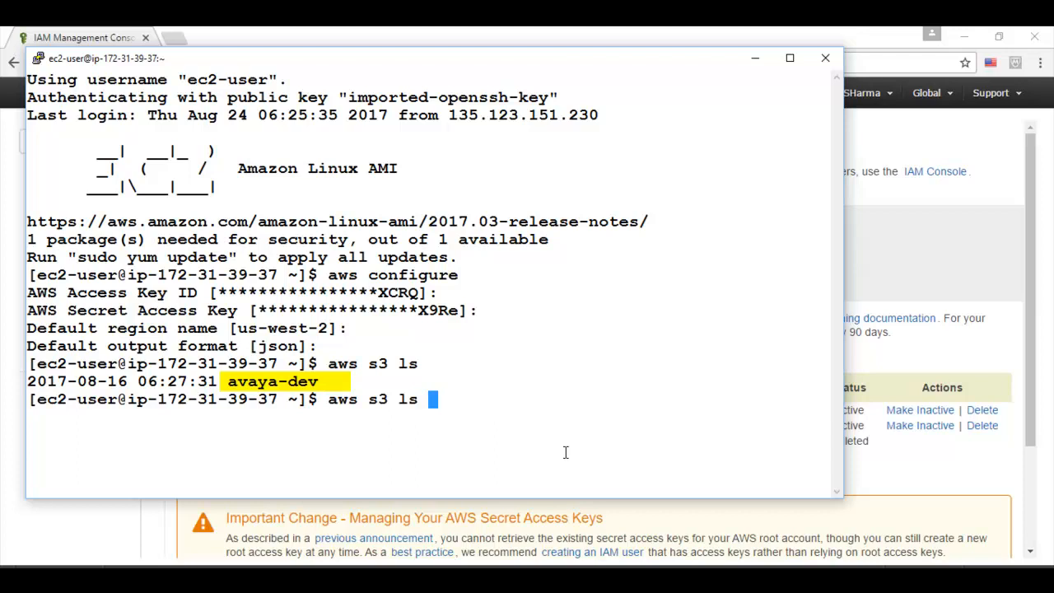
type("avaya-dev")
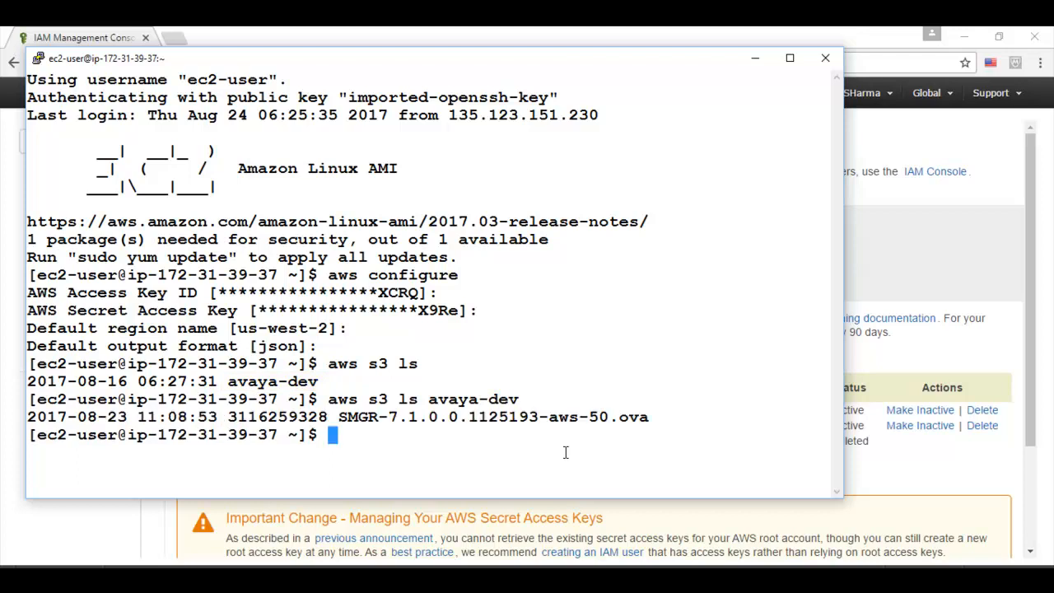
left_click_drag(337, 417, 649, 417)
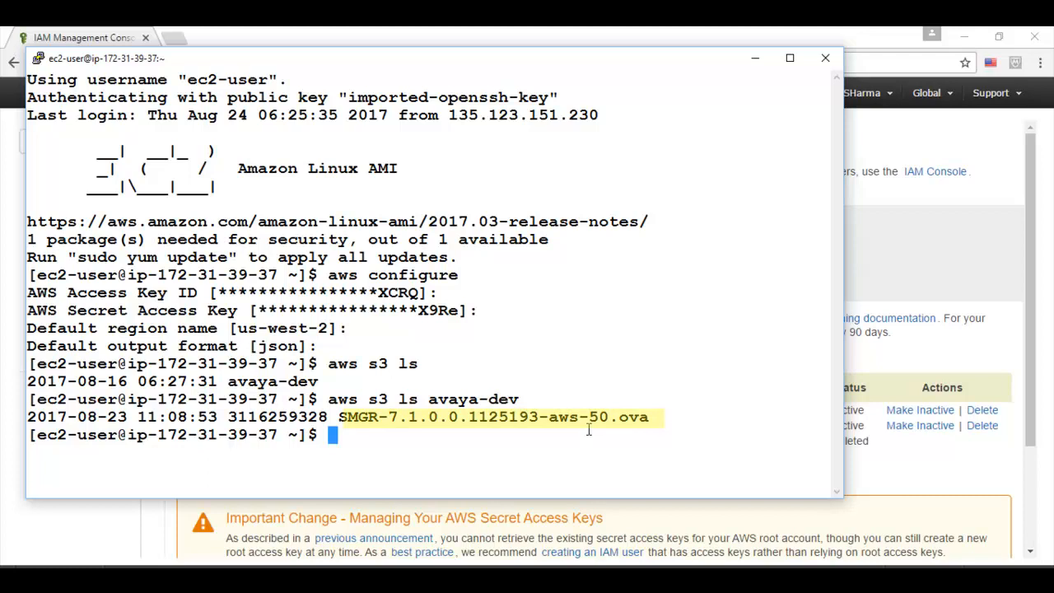
left_click(589, 429)
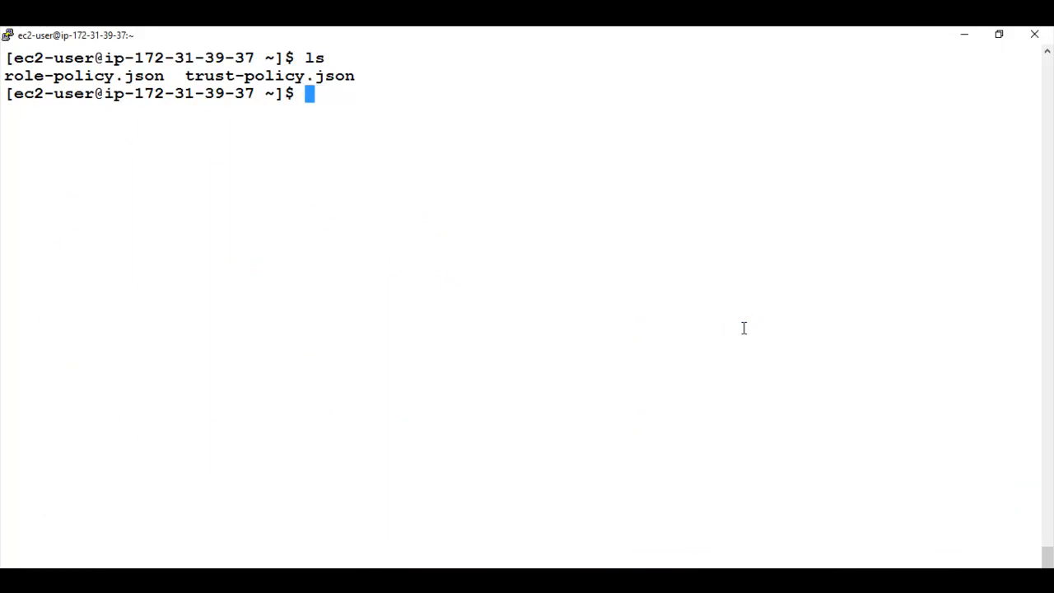
Inspect role-policy.json and trust-policy.json in vi from the home directory.
type("vi")
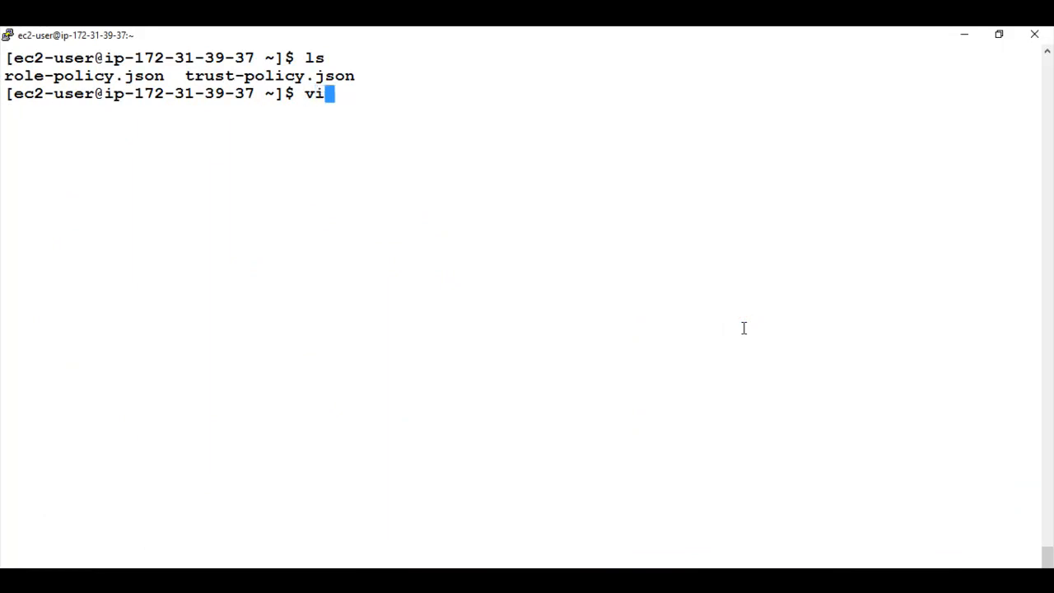
type("role-policy.json")
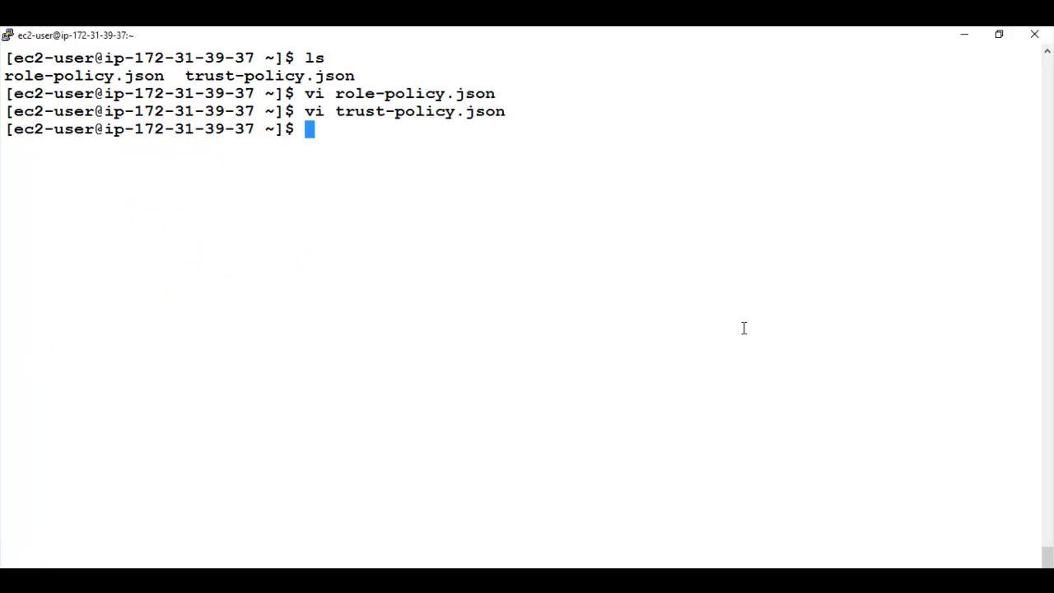
mouse_move(823, 363)
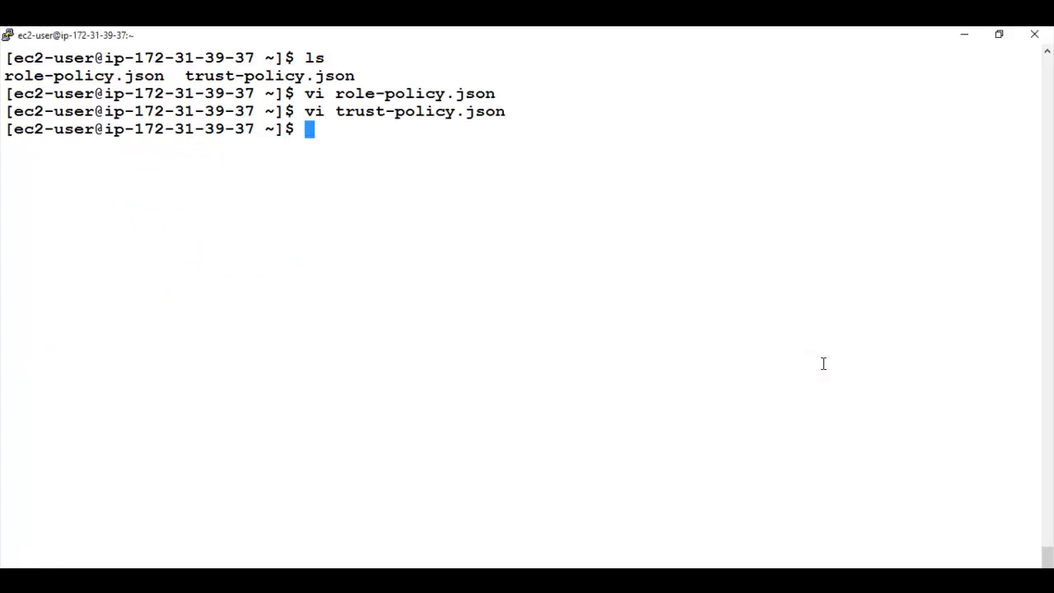
type("vi trust-policy.json")
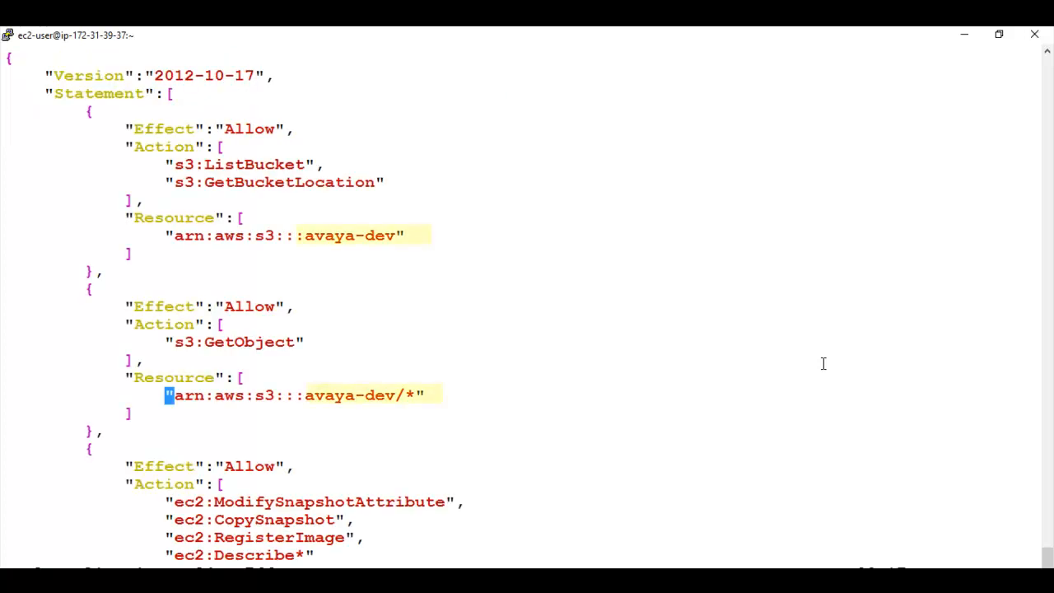
mouse_move(526, 310)
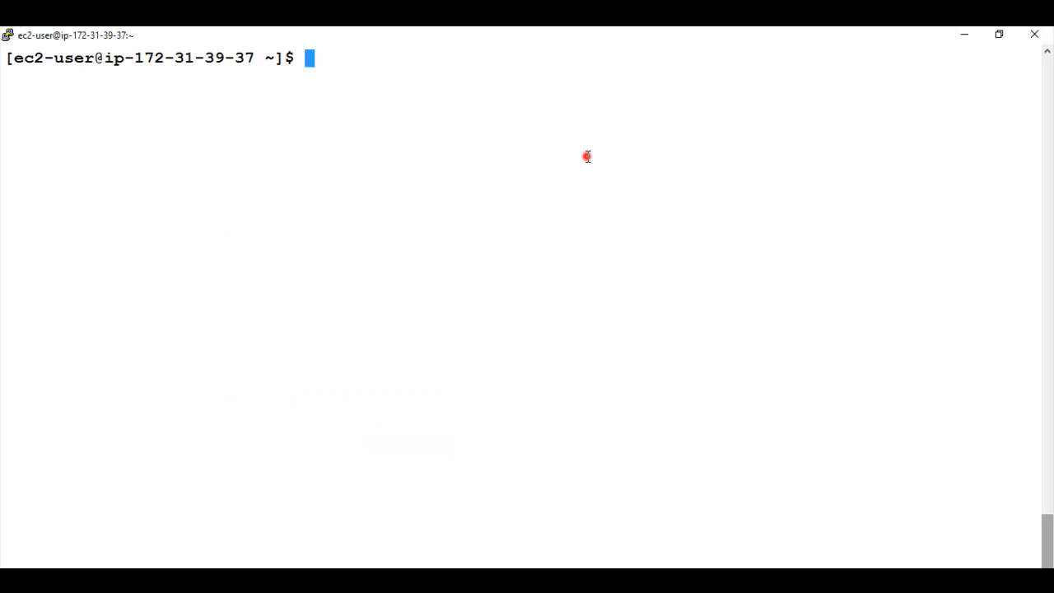
mouse_move(587, 157)
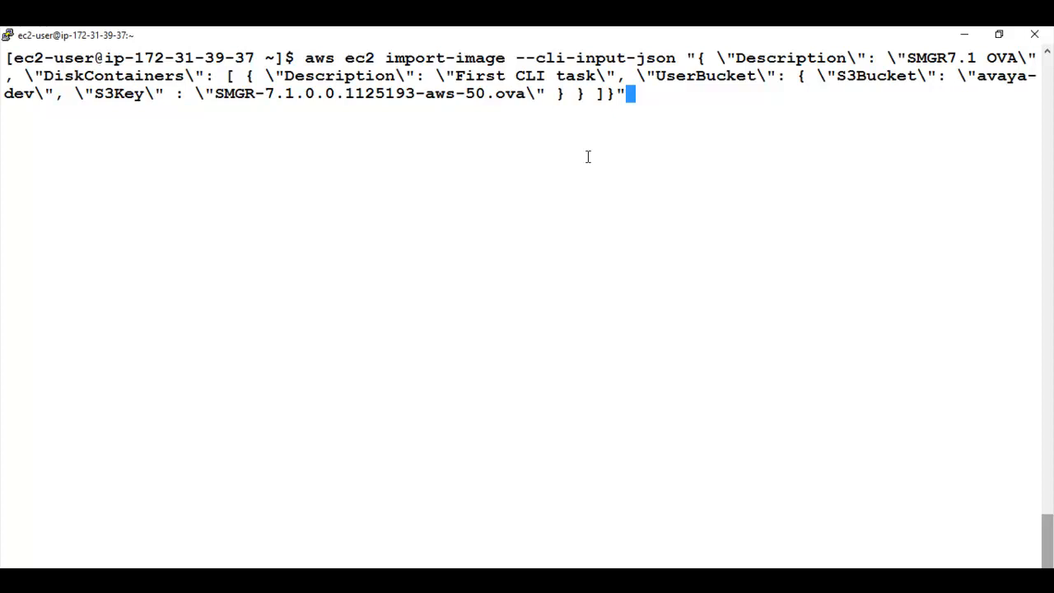
Compose the aws ec2 import-image command referencing the SMGR OVA in avaya-dev.
left_click_drag(213, 93, 534, 92)
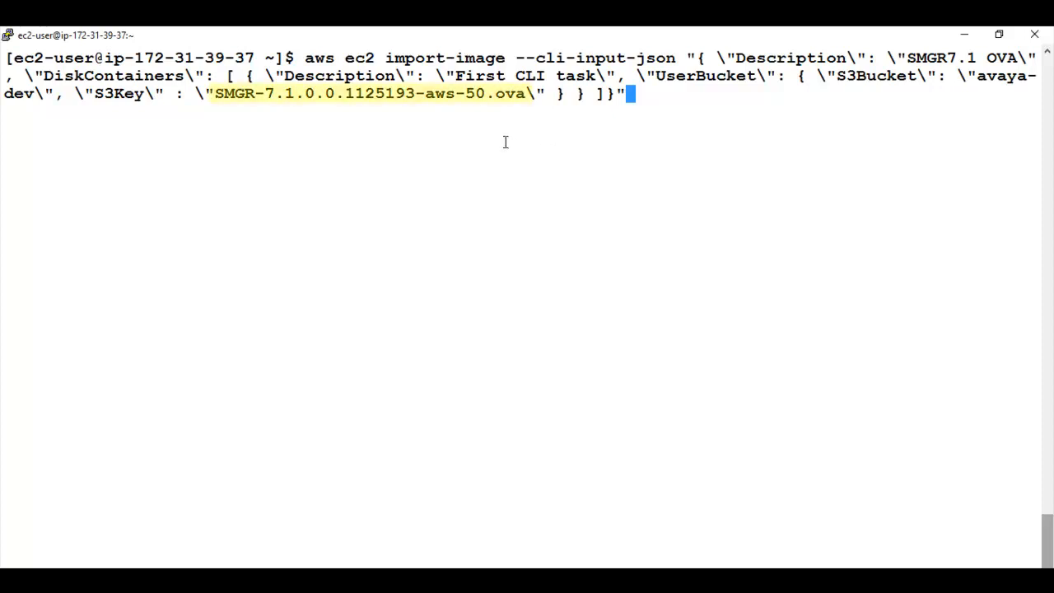
mouse_move(477, 122)
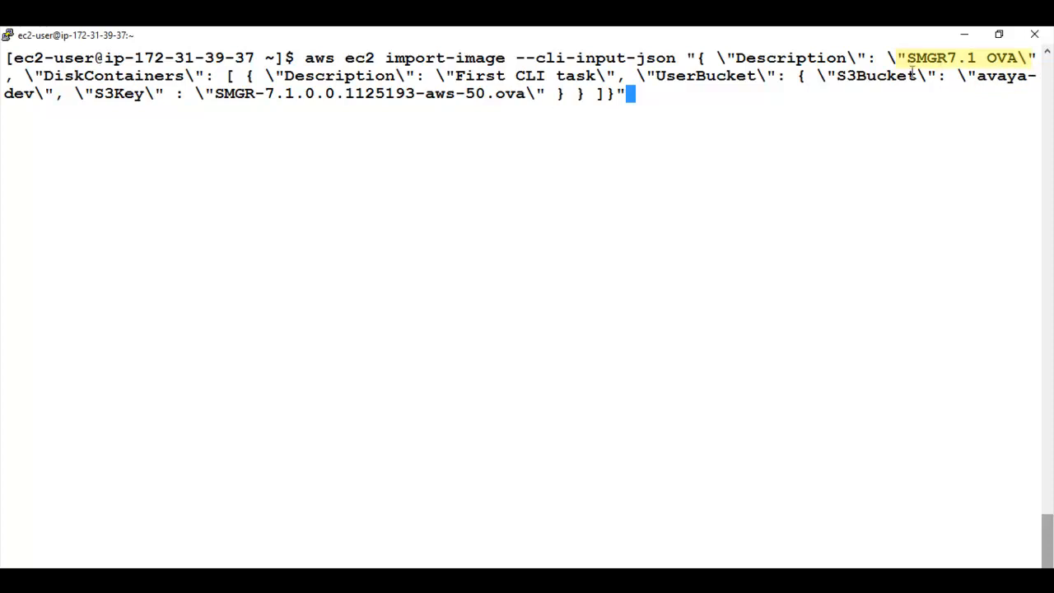
mouse_move(803, 144)
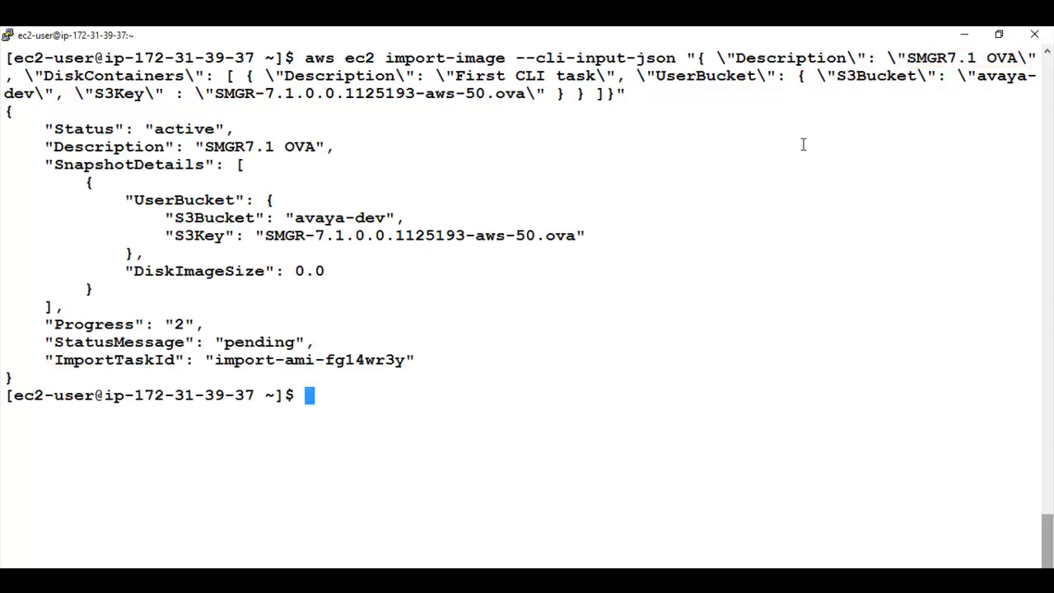
mouse_move(210, 329)
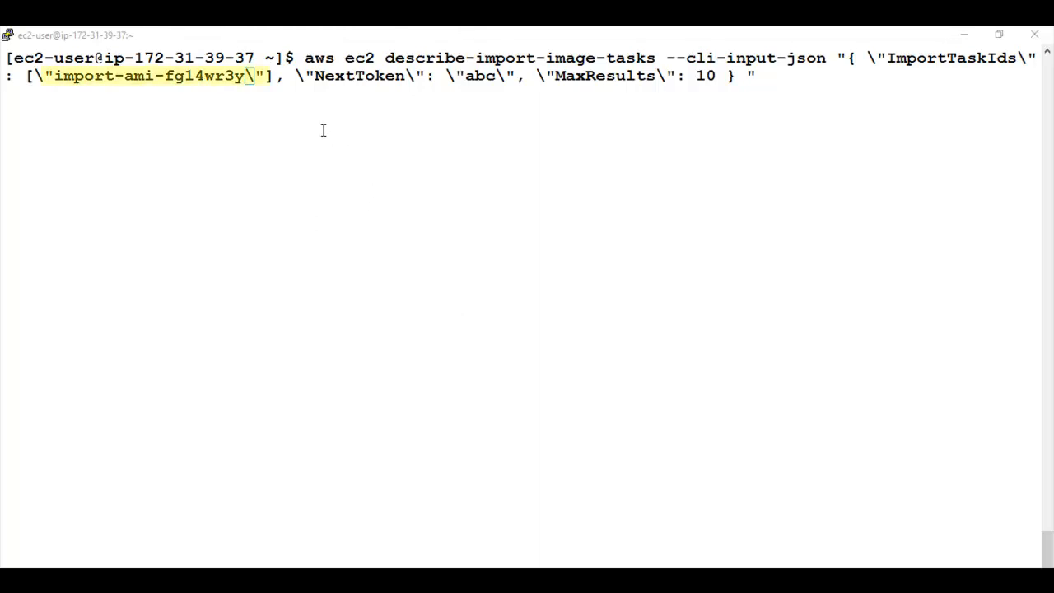
mouse_move(235, 110)
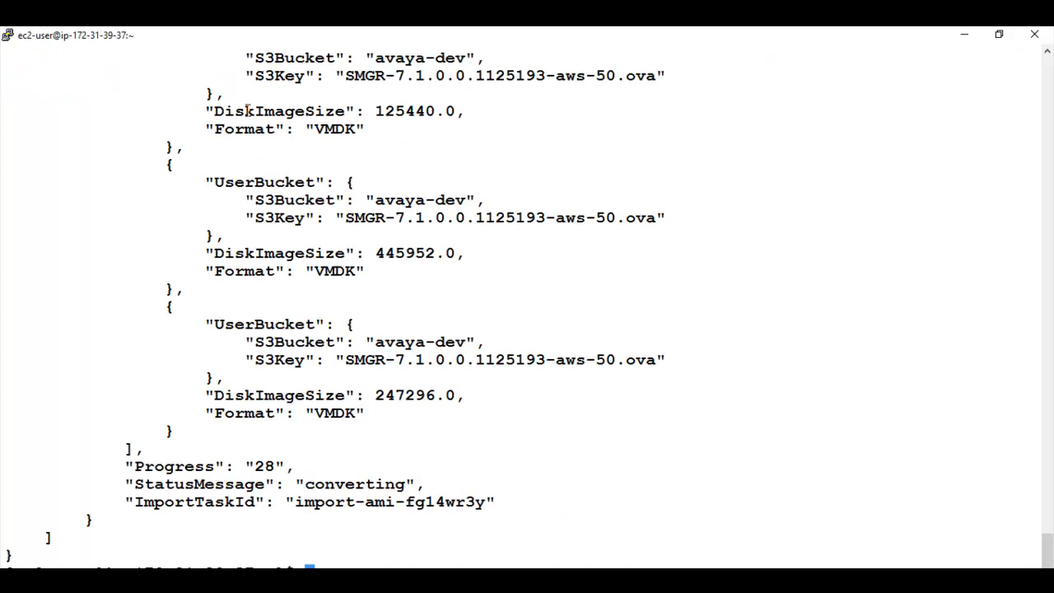
mouse_move(237, 452)
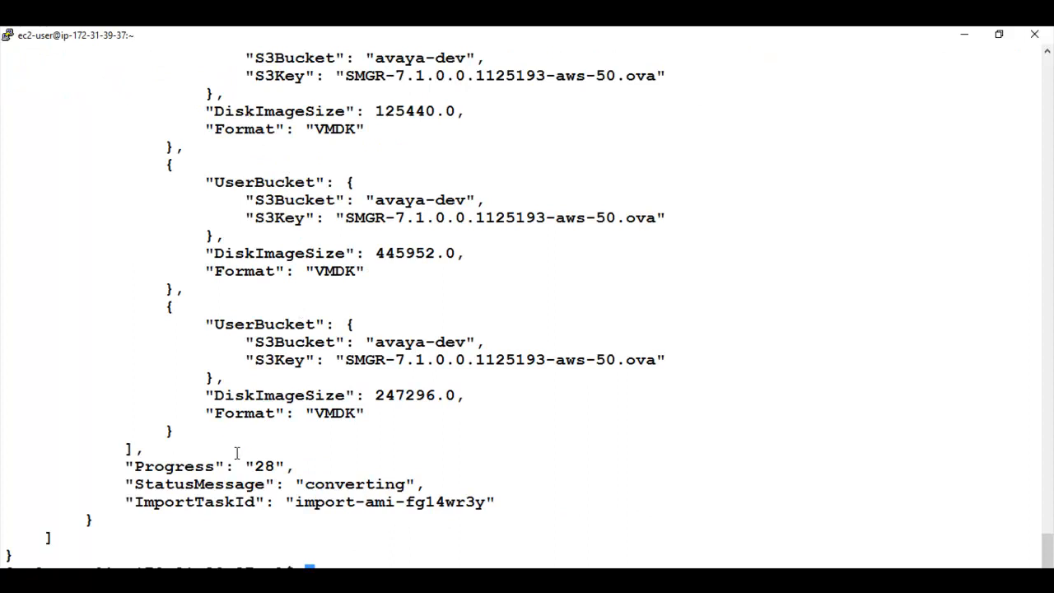
mouse_move(271, 484)
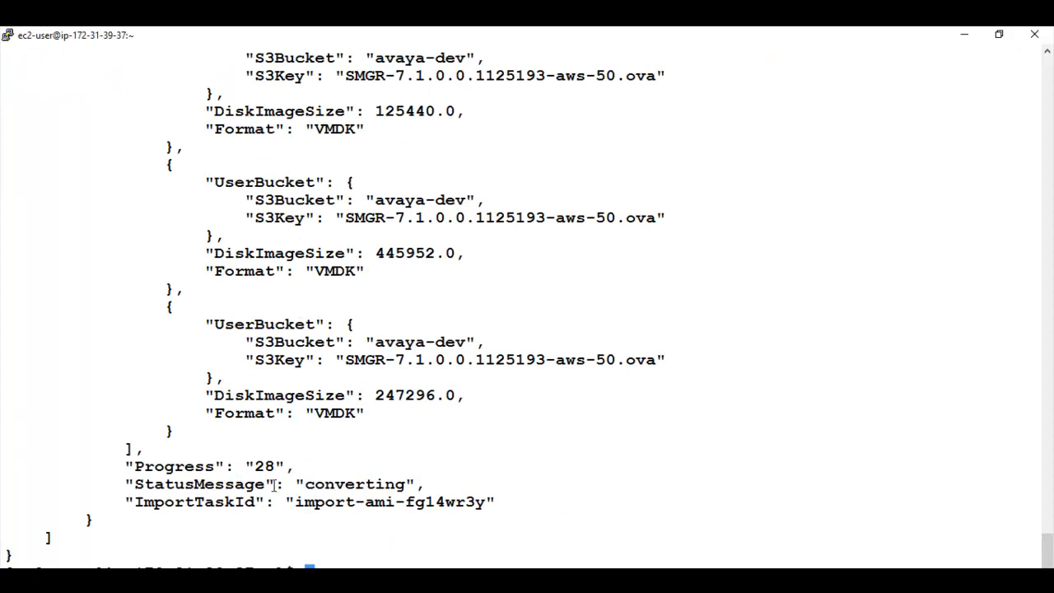
Check describe-import-image-tasks output for import-ami-fg14wr3y until it reports completed with ami-b18b62c9.
left_click_drag(124, 465, 440, 494)
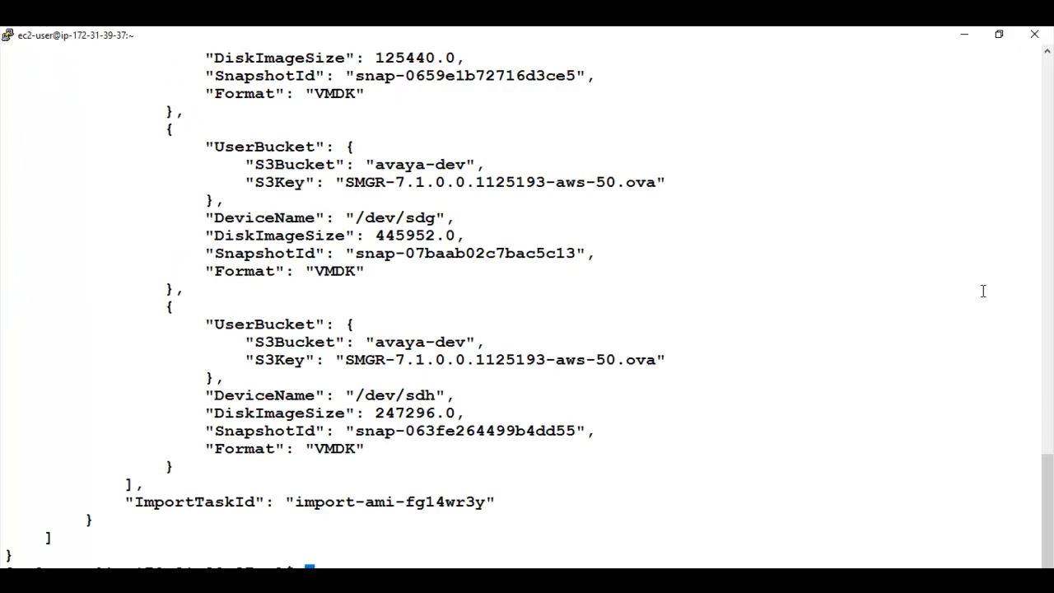
scroll("up", 3)
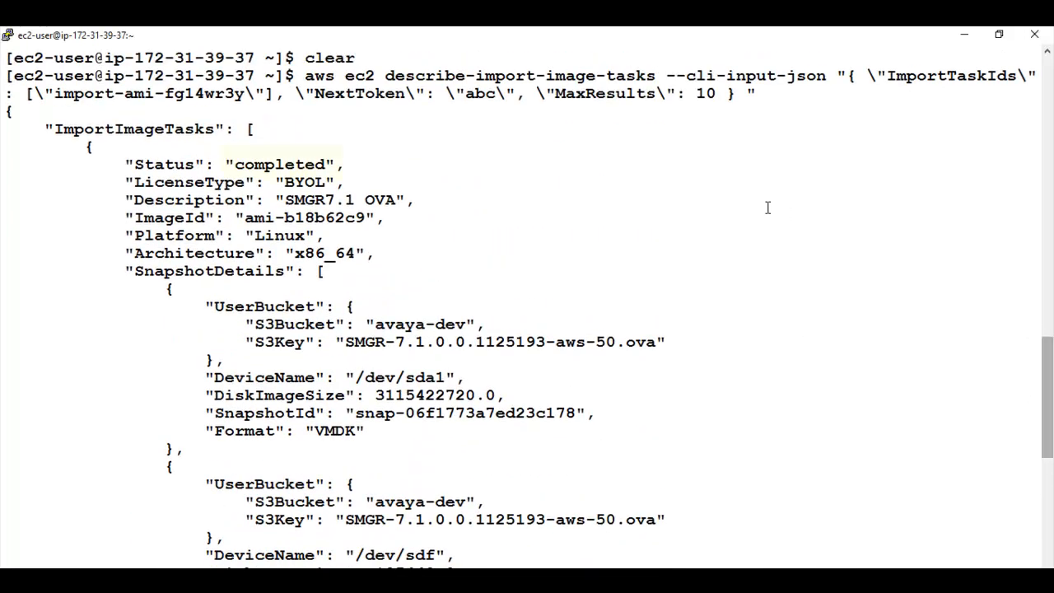
double_click(280, 164)
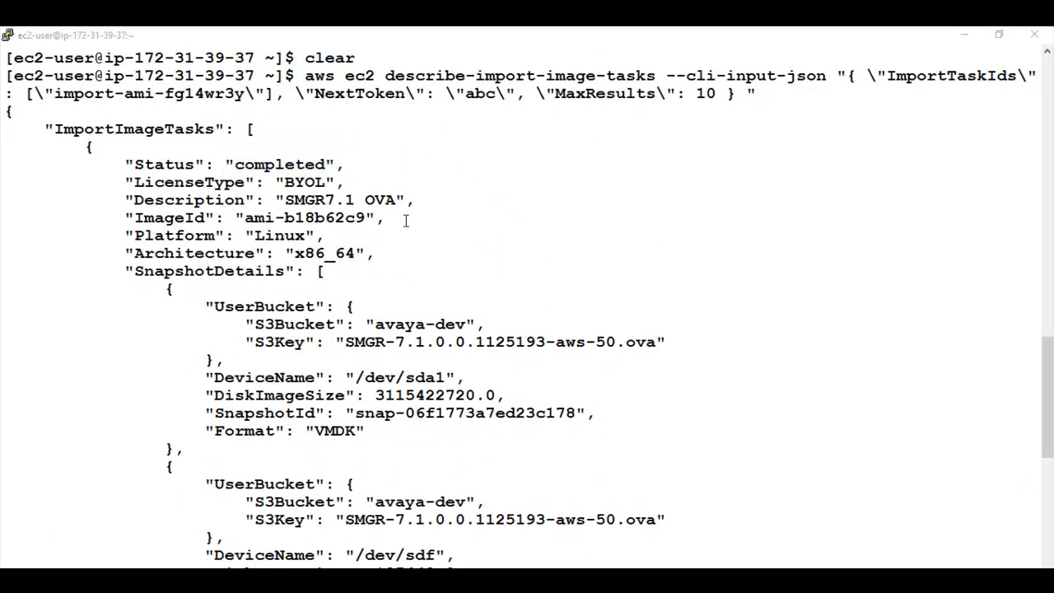
left_click_drag(126, 199, 409, 227)
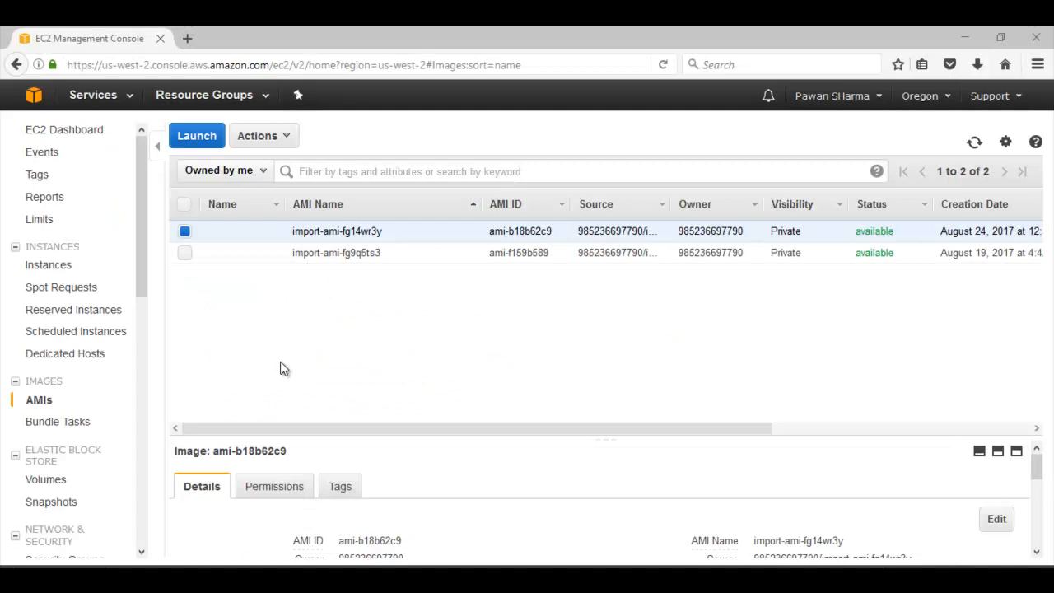
mouse_move(258, 327)
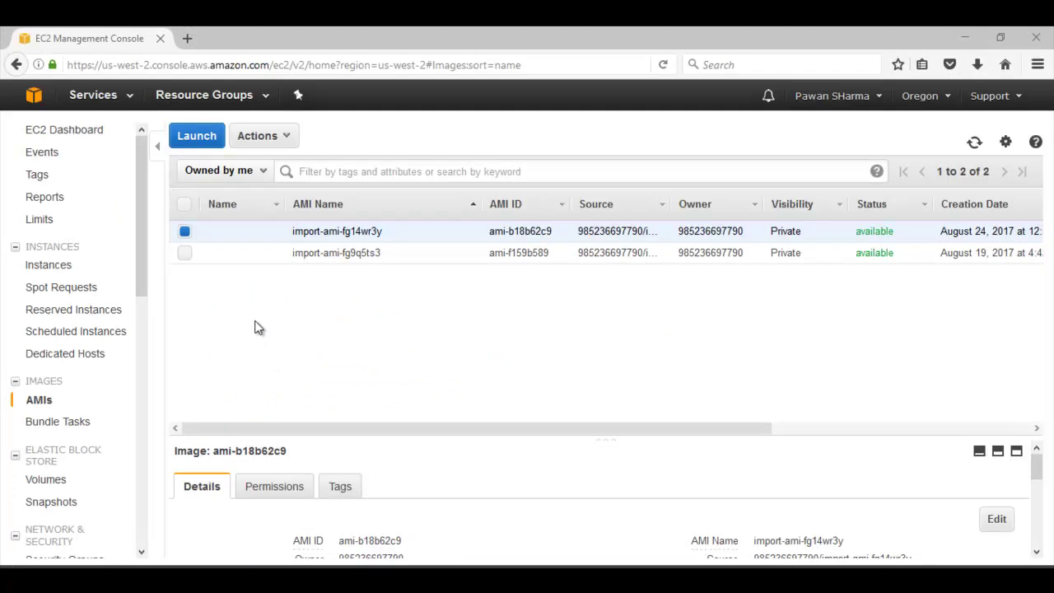
mouse_move(74, 136)
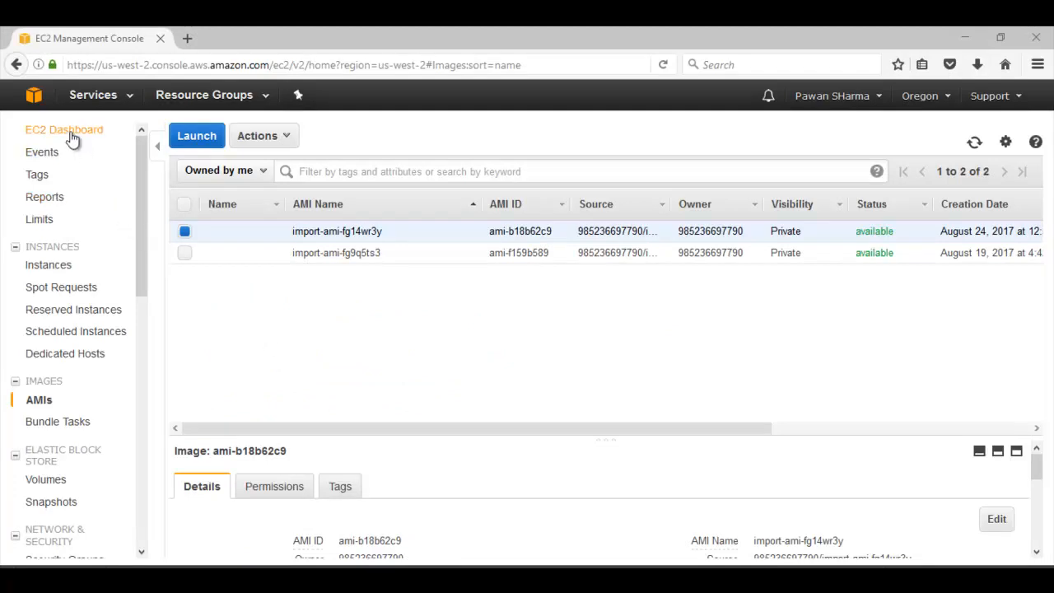
mouse_move(48, 409)
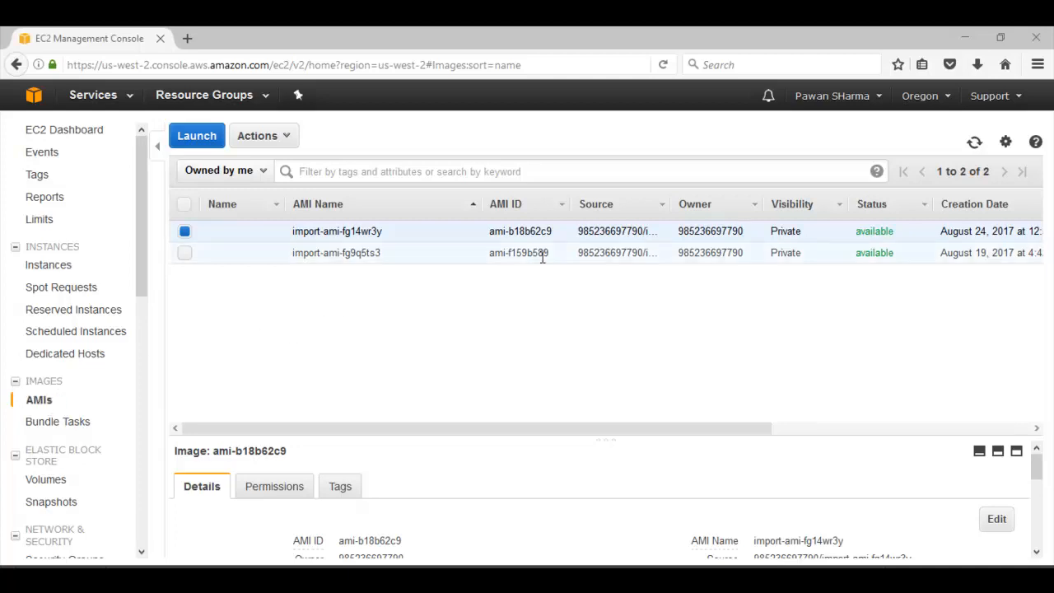
mouse_move(561, 237)
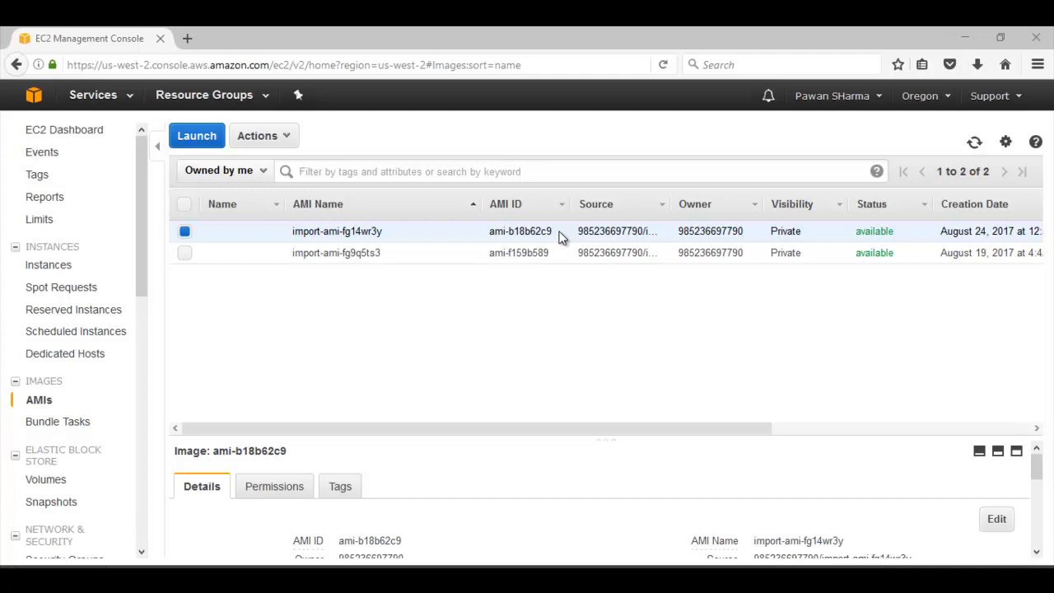
Select the imported image ID ami-b18b62c9 shown as available in the AMIs list.
double_click(516, 231)
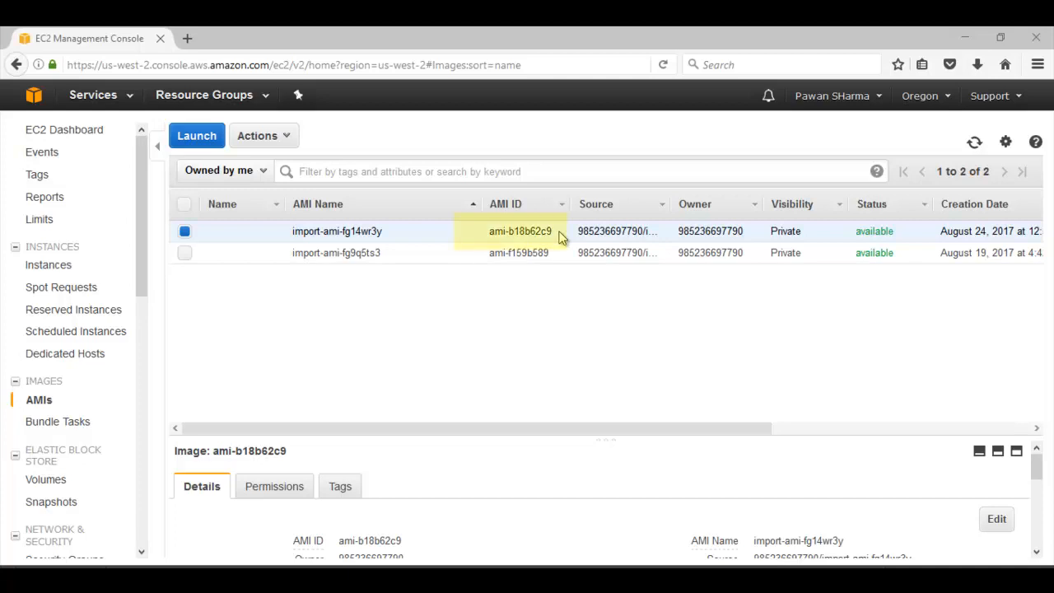